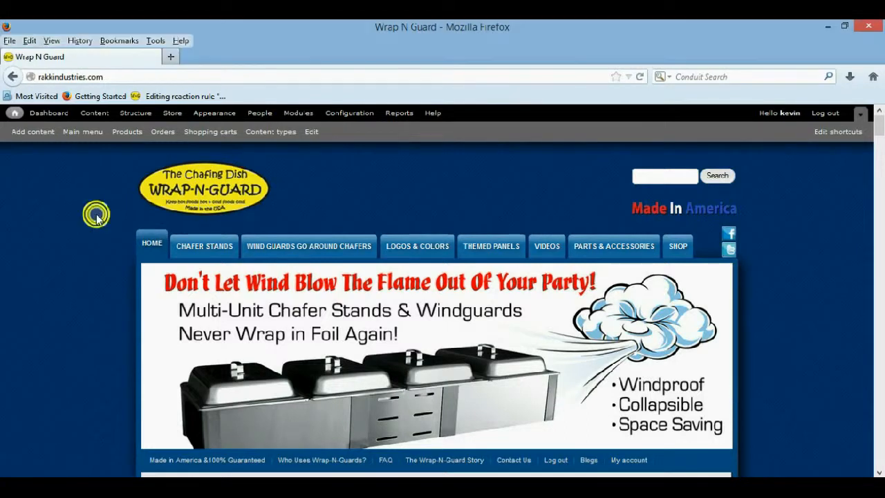
Step: Scroll down to the shopping cart table showing five Quad Chafer Stands with the QUAD Discount 5-9
{"action": "scroll", "scroll_direction": "down", "scroll_amount": 3}
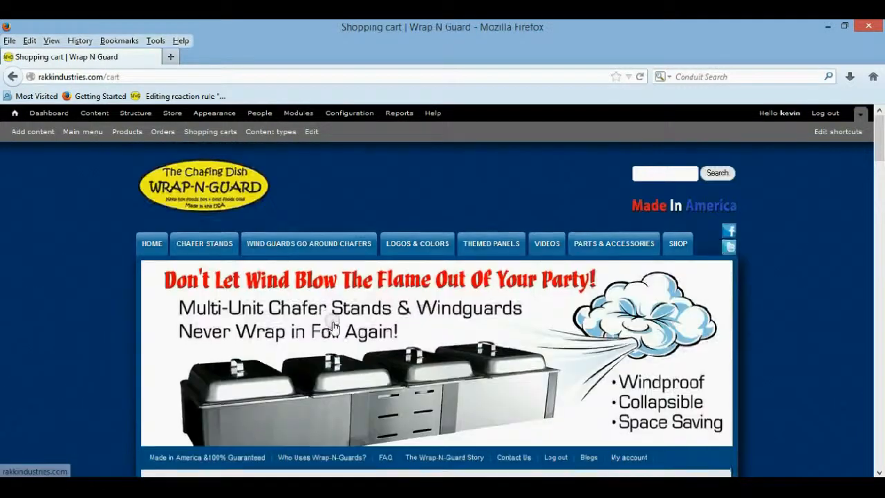
{"action": "scroll", "scroll_direction": "down", "scroll_amount": 3}
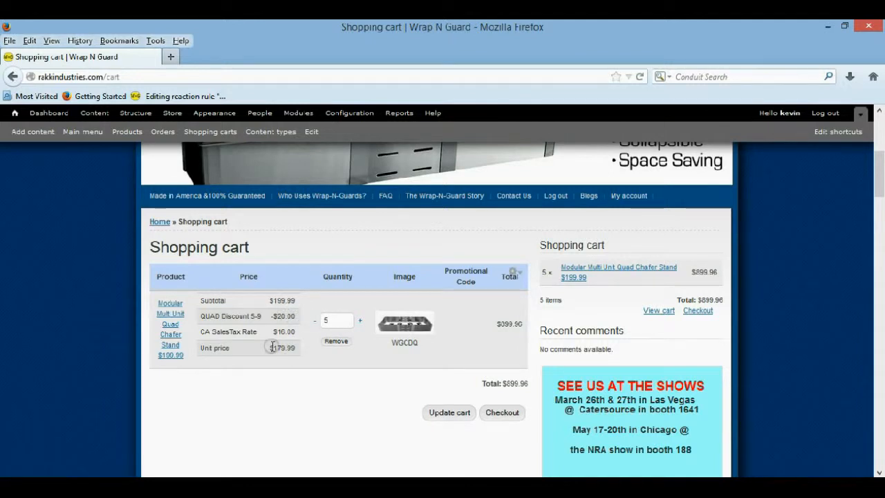
{"action": "mouse_move", "coordinate": [307, 366]}
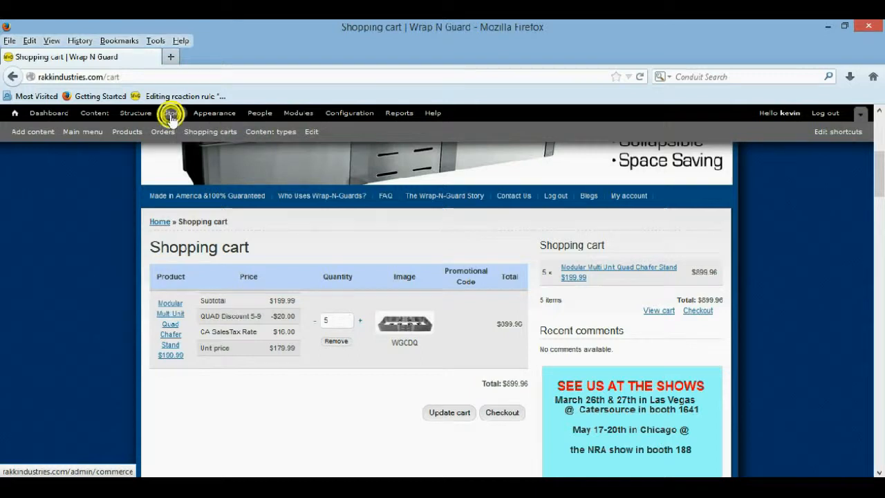
{"action": "left_click", "coordinate": [171, 113]}
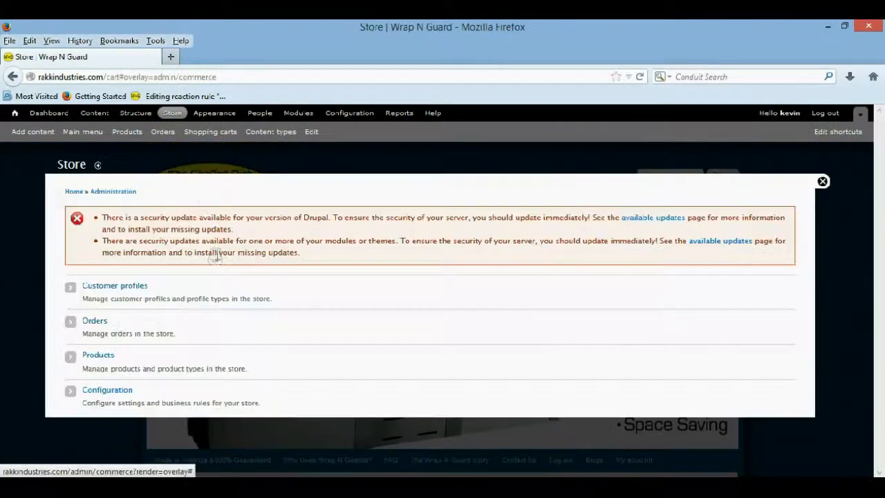
{"action": "left_click", "coordinate": [97, 354]}
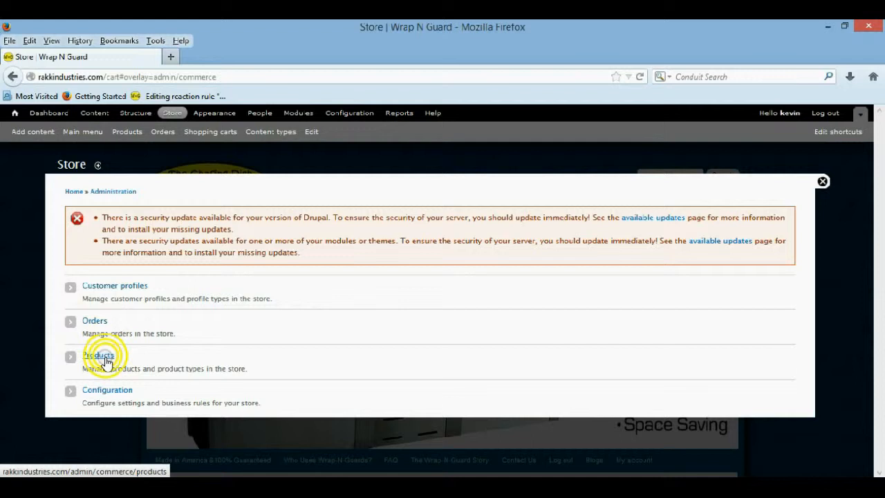
{"action": "left_click", "coordinate": [99, 354]}
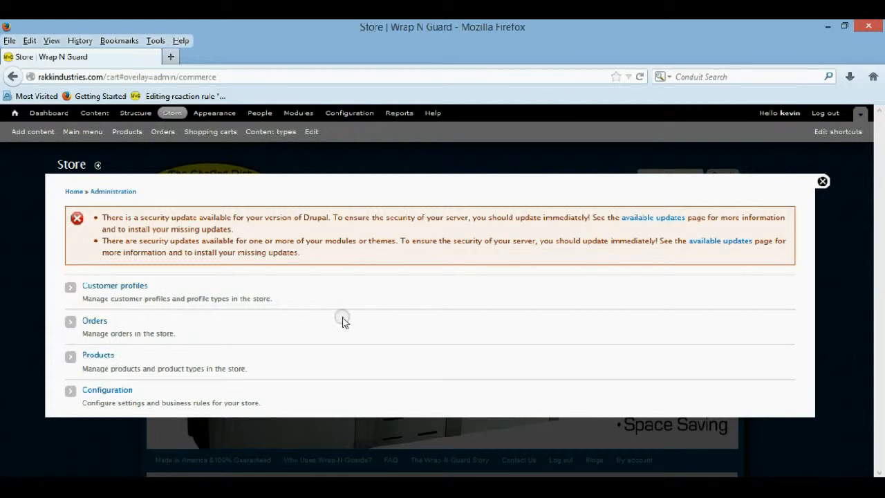
{"action": "mouse_move", "coordinate": [340, 321]}
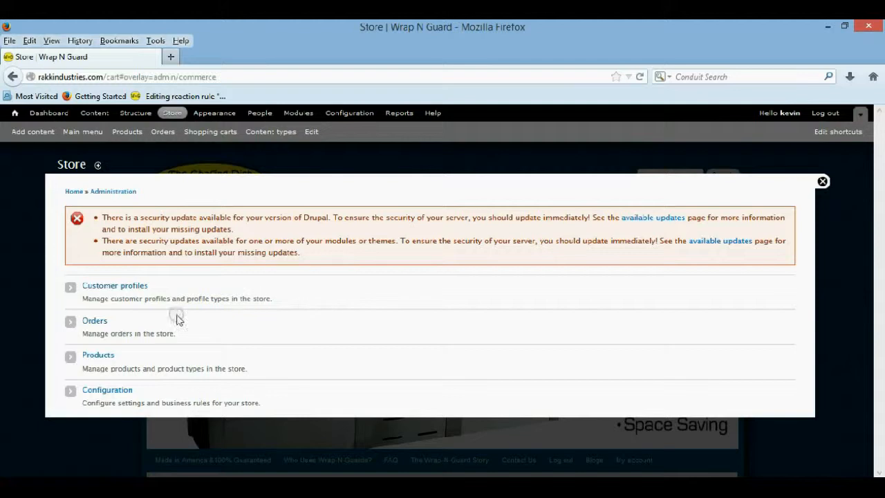
{"action": "left_click", "coordinate": [97, 354]}
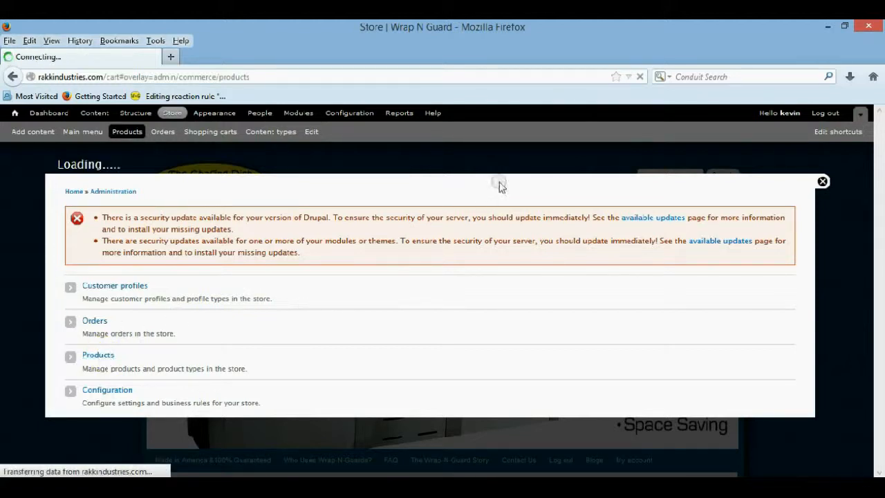
{"action": "left_click", "coordinate": [97, 354]}
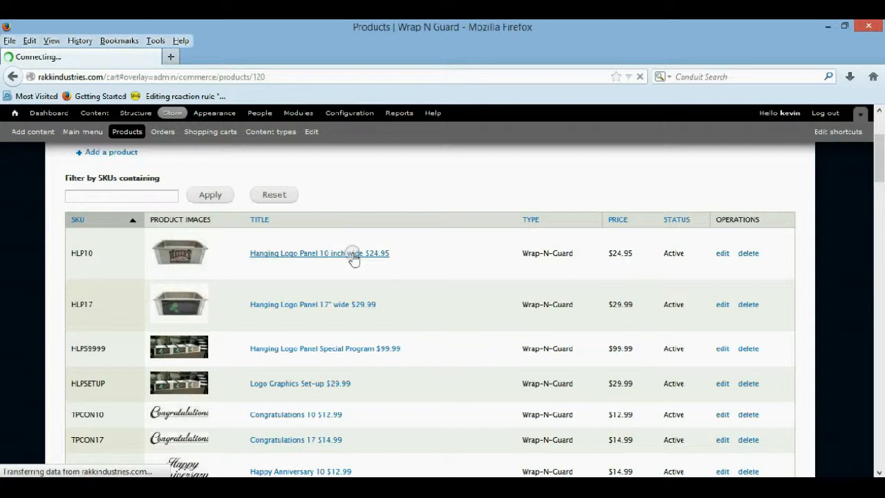
{"action": "left_click", "coordinate": [318, 253]}
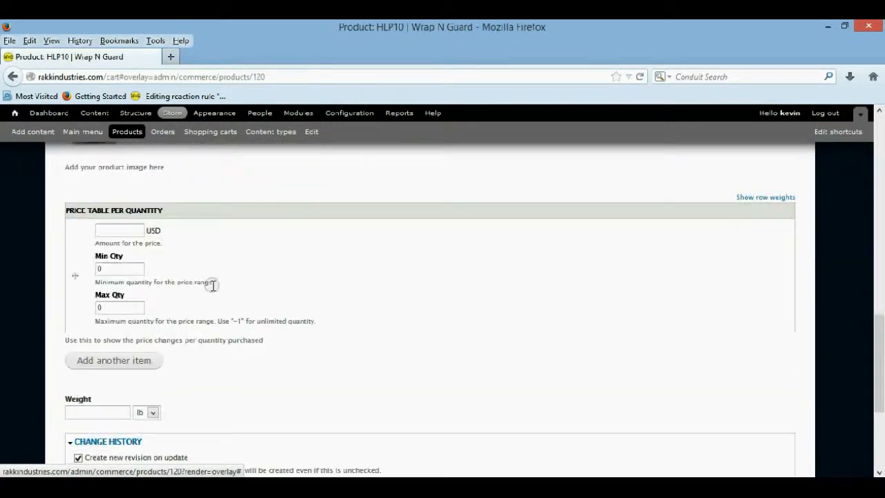
{"action": "mouse_move", "coordinate": [132, 231]}
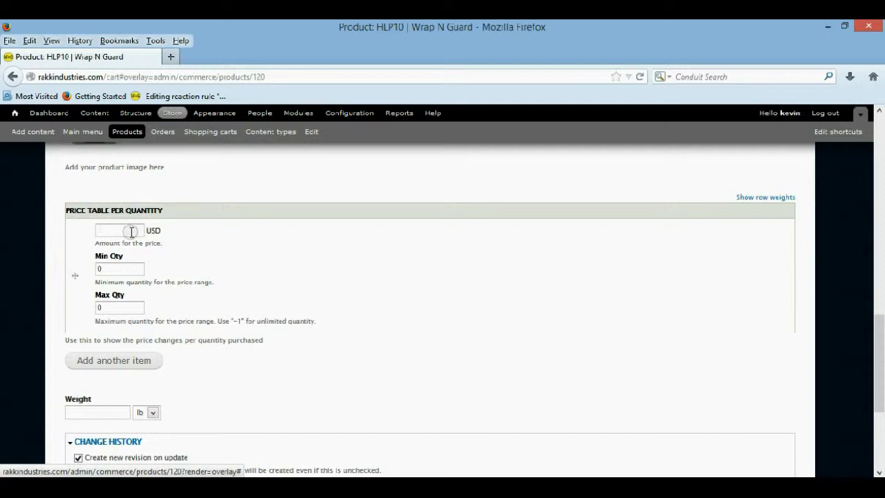
{"action": "mouse_move", "coordinate": [108, 307]}
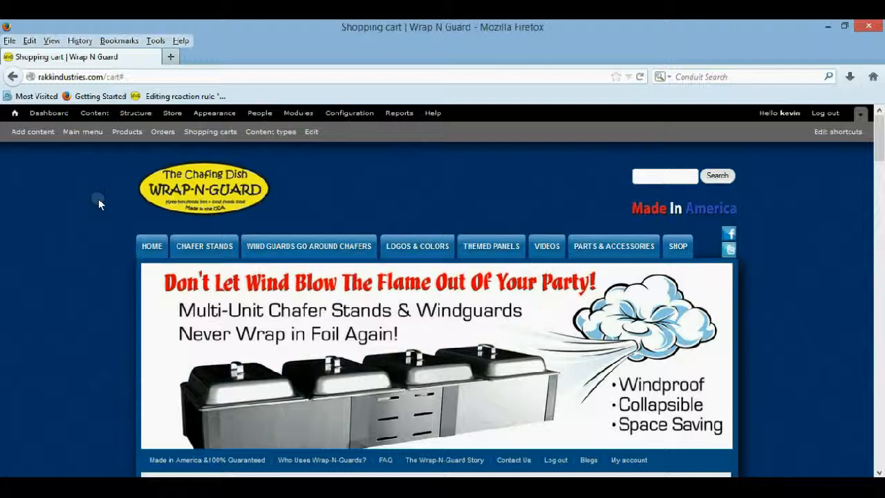
Step: Navigate Store > Configuration > Taxes to list QUAD Discount 5-9, QUAD Discount 10+ and CA Sales Tax Rate
{"action": "scroll", "scroll_direction": "down", "scroll_amount": 3}
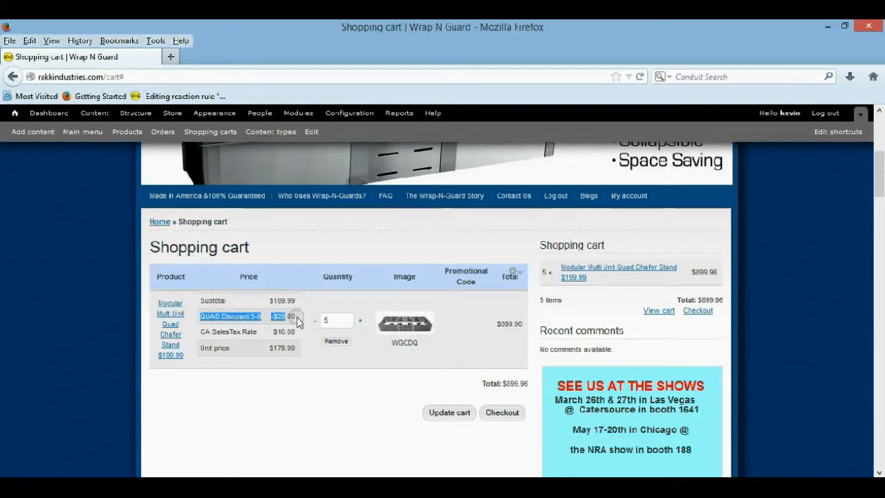
{"action": "left_click", "coordinate": [171, 114]}
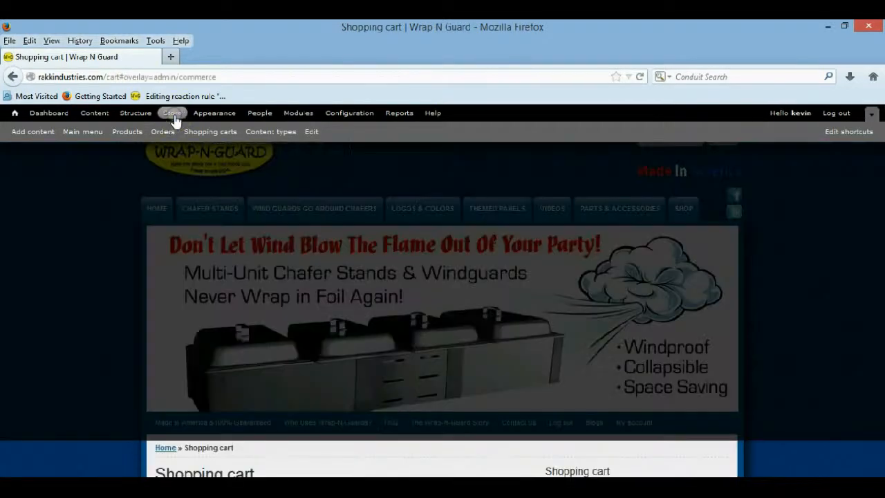
{"action": "left_click", "coordinate": [172, 114]}
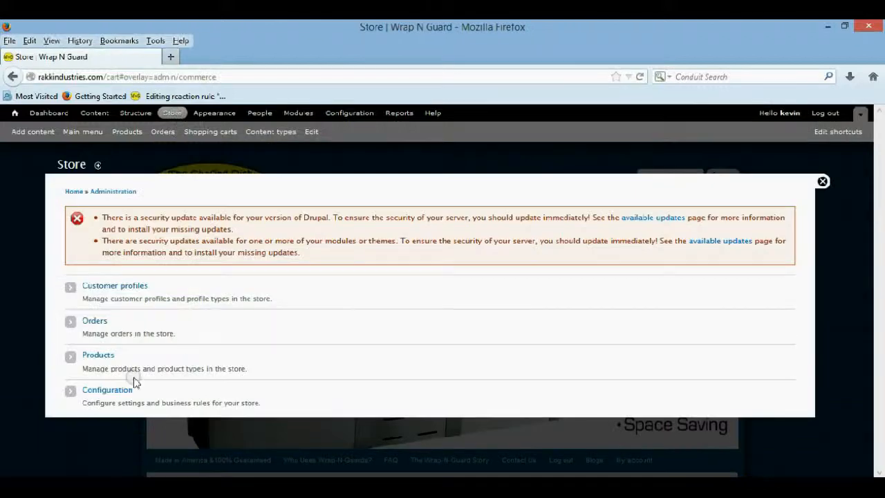
{"action": "left_click", "coordinate": [106, 390]}
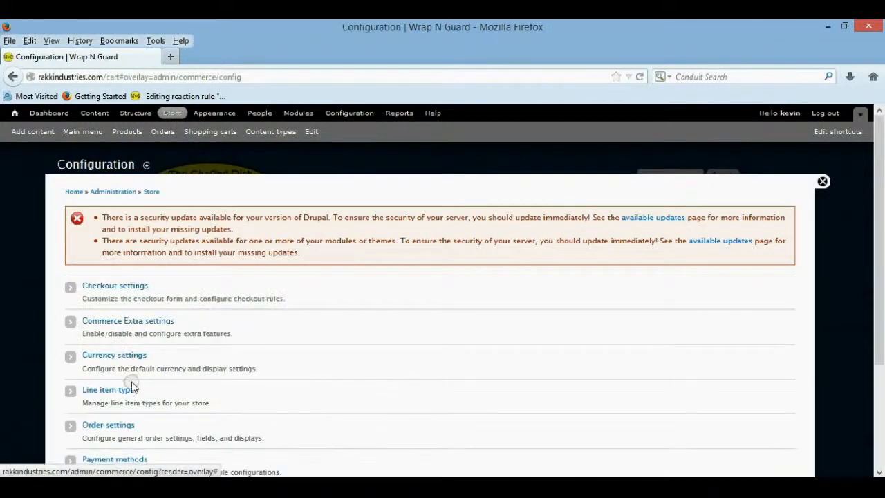
{"action": "left_click", "coordinate": [94, 425]}
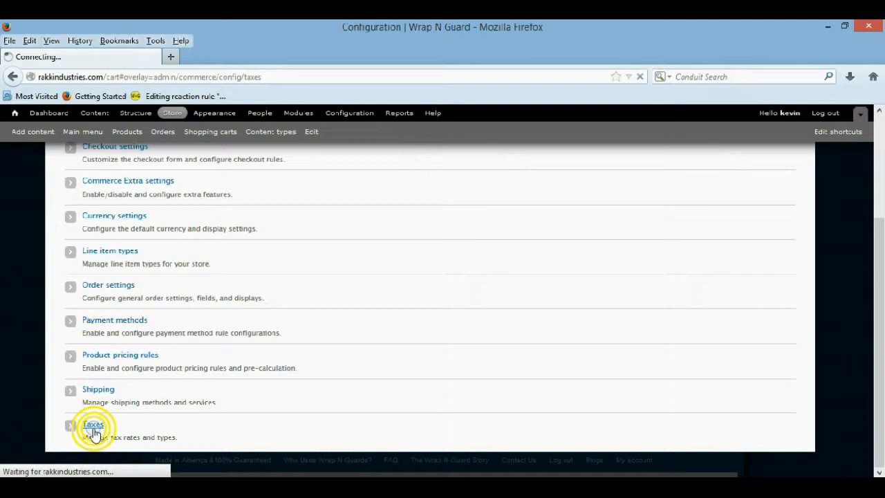
{"action": "left_click", "coordinate": [94, 423]}
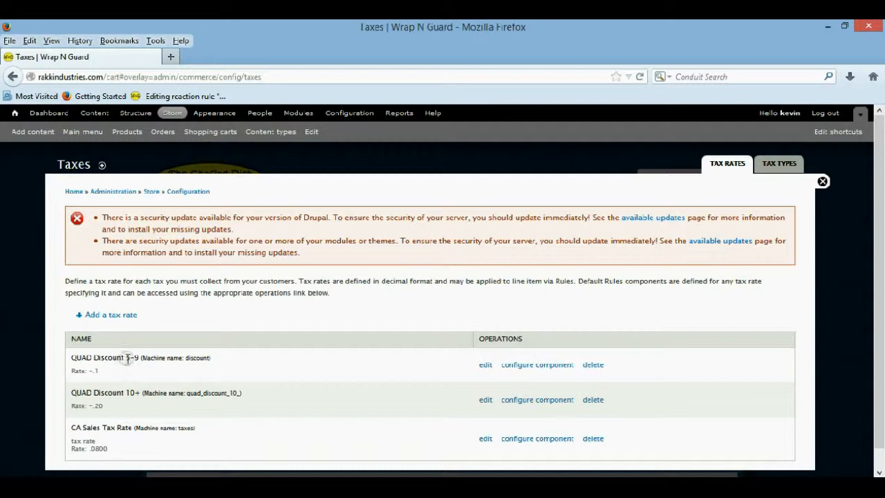
{"action": "mouse_move", "coordinate": [137, 359]}
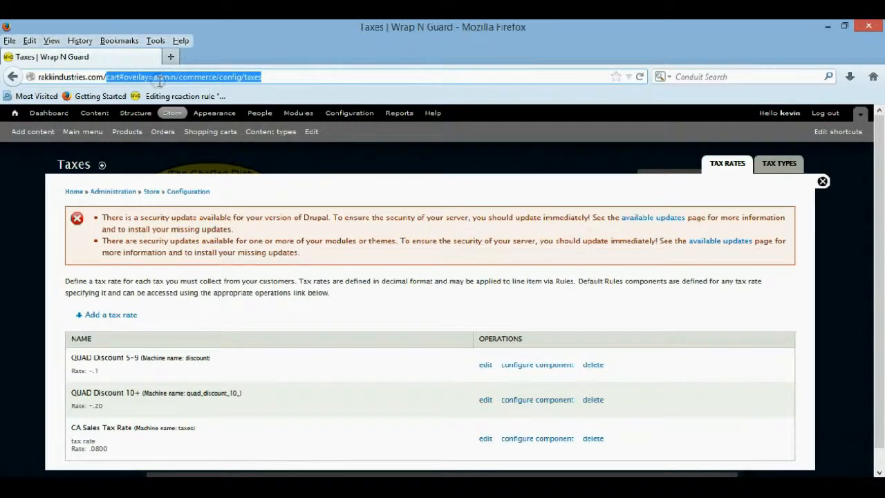
{"action": "left_click", "coordinate": [242, 58]}
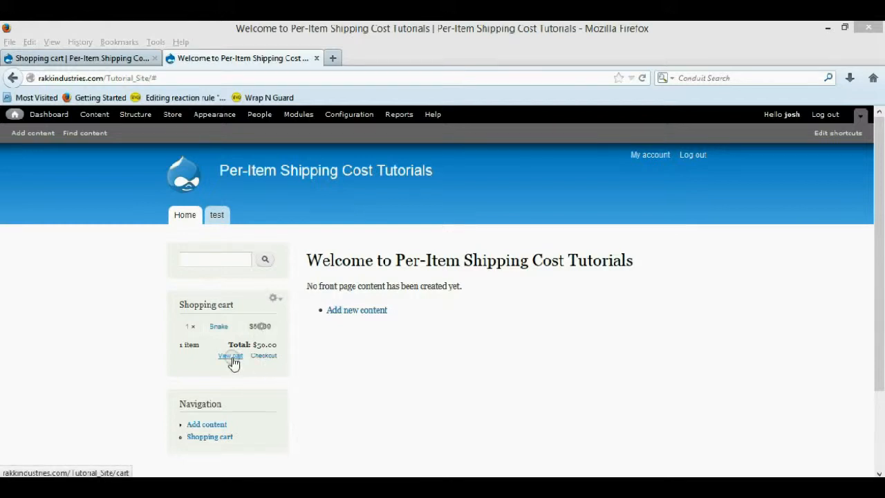
Step: Edit the cart view containing Snake and apply the Total field's settings unchanged
{"action": "left_click", "coordinate": [230, 356]}
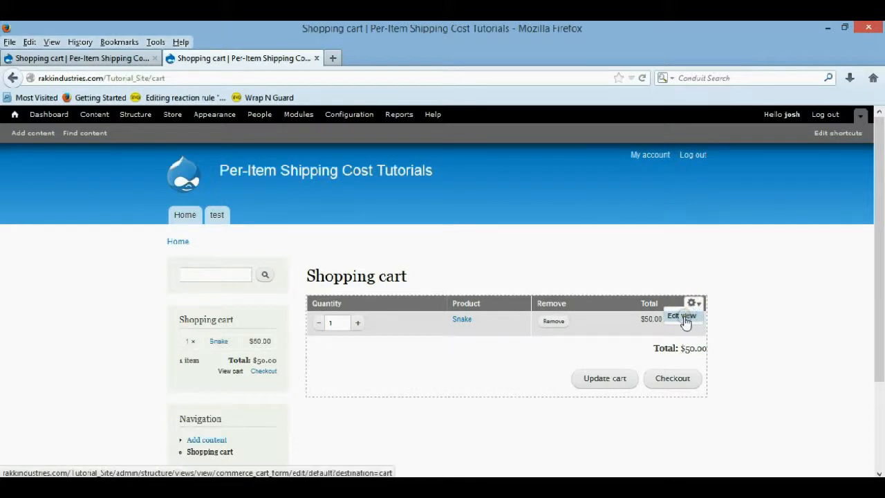
{"action": "left_click", "coordinate": [684, 315]}
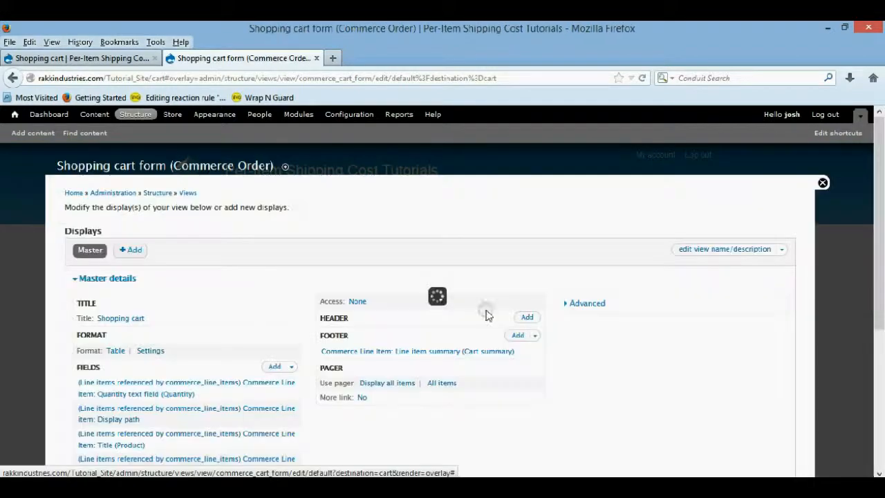
{"action": "scroll", "scroll_direction": "down", "scroll_amount": 3}
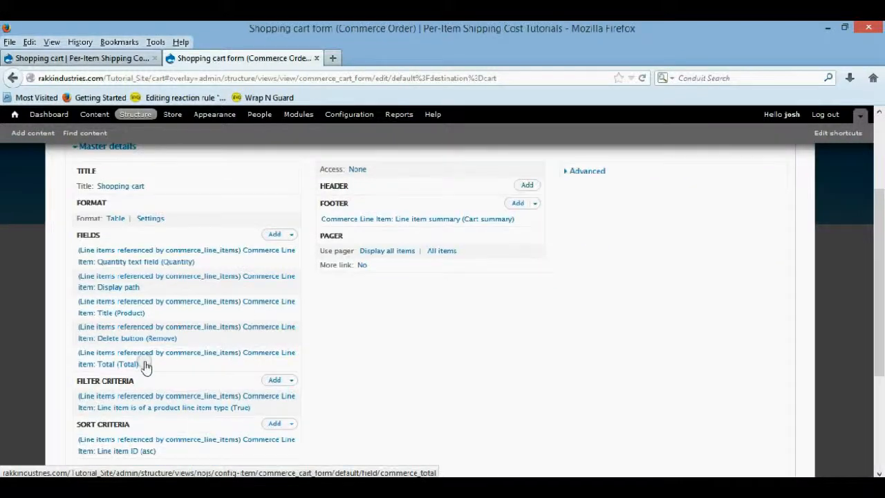
{"action": "left_click", "coordinate": [108, 364]}
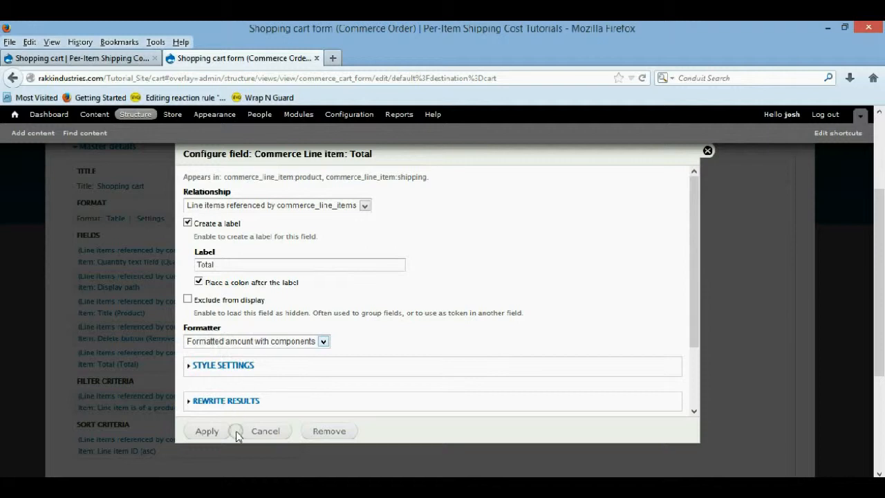
{"action": "left_click", "coordinate": [206, 432]}
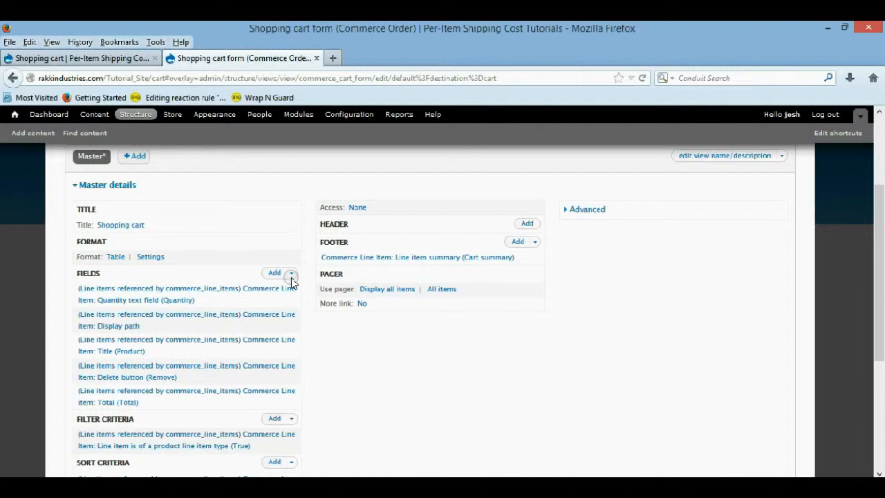
Step: Rearrange the cart view's fields and apply the new field order
{"action": "left_click", "coordinate": [290, 273]}
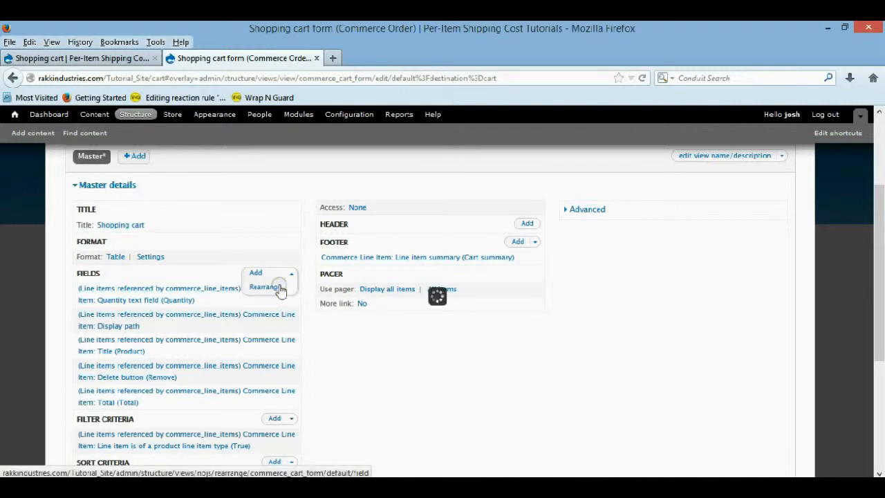
{"action": "left_click", "coordinate": [265, 287]}
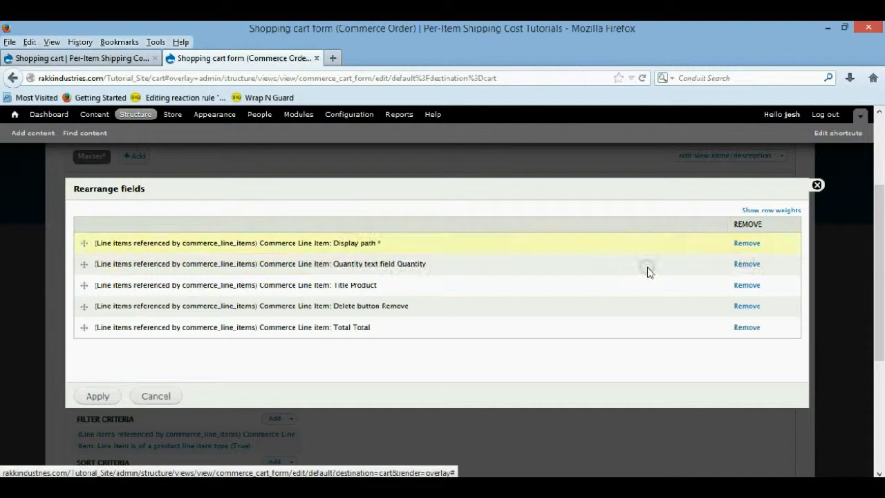
{"action": "left_click", "coordinate": [97, 395]}
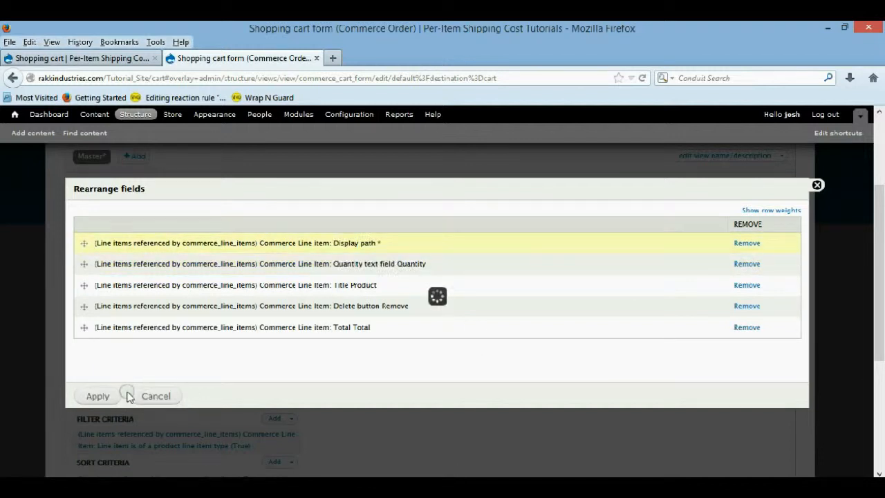
{"action": "left_click", "coordinate": [96, 396]}
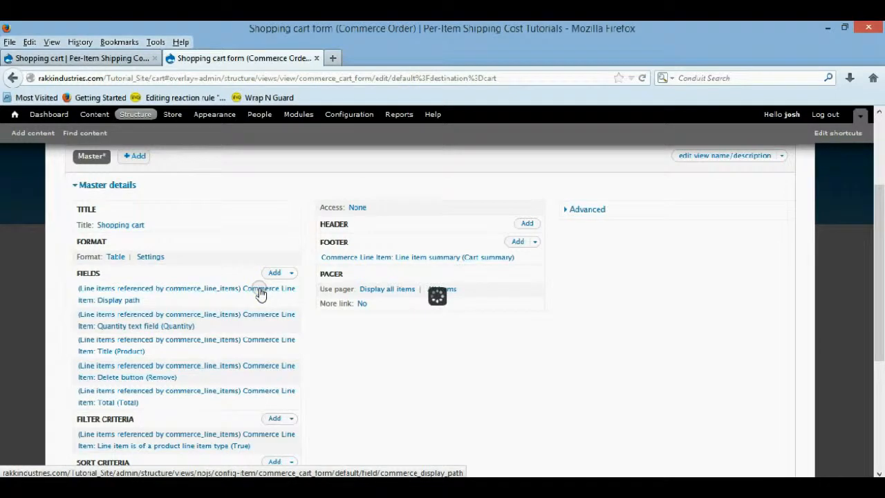
Step: Exclude the line item display path field from display and save the view
{"action": "left_click", "coordinate": [108, 294]}
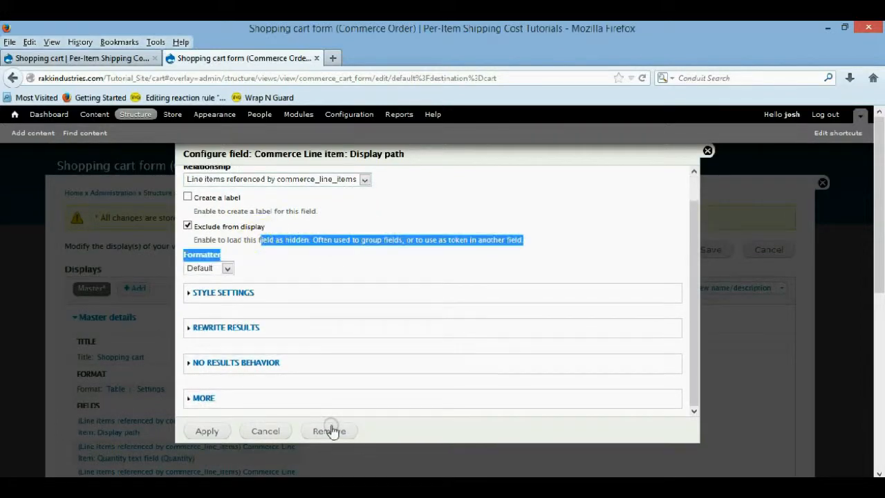
{"action": "left_click", "coordinate": [329, 431]}
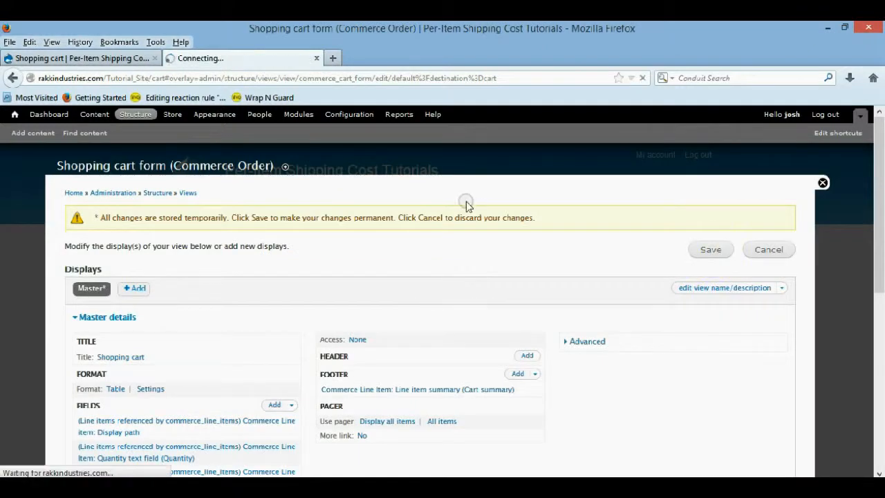
{"action": "mouse_move", "coordinate": [351, 235]}
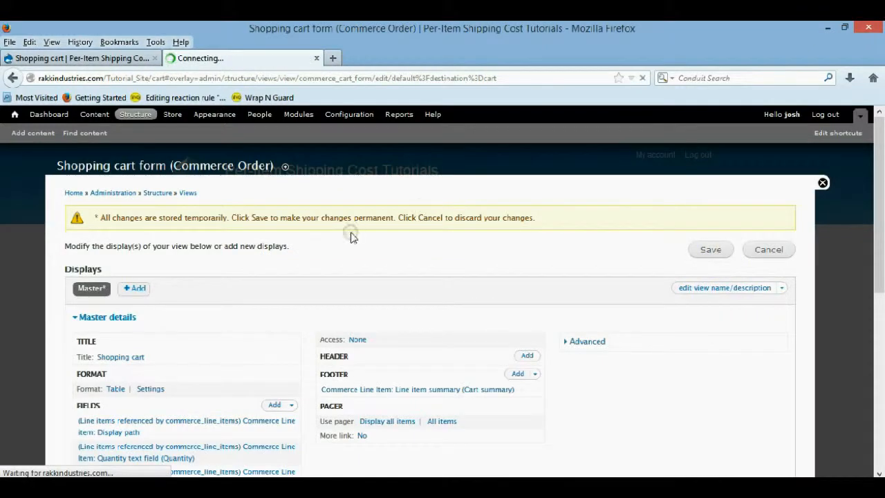
{"action": "left_click", "coordinate": [711, 249]}
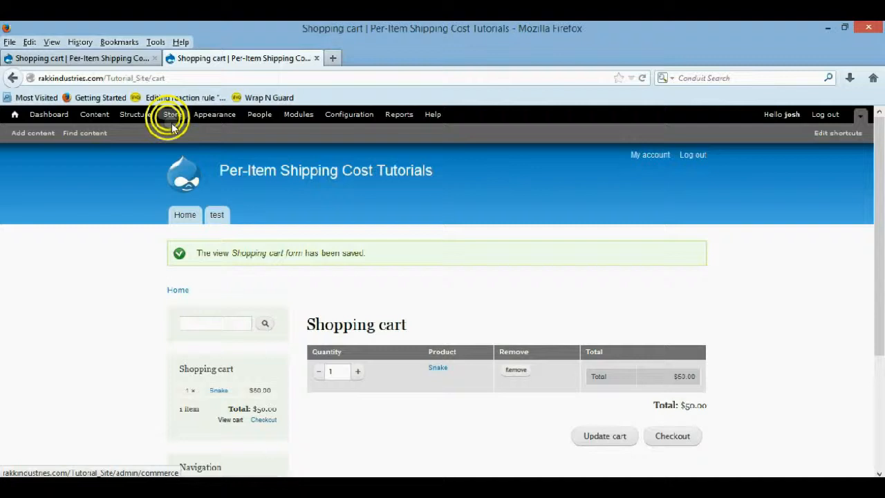
Step: Navigate Store > Configuration > Taxes to the Tax types list
{"action": "left_click", "coordinate": [172, 113]}
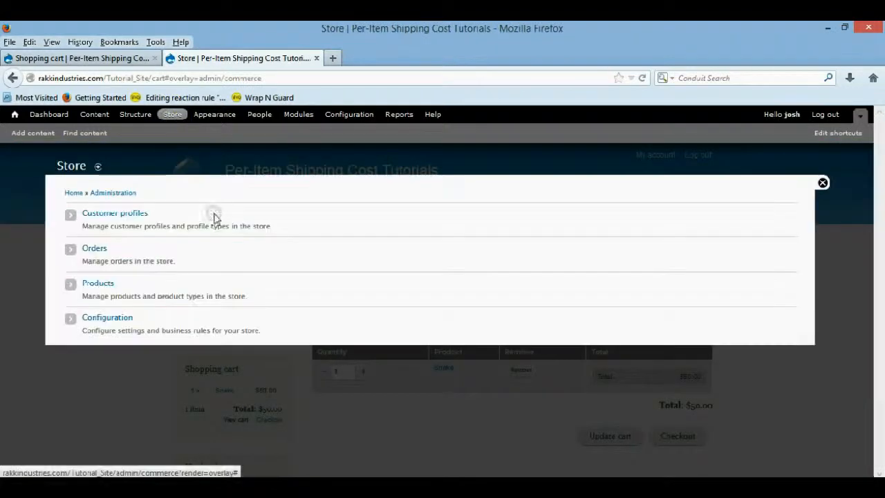
{"action": "left_click", "coordinate": [108, 316]}
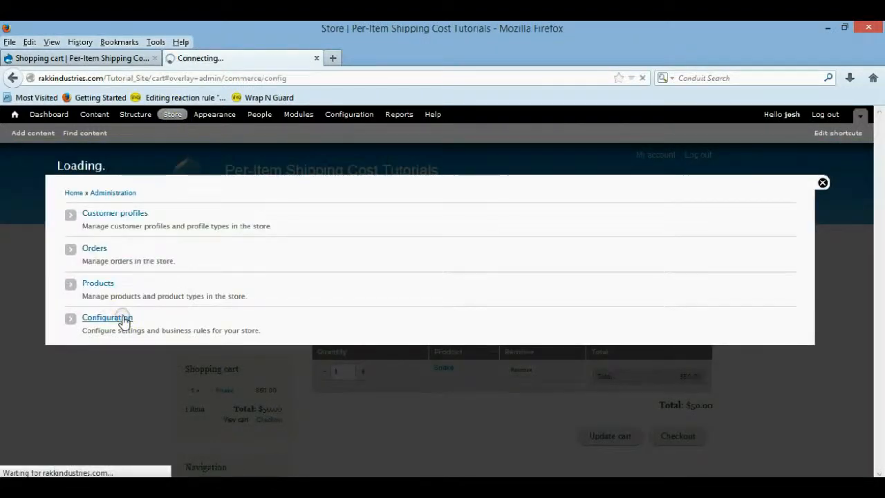
{"action": "left_click", "coordinate": [108, 317]}
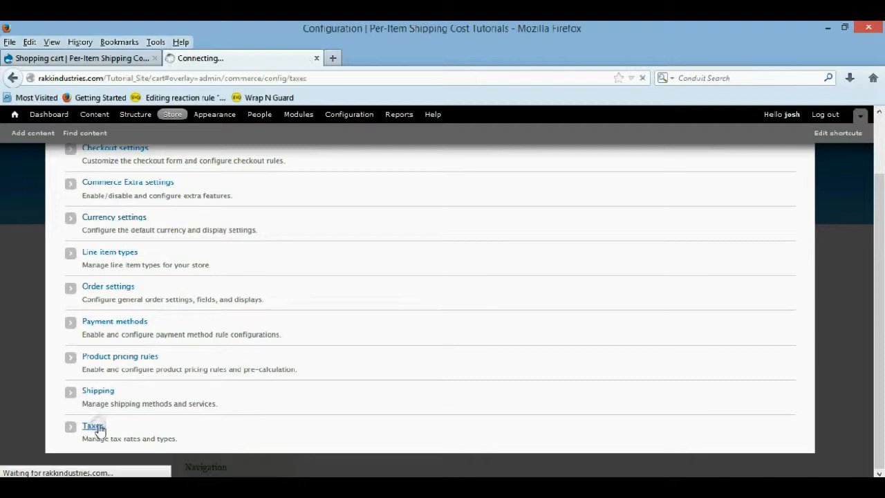
{"action": "left_click", "coordinate": [93, 426]}
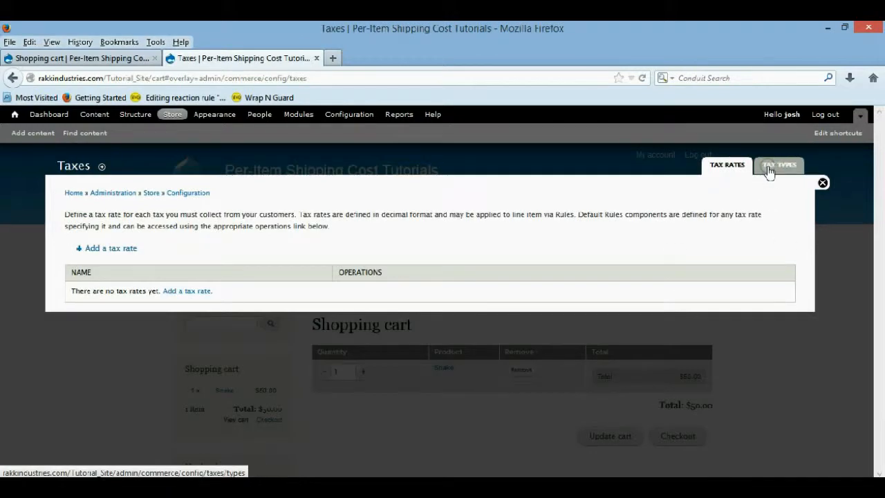
{"action": "left_click", "coordinate": [780, 166]}
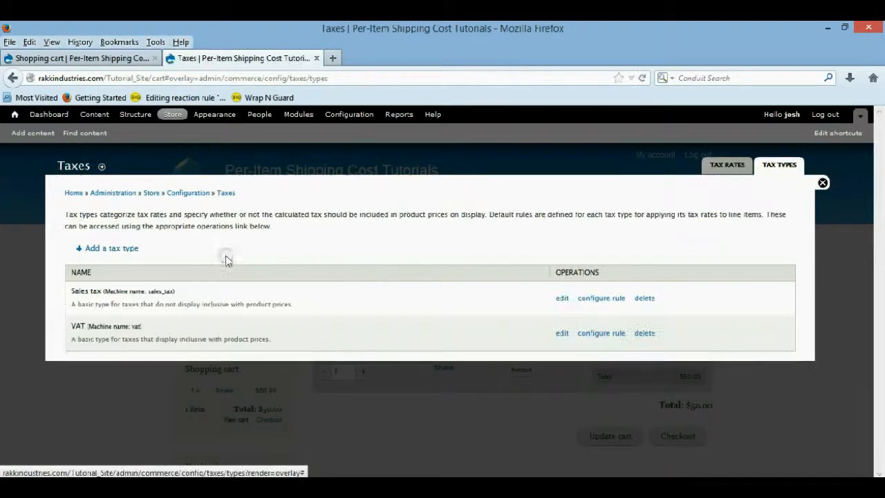
Step: Create a tax type named Discount, displayed inclusive in product prices, and save it
{"action": "left_click", "coordinate": [111, 249]}
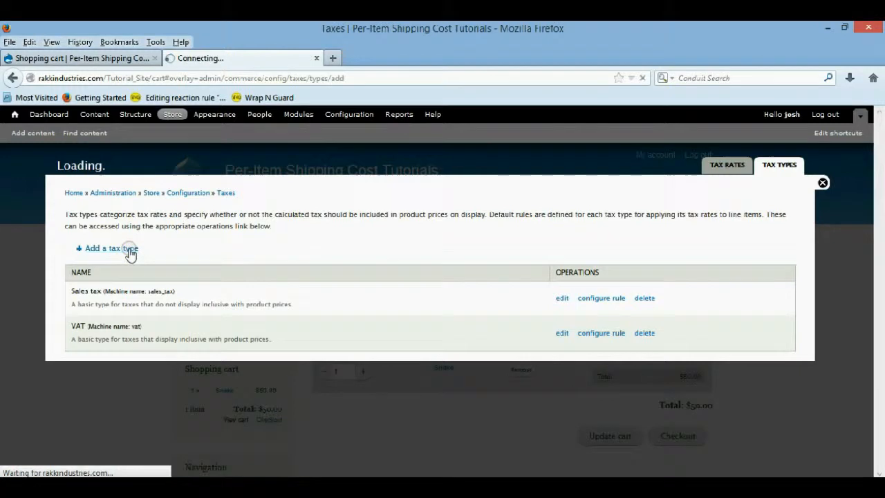
{"action": "left_click", "coordinate": [108, 249]}
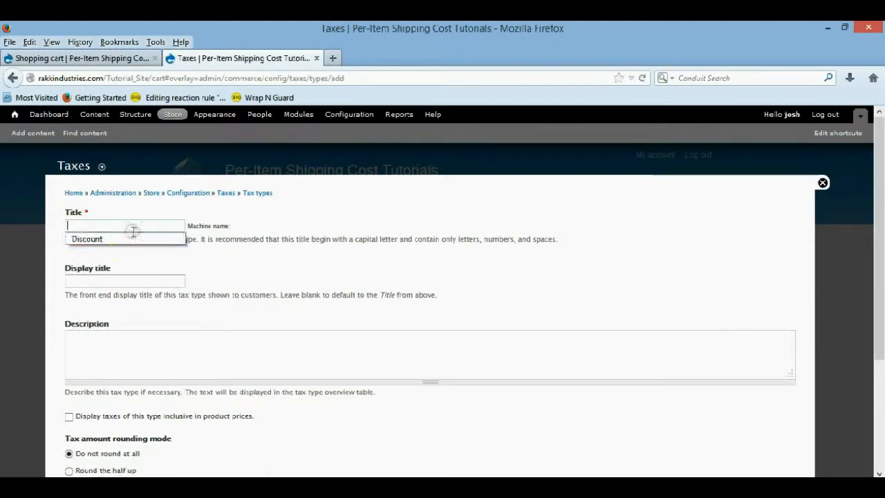
{"action": "type", "text": "Discount"}
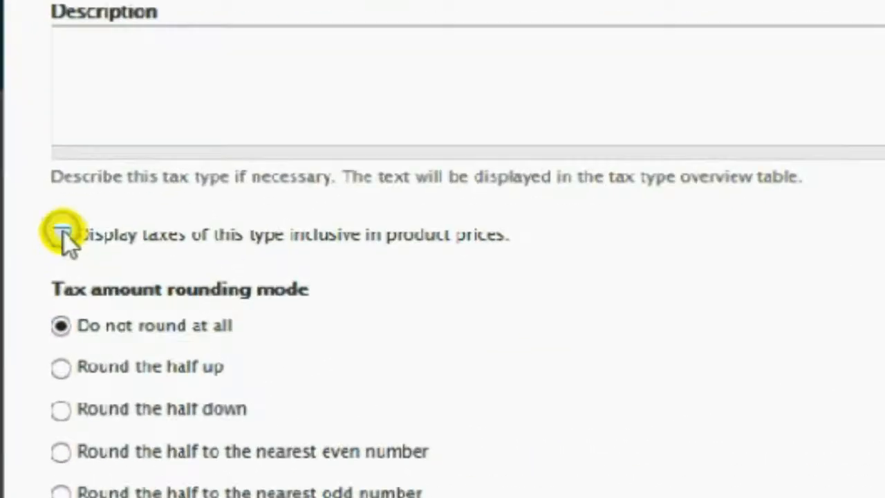
{"action": "left_click", "coordinate": [61, 233]}
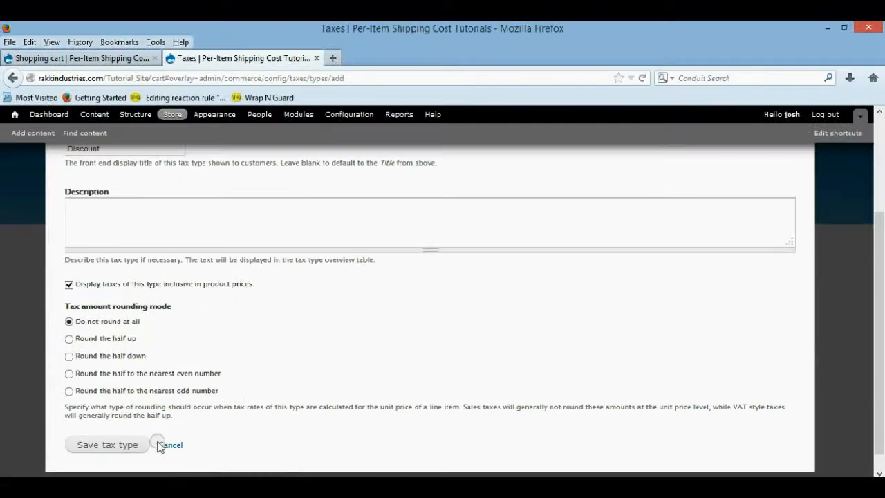
{"action": "left_click", "coordinate": [170, 445]}
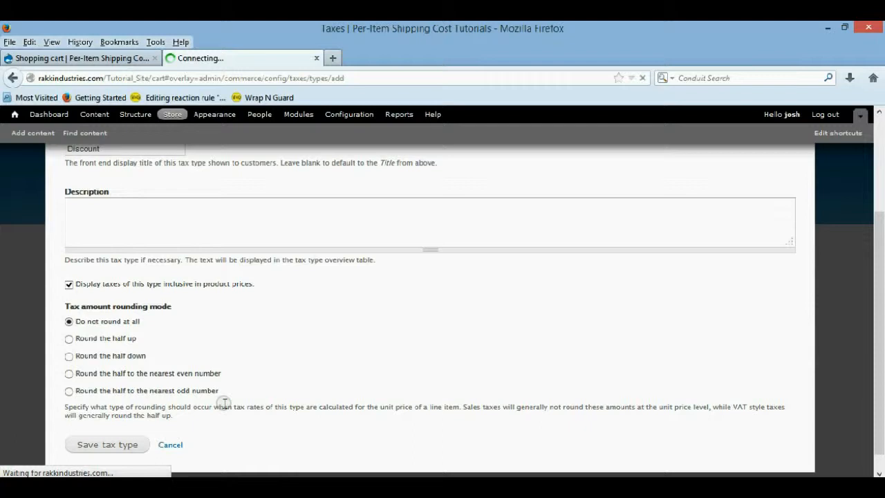
{"action": "mouse_move", "coordinate": [141, 431]}
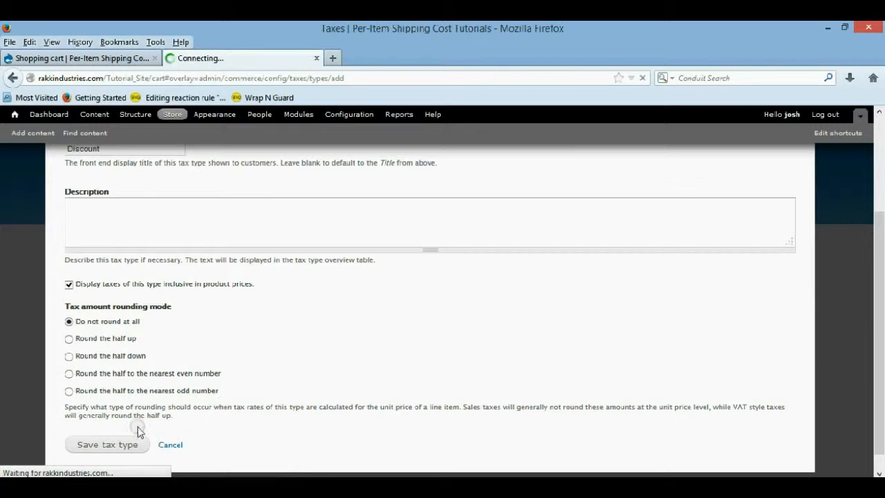
{"action": "left_click", "coordinate": [108, 445]}
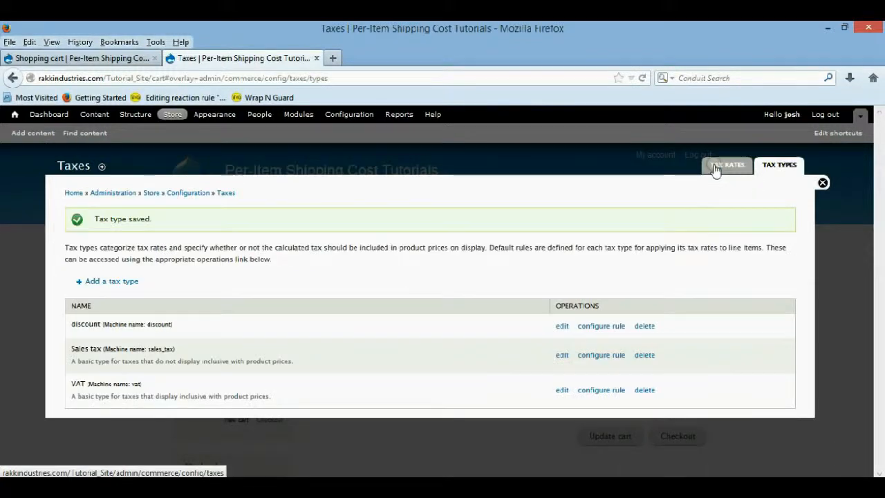
Step: Start a new tax rate titled Snake 5-10 Discount
{"action": "left_click", "coordinate": [728, 164]}
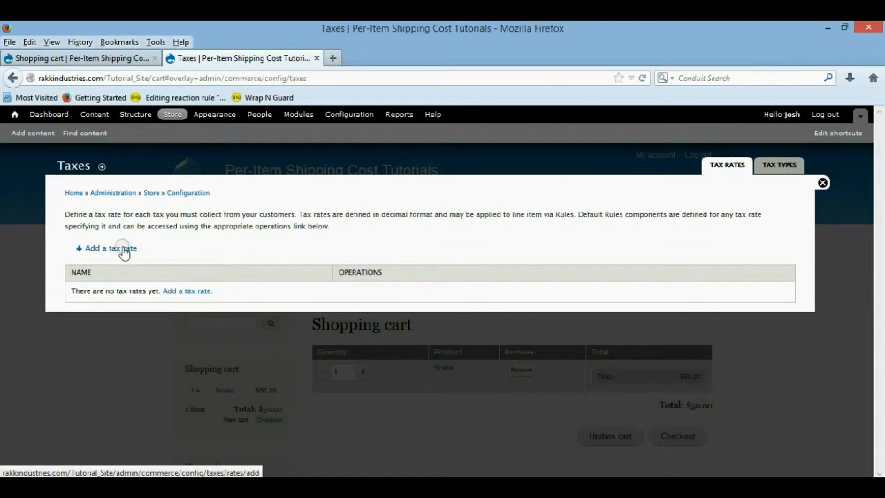
{"action": "left_click", "coordinate": [110, 249]}
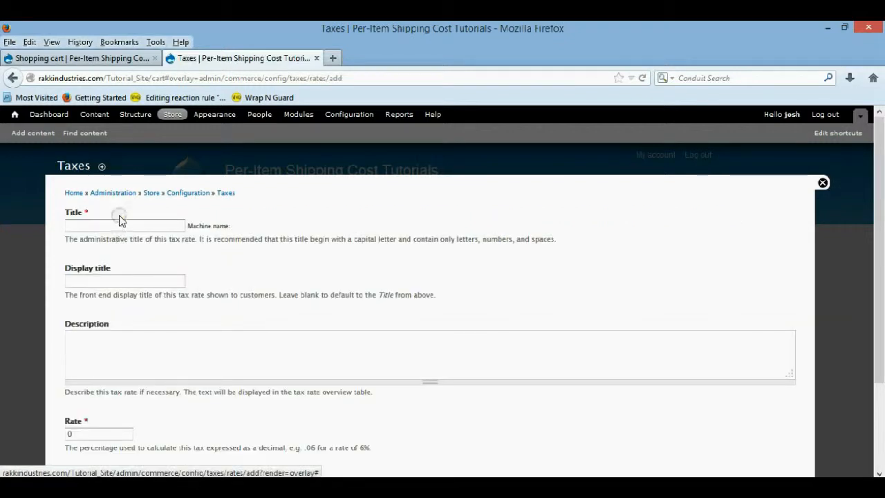
{"action": "left_click", "coordinate": [124, 224]}
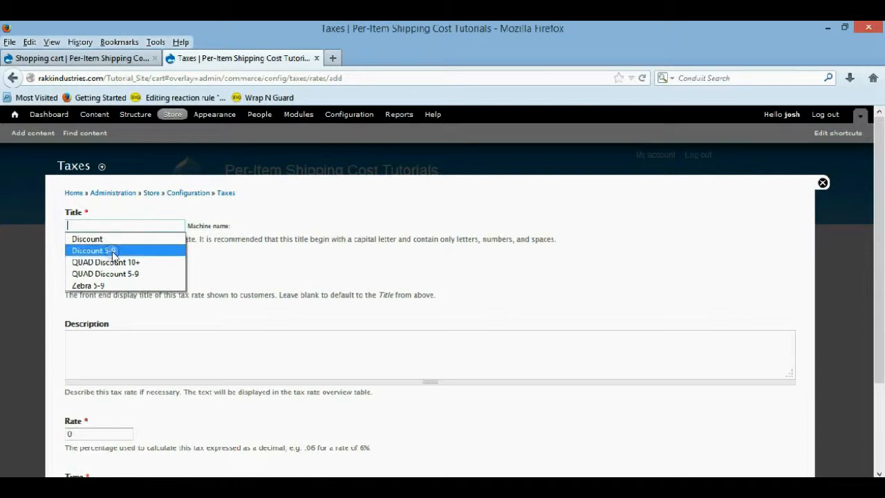
{"action": "mouse_move", "coordinate": [103, 274]}
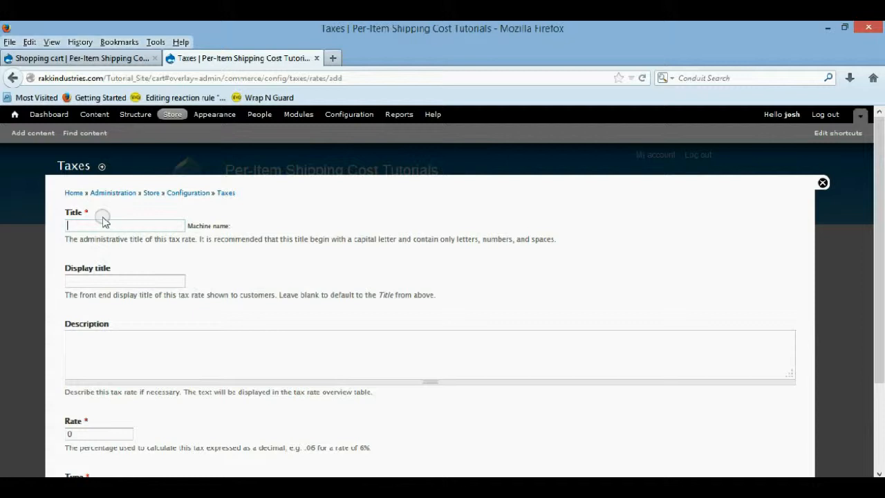
{"action": "type", "text": "Snake 5-9"}
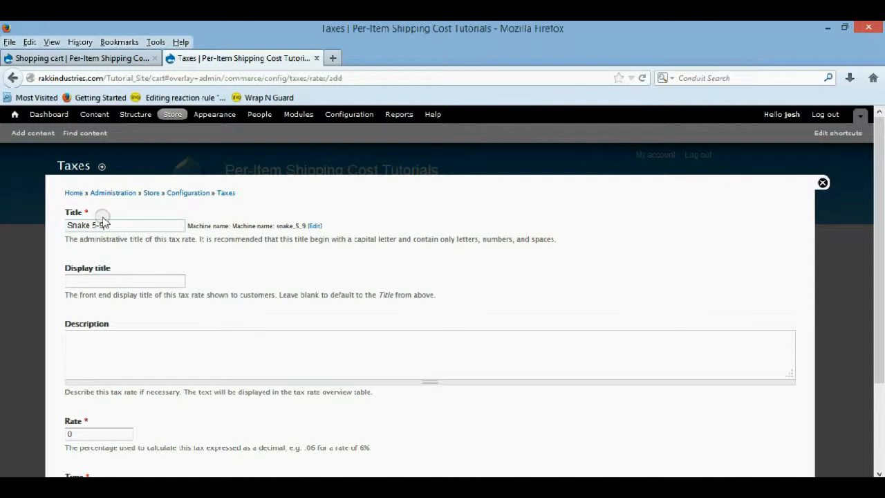
{"action": "type", "text": "1a"}
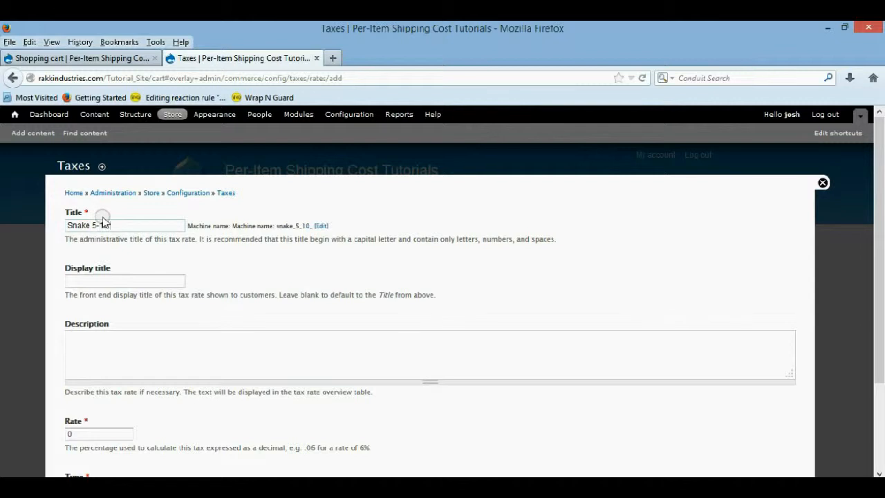
{"action": "type", "text": "Discoun"}
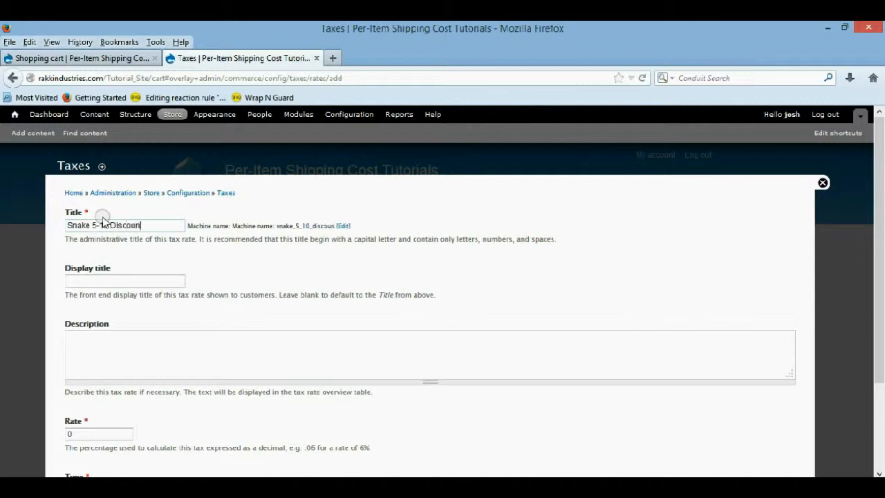
{"action": "type", "text": "Snake 5-10 Discount"}
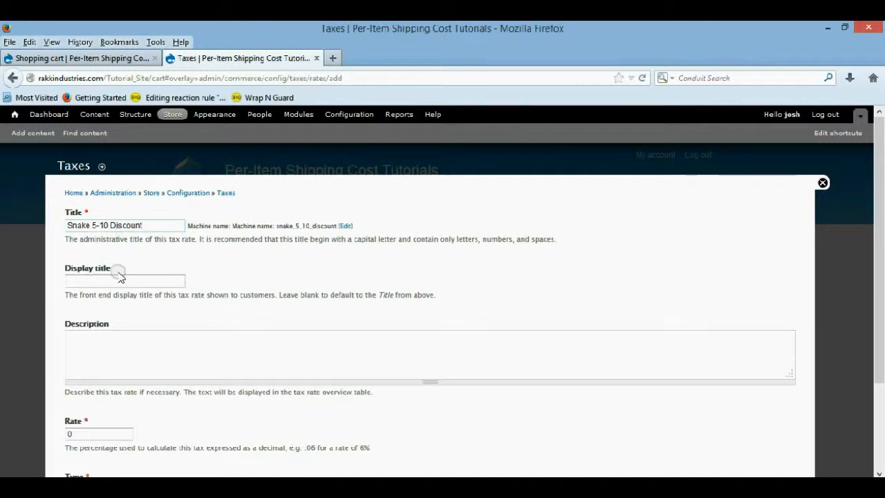
Step: Give the rate a Discount display title, rate .1, and set its type to discount
{"action": "left_click", "coordinate": [124, 280]}
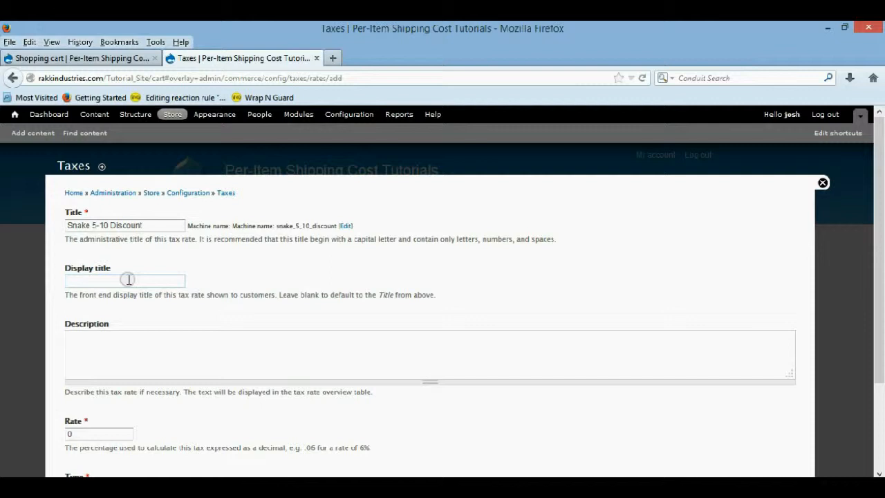
{"action": "type", "text": "D"}
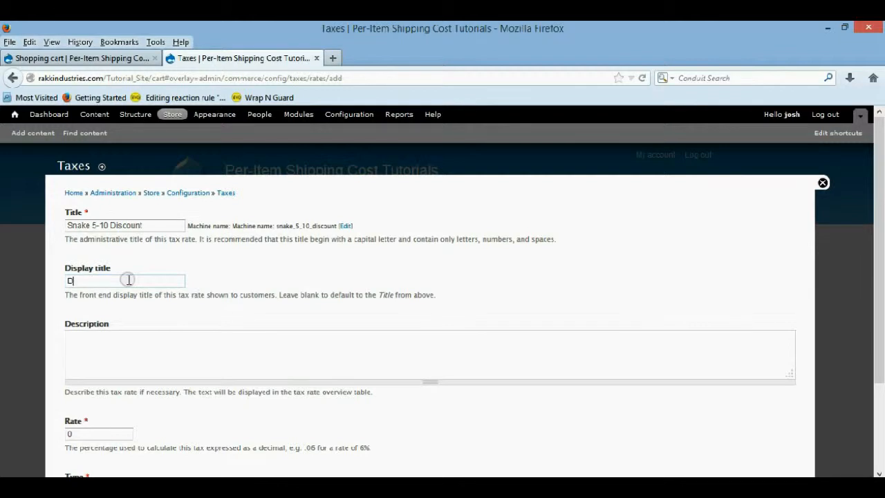
{"action": "type", "text": "Disco"}
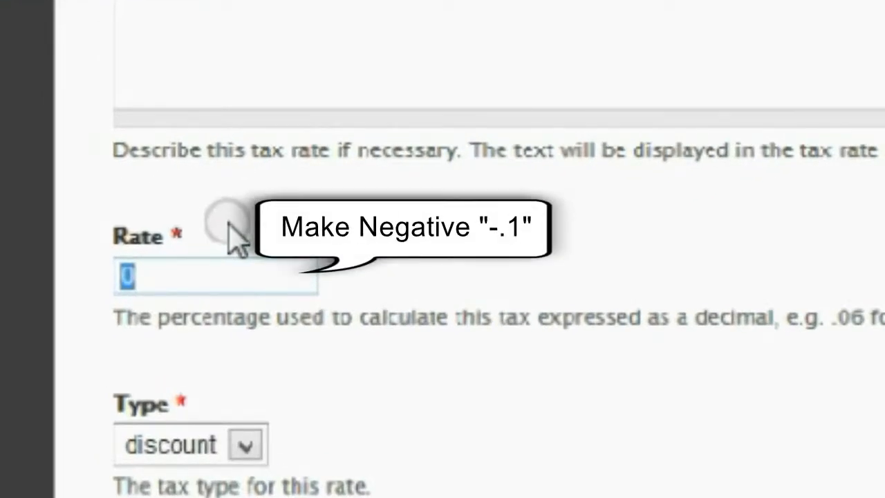
{"action": "type", "text": ".1"}
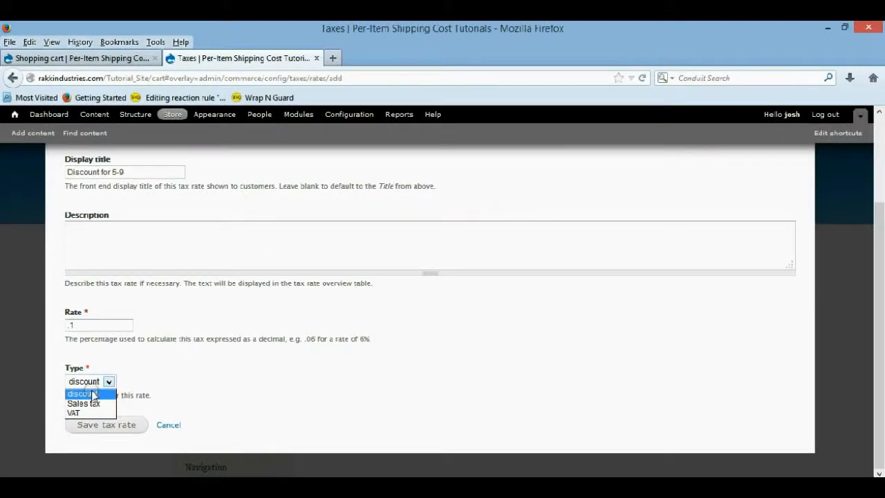
{"action": "left_click", "coordinate": [105, 425]}
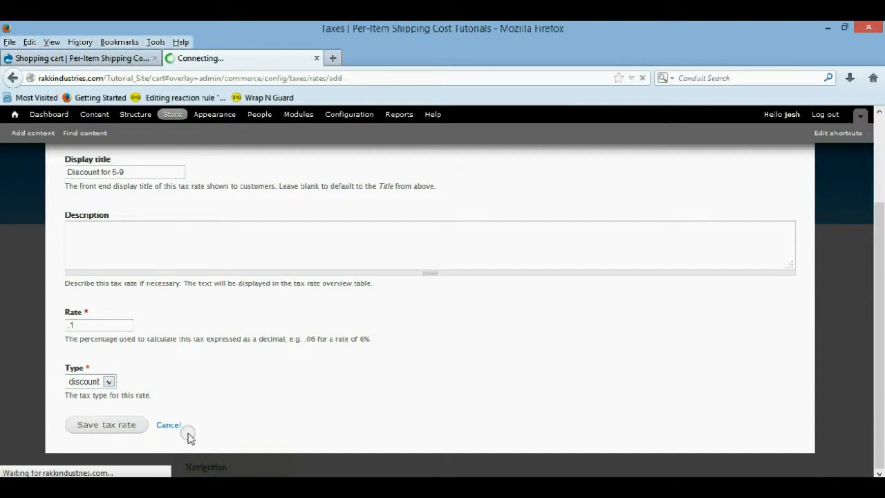
{"action": "left_click", "coordinate": [105, 424]}
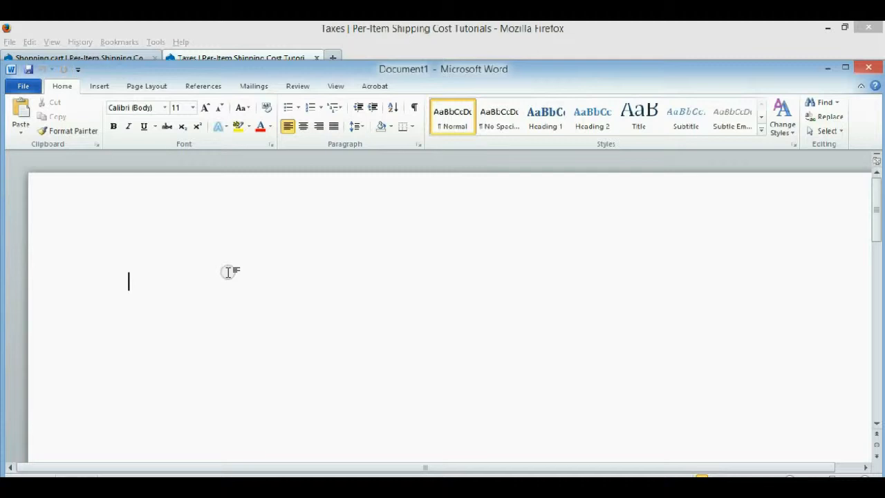
Step: Note 13$ on one line and the equation 135x = 10 on the next
{"action": "type", "text": "13"}
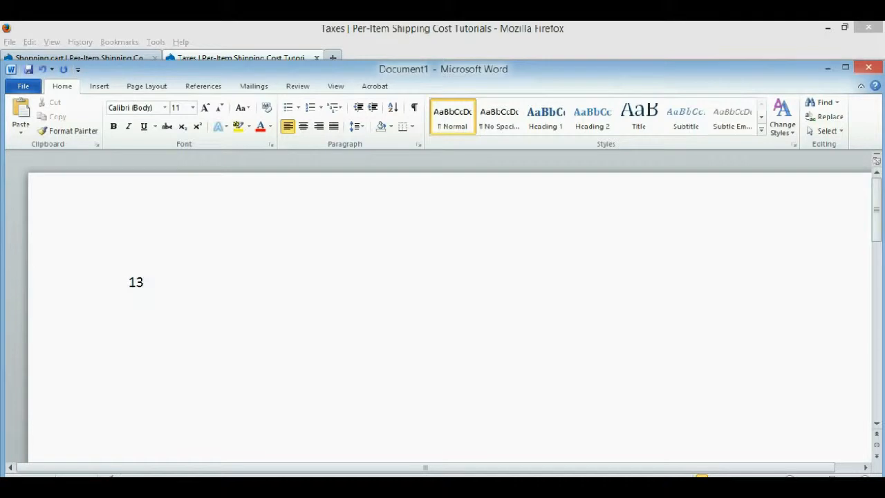
{"action": "type", "text": "$"}
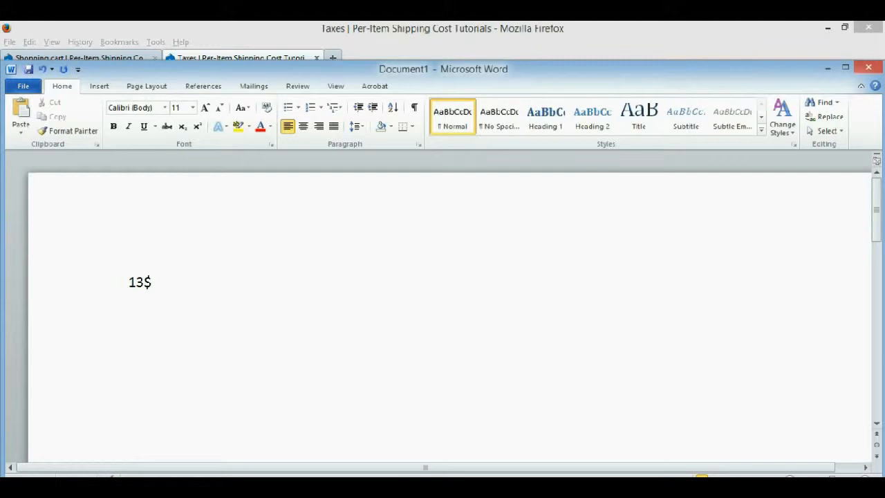
{"action": "key", "text": "enter"}
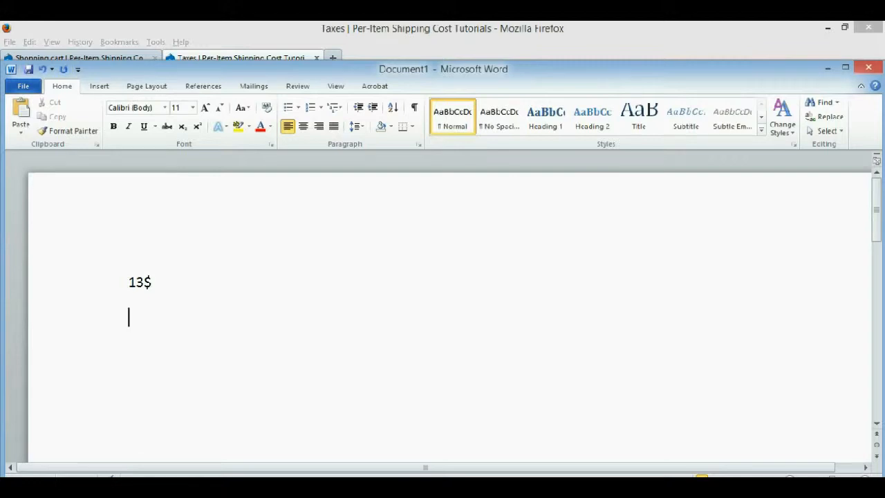
{"action": "type", "text": "135x"}
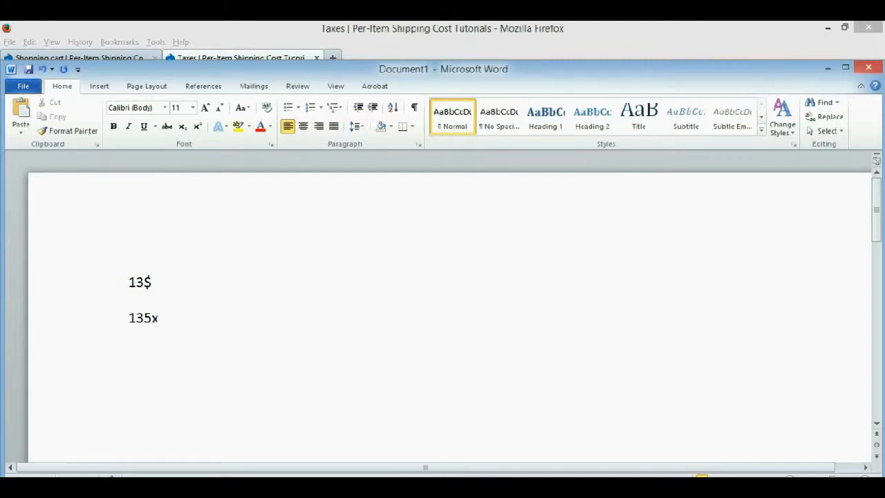
{"action": "type", "text": "="}
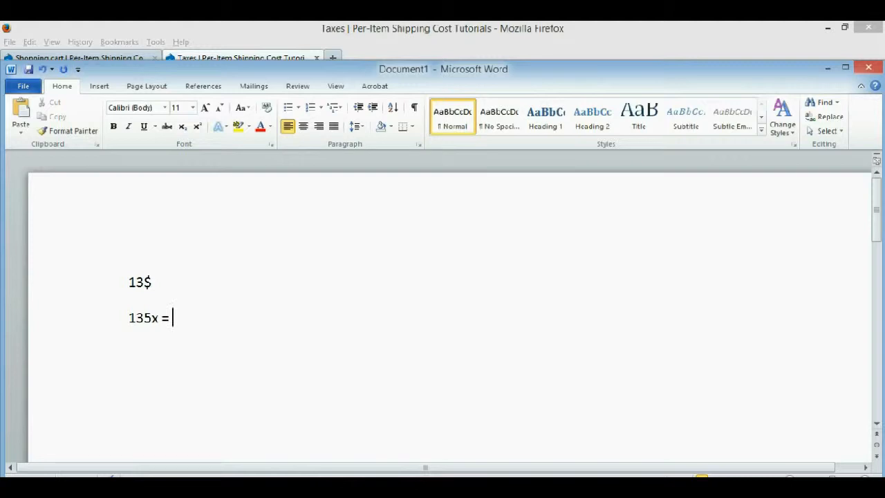
{"action": "type", "text": "10"}
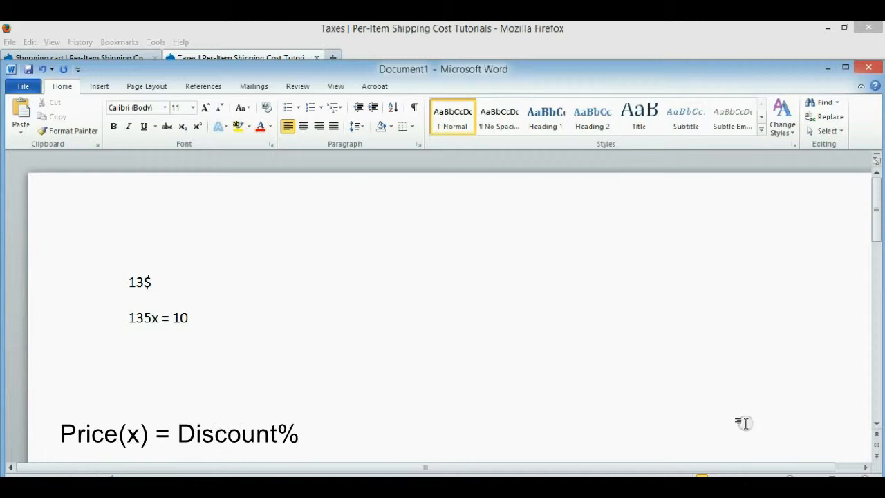
{"action": "left_click", "coordinate": [188, 317]}
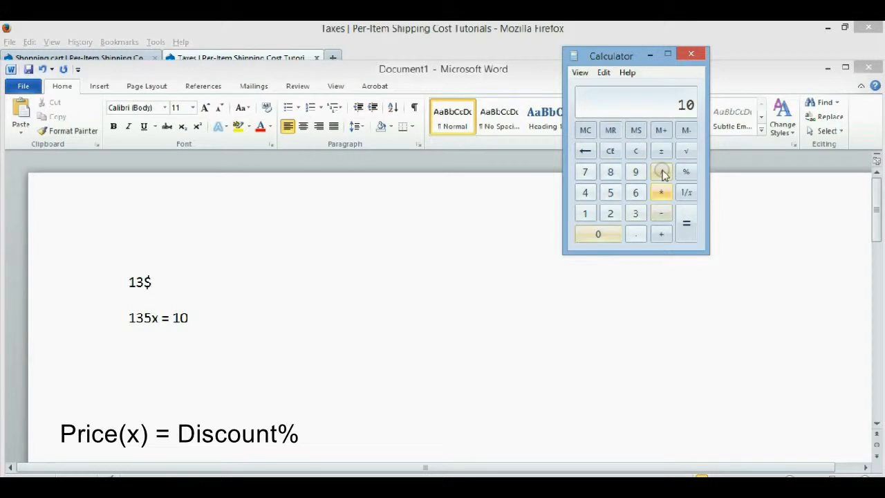
Step: Compute 10 ÷ 135 ≈ 0.074, verify 135 × 0.074 ≈ 9.99, and close the calculator
{"action": "left_click", "coordinate": [661, 171]}
{"action": "type", "text": "135"}
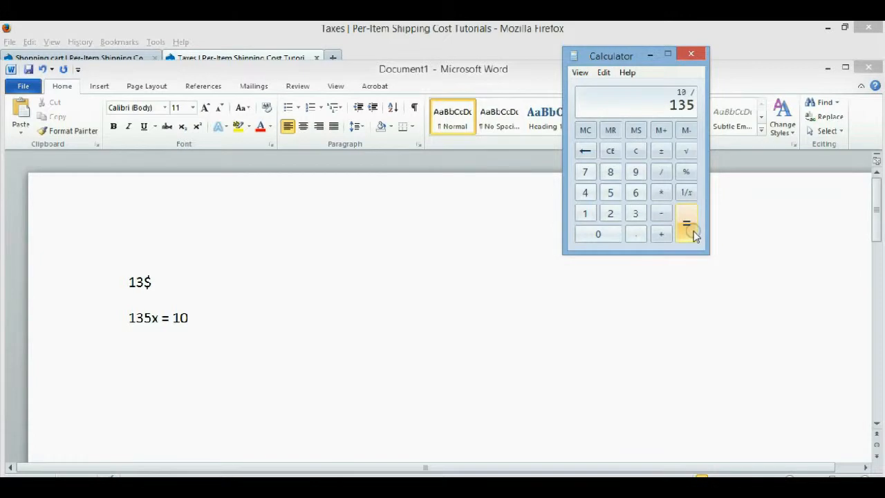
{"action": "left_click", "coordinate": [686, 224]}
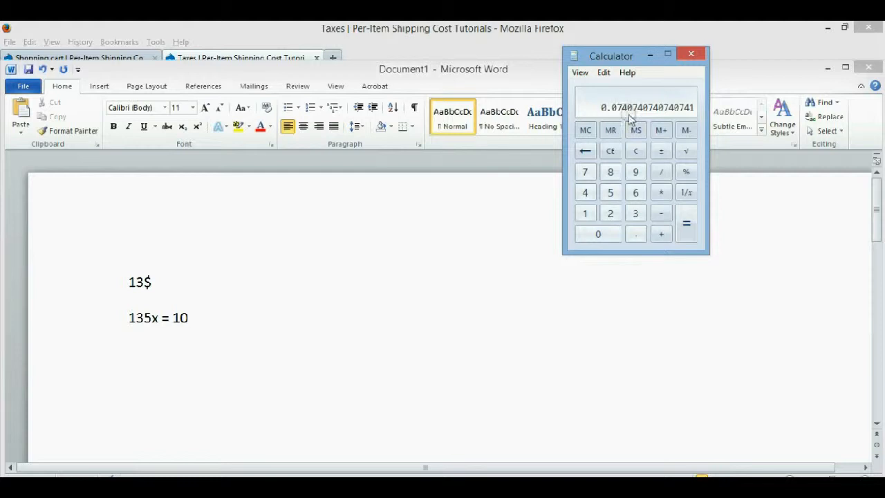
{"action": "left_click", "coordinate": [609, 150]}
{"action": "type", "text": "135"}
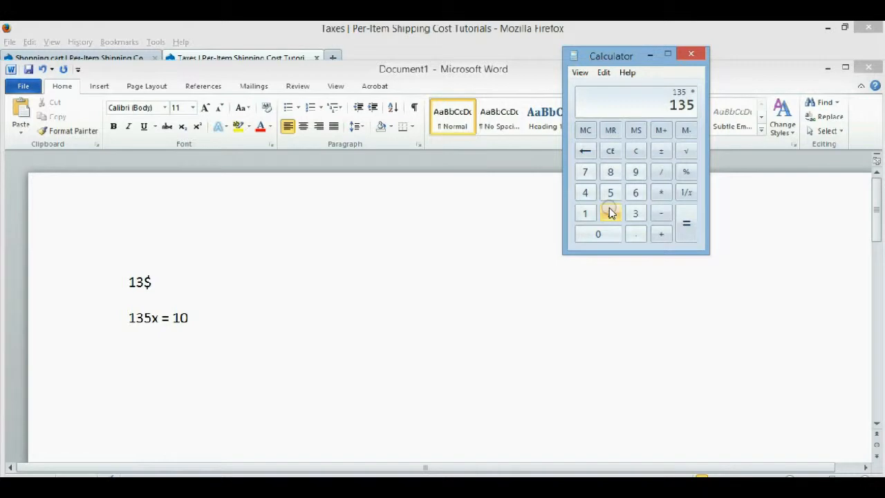
{"action": "left_click", "coordinate": [686, 222]}
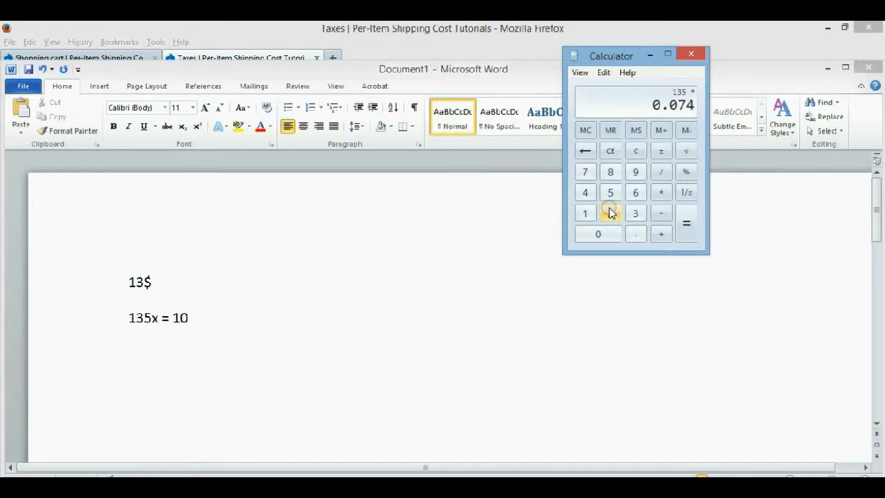
{"action": "left_click", "coordinate": [686, 234]}
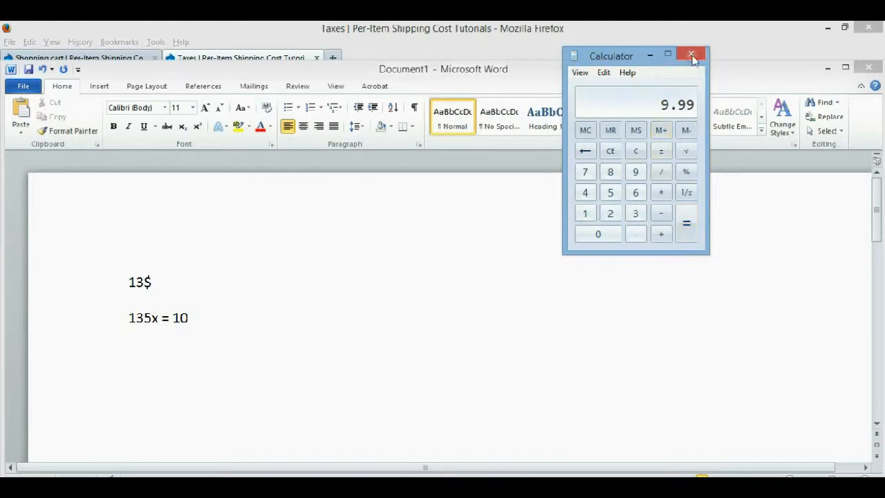
{"action": "left_click", "coordinate": [691, 55]}
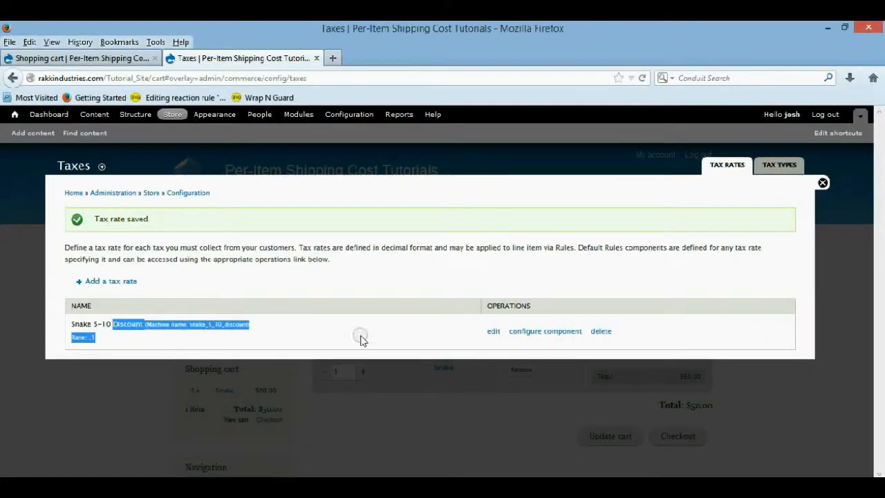
Step: Open the configure component link for the Snake 5-10 Discount tax rate
{"action": "left_click", "coordinate": [545, 331]}
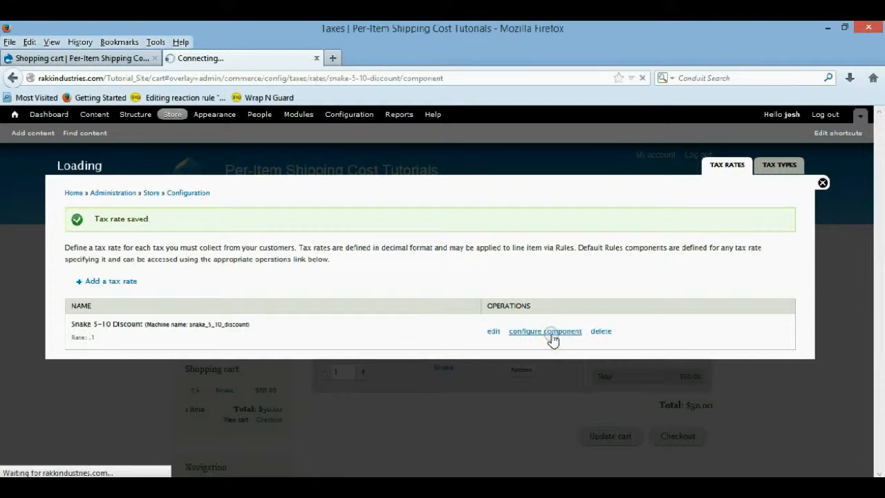
{"action": "left_click", "coordinate": [545, 330]}
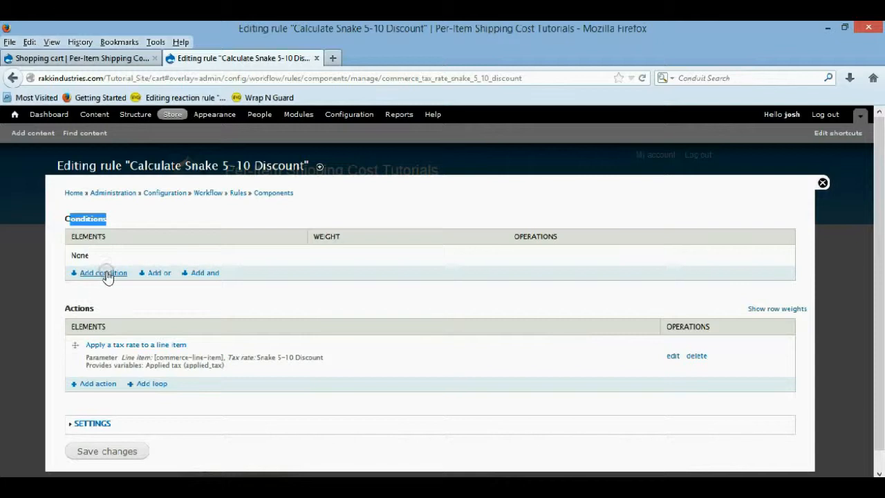
Step: Add an Entity has field condition to the discount rule and continue to its settings
{"action": "left_click", "coordinate": [103, 272]}
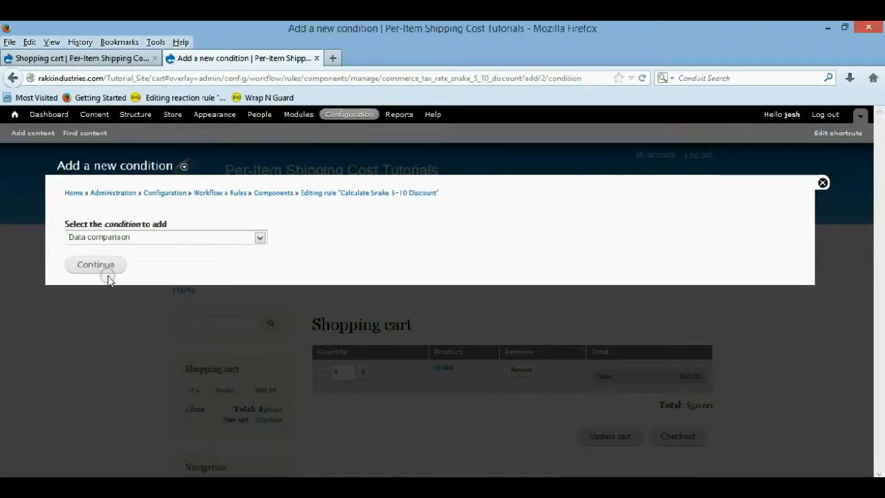
{"action": "left_click", "coordinate": [164, 236]}
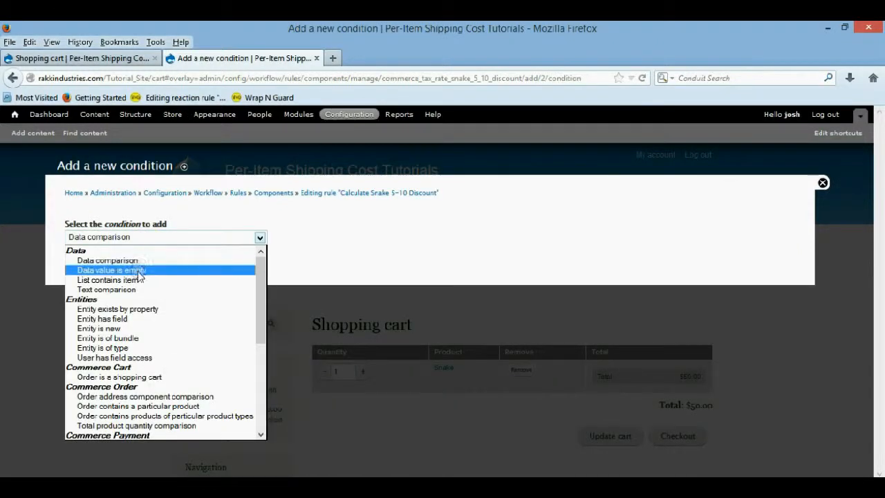
{"action": "left_click", "coordinate": [102, 318]}
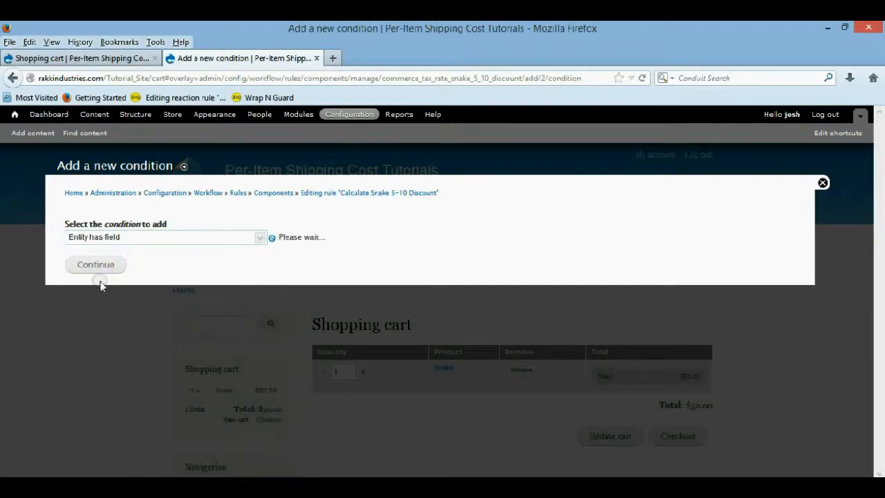
{"action": "left_click", "coordinate": [96, 264]}
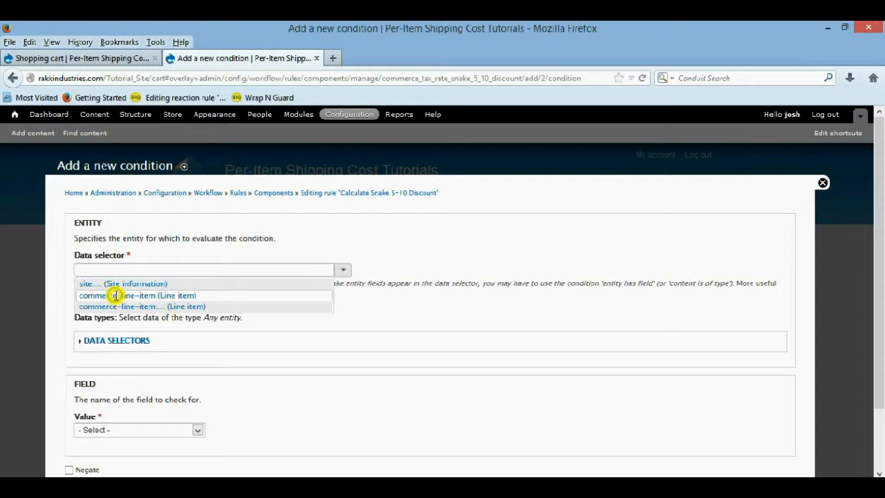
Step: Set the condition to check commerce-line-item for commerce_product and save it
{"action": "left_click", "coordinate": [137, 296]}
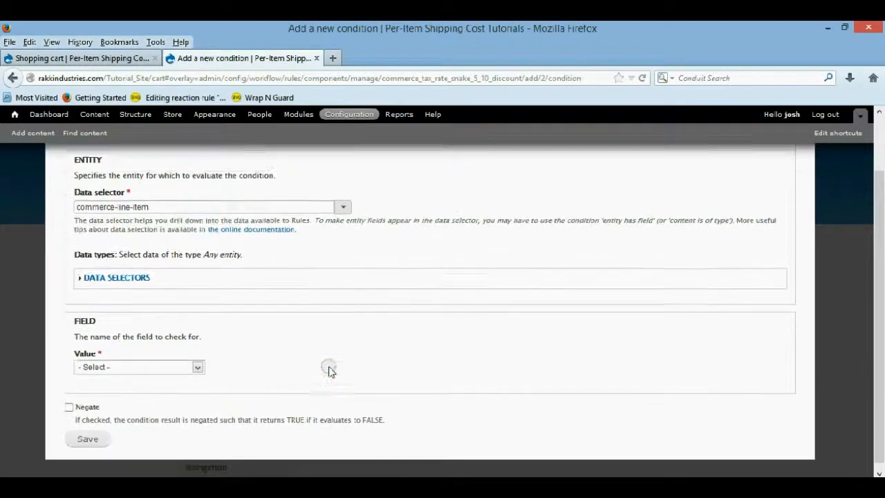
{"action": "left_click", "coordinate": [343, 207]}
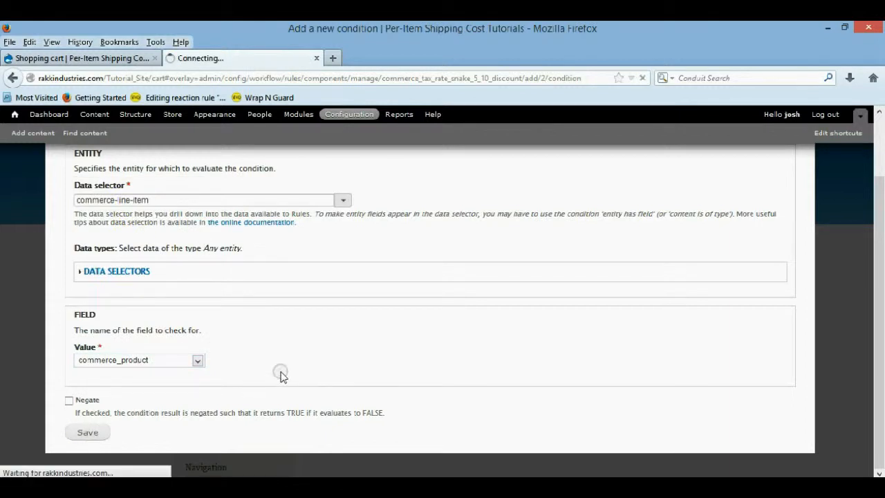
{"action": "left_click", "coordinate": [87, 431]}
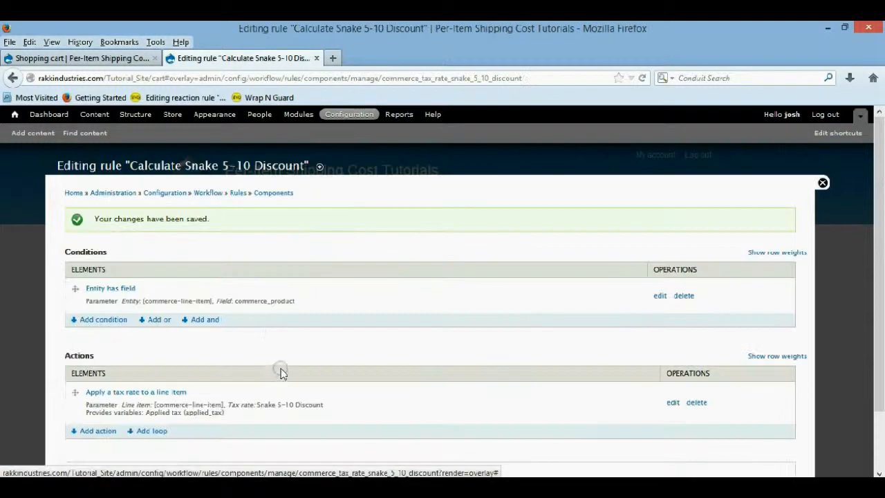
{"action": "mouse_move", "coordinate": [233, 270]}
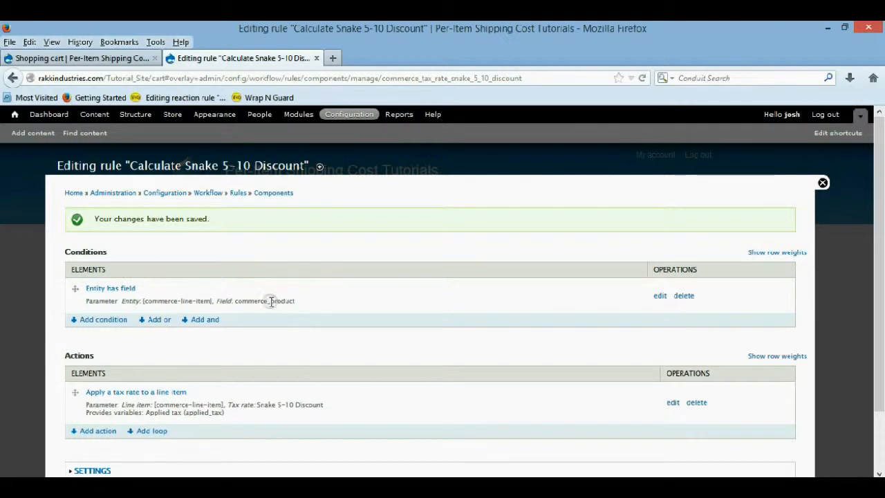
{"action": "left_click", "coordinate": [76, 58]}
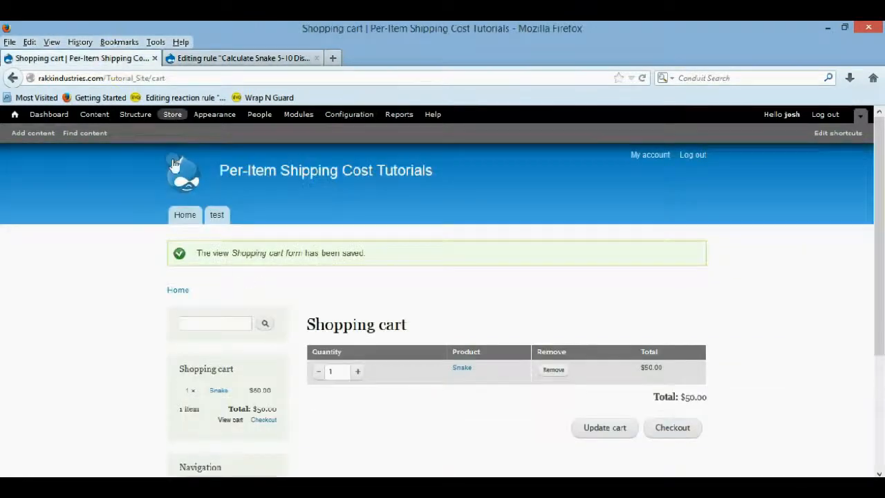
Step: Update the Snake cart to confirm the $5.00 Discount for 5-9 line, then return to the discount rule editor
{"action": "scroll", "scroll_direction": "down", "scroll_amount": 3}
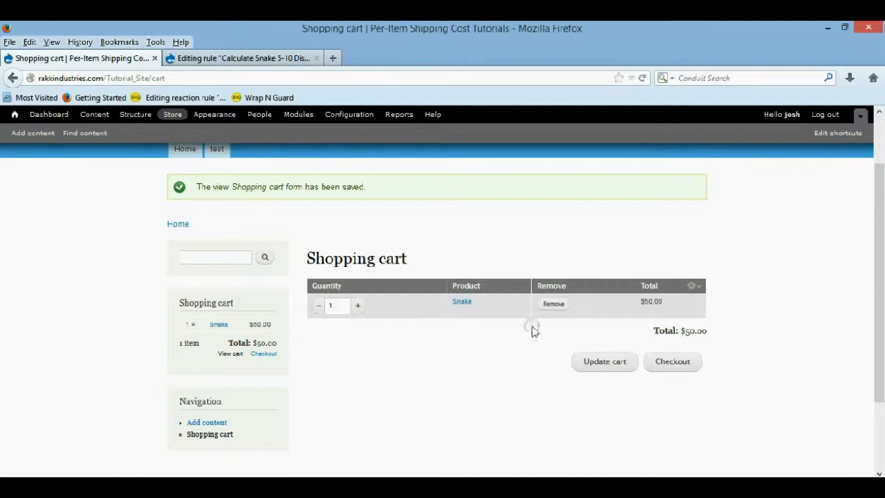
{"action": "left_click", "coordinate": [603, 361]}
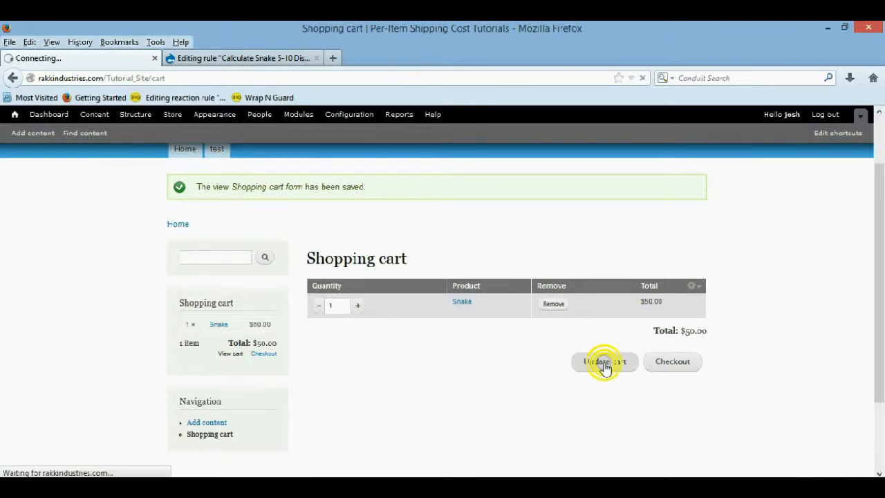
{"action": "left_click", "coordinate": [603, 362]}
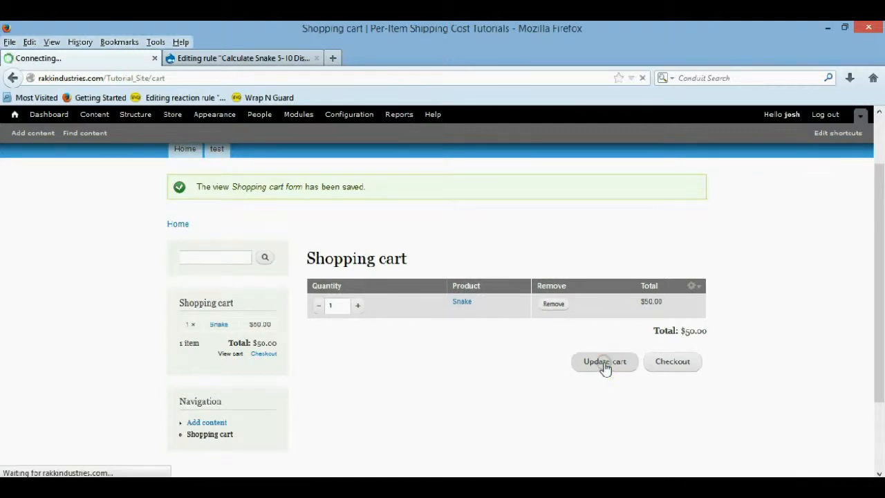
{"action": "left_click", "coordinate": [603, 363]}
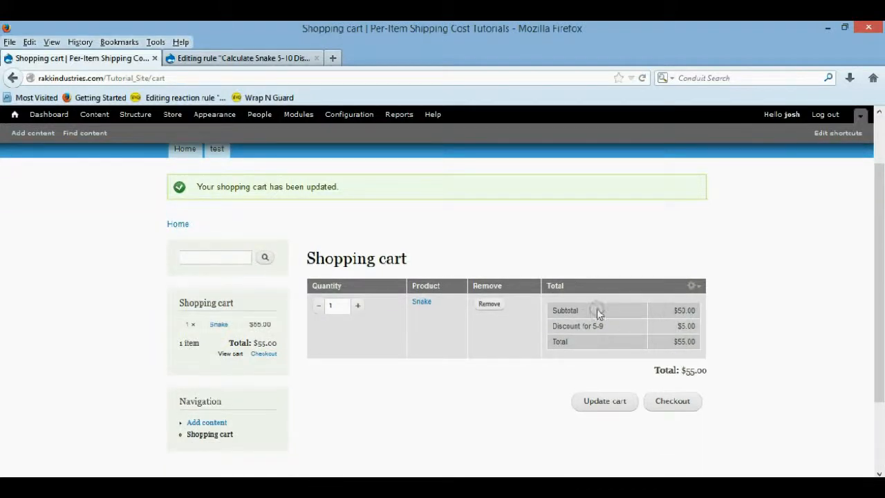
{"action": "mouse_move", "coordinate": [630, 328]}
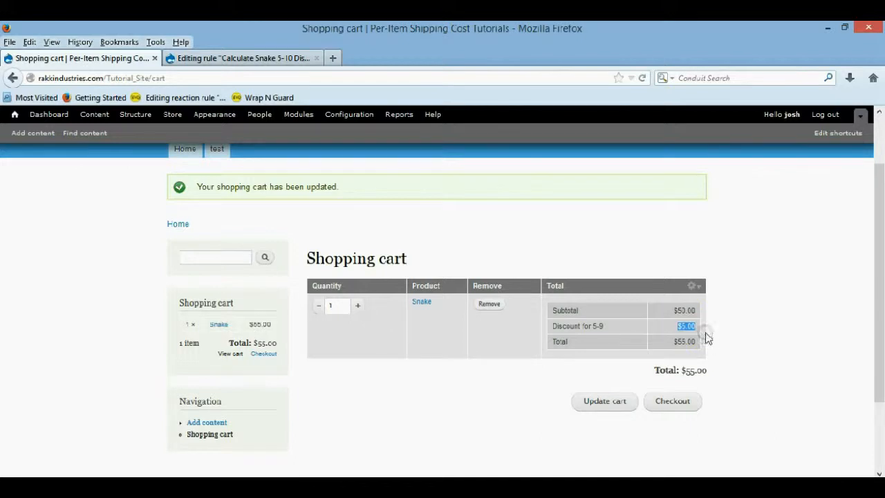
{"action": "left_click", "coordinate": [338, 306]}
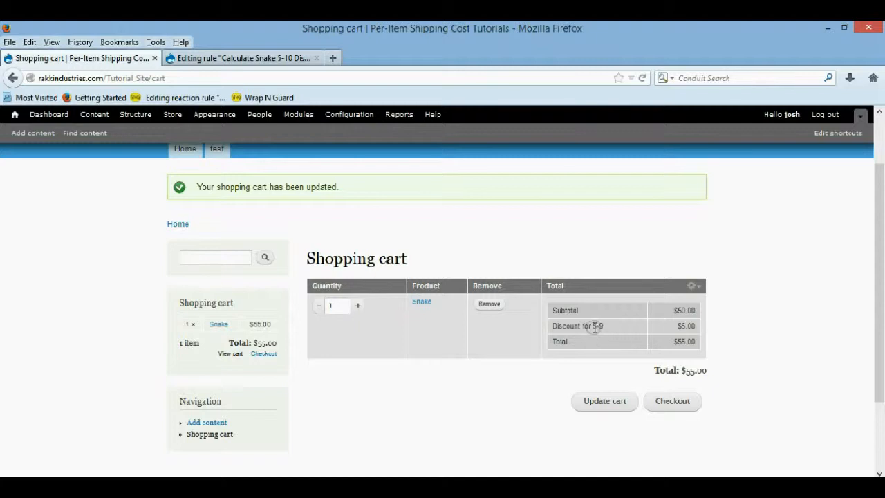
{"action": "mouse_move", "coordinate": [616, 333]}
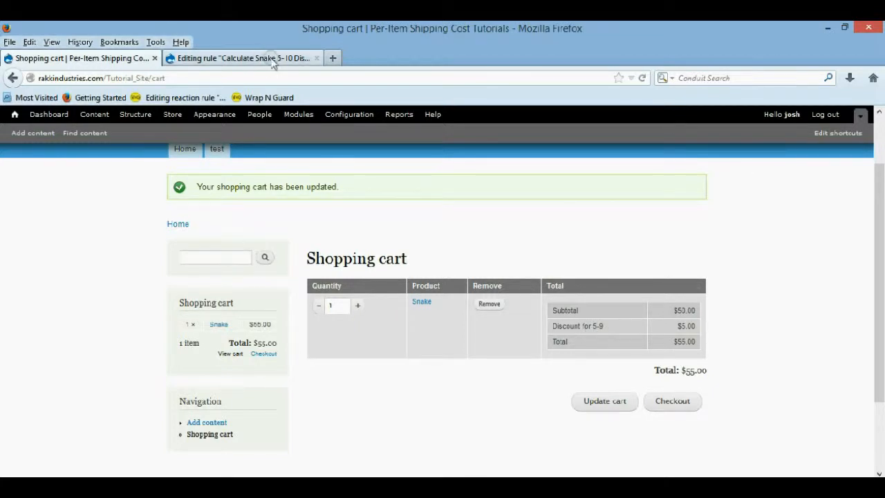
{"action": "left_click", "coordinate": [242, 58]}
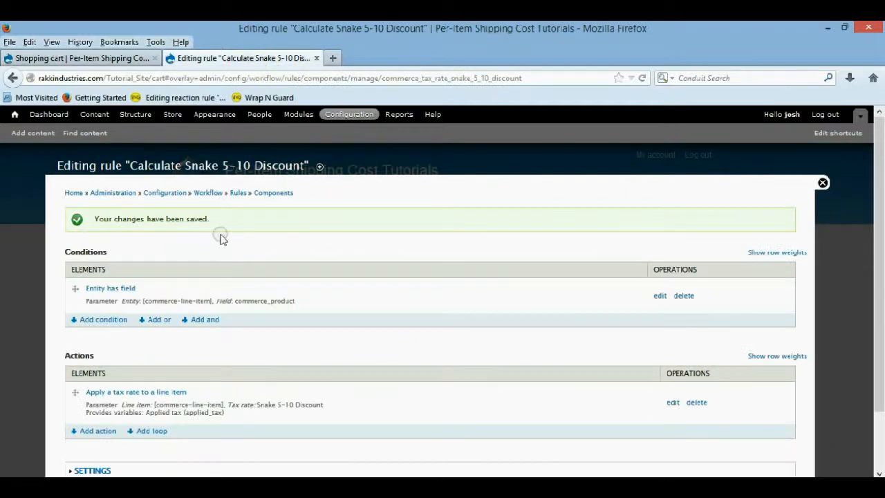
{"action": "mouse_move", "coordinate": [103, 318]}
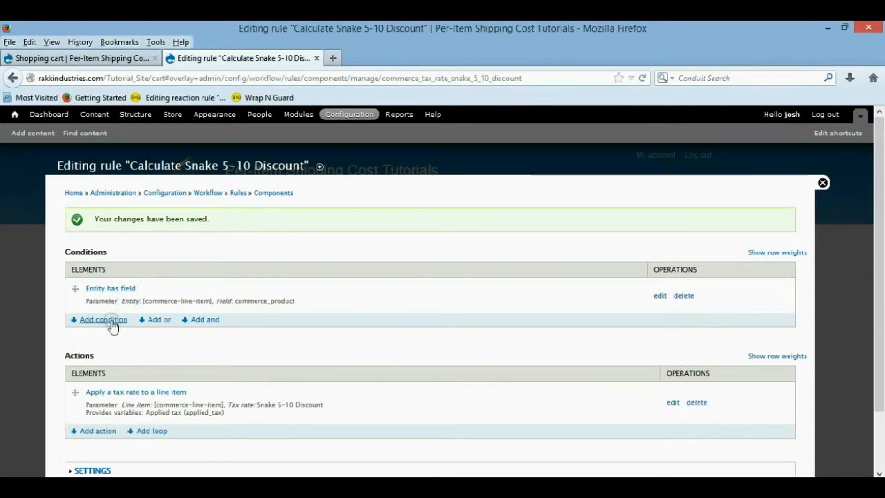
Step: Add a Data comparison condition on commerce-line-item:quantity to the Snake 5-10 discount rule
{"action": "left_click", "coordinate": [103, 319]}
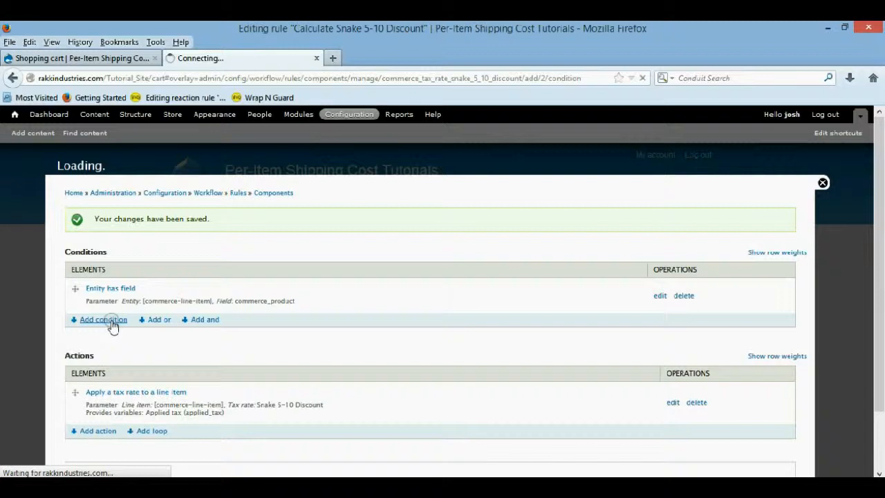
{"action": "left_click", "coordinate": [102, 320]}
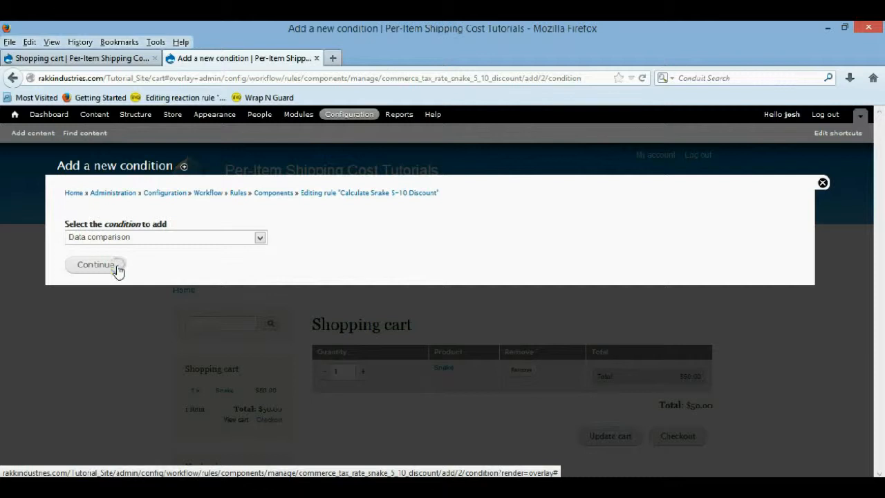
{"action": "left_click", "coordinate": [94, 264]}
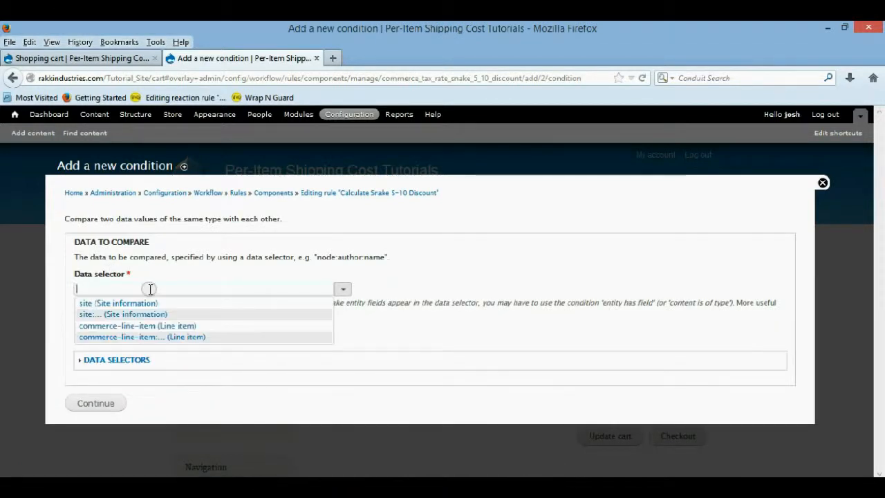
{"action": "left_click", "coordinate": [138, 326]}
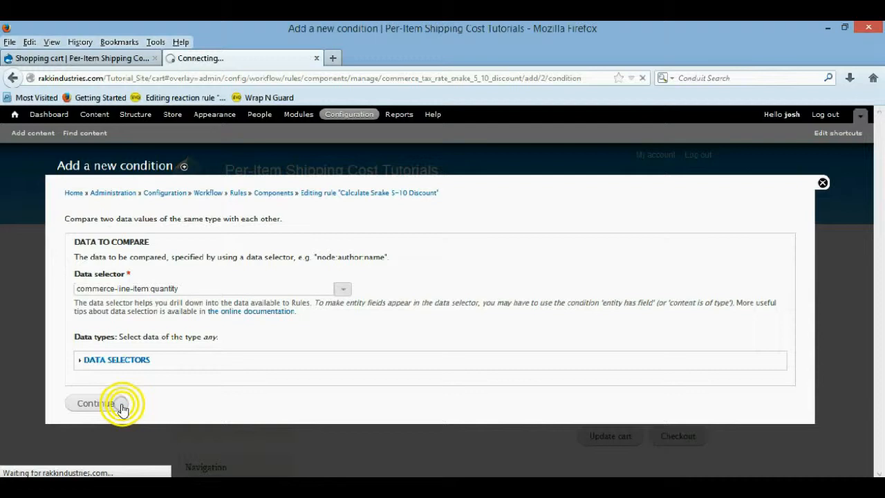
{"action": "left_click", "coordinate": [94, 404]}
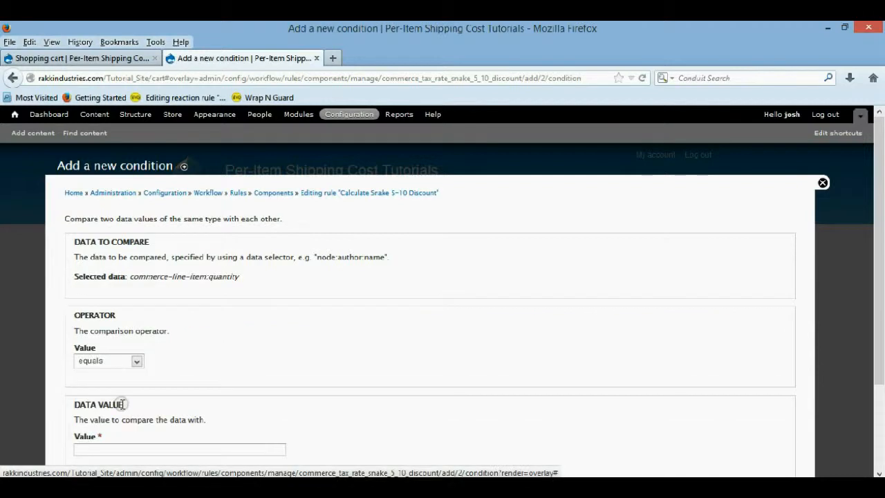
Step: Set the comparison to 'is greater than' 4 by direct input and save the condition
{"action": "left_click", "coordinate": [108, 359]}
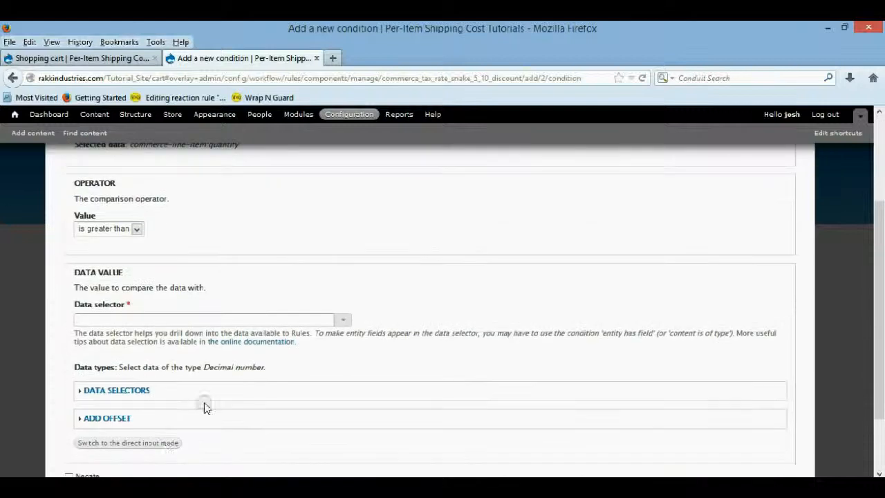
{"action": "left_click", "coordinate": [127, 443]}
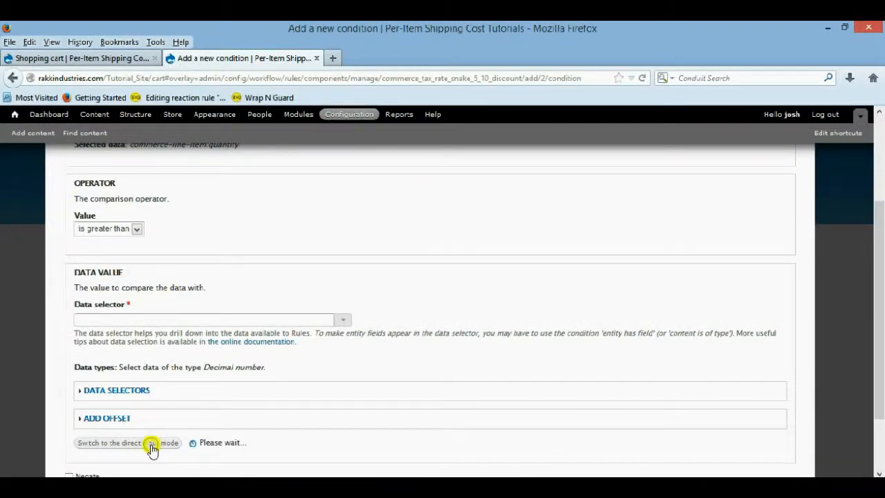
{"action": "left_click", "coordinate": [128, 443]}
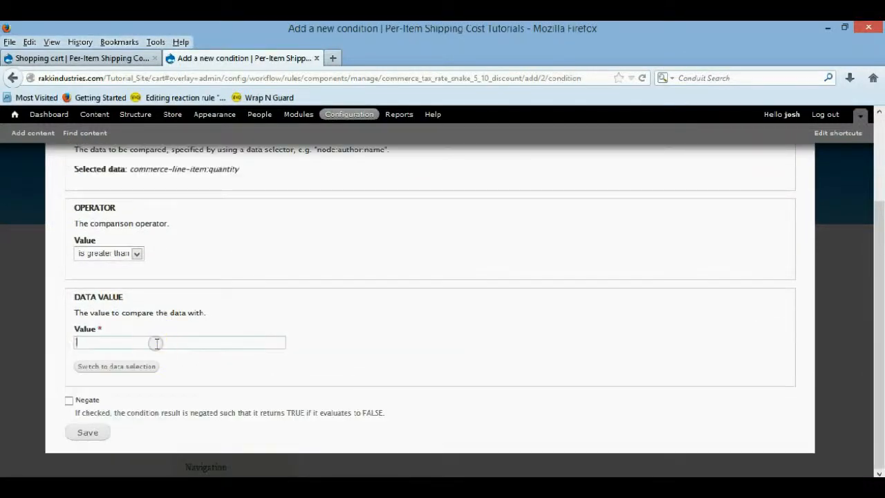
{"action": "type", "text": "4"}
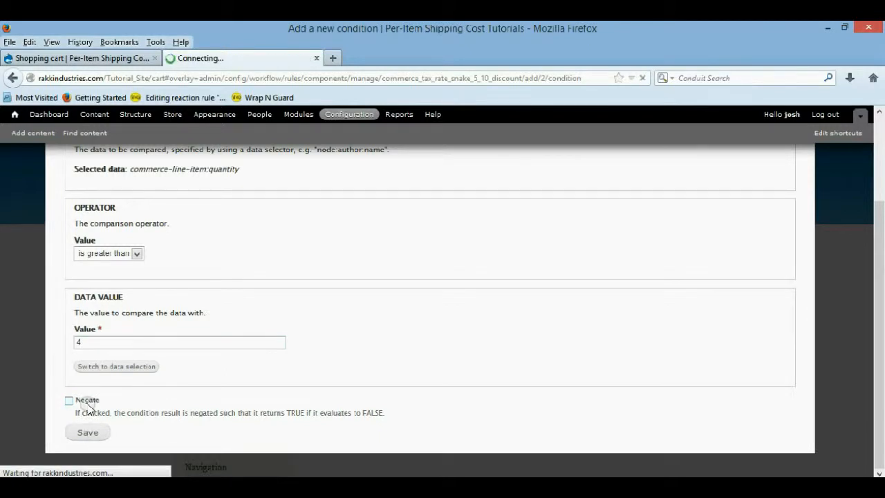
{"action": "left_click", "coordinate": [87, 431]}
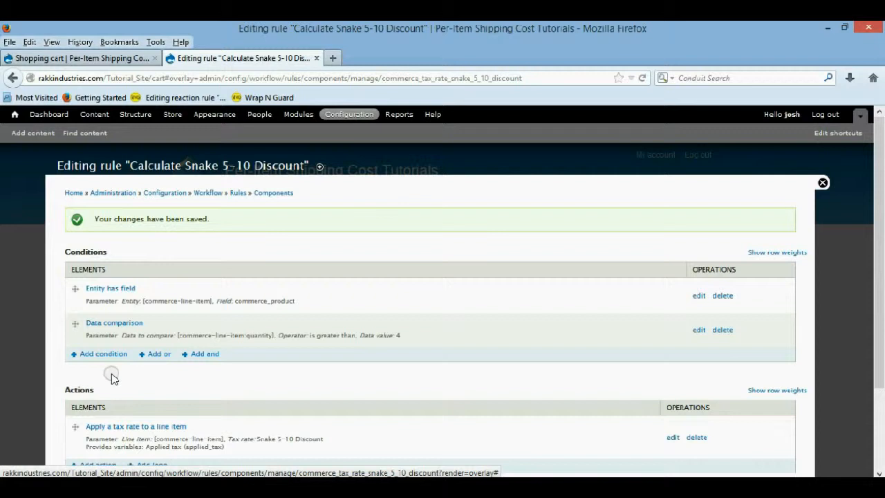
Step: Add another Data comparison condition on commerce-line-item:quantity to the rule
{"action": "left_click", "coordinate": [102, 354]}
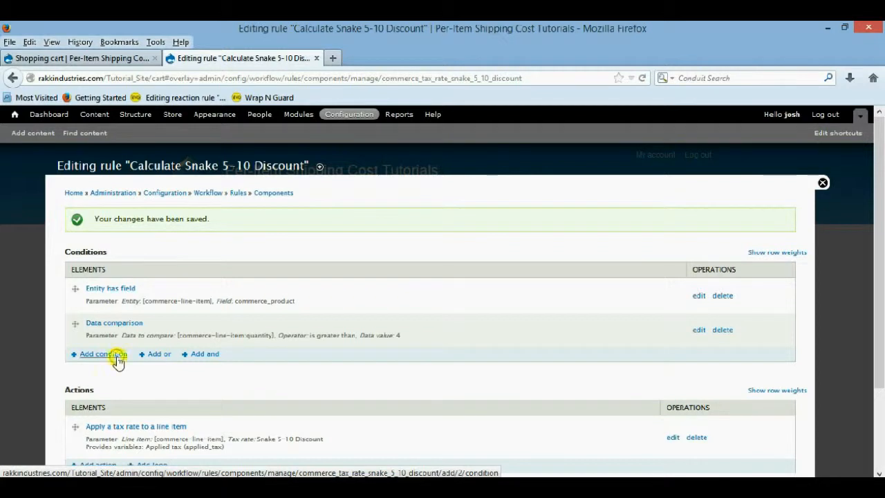
{"action": "left_click", "coordinate": [103, 354]}
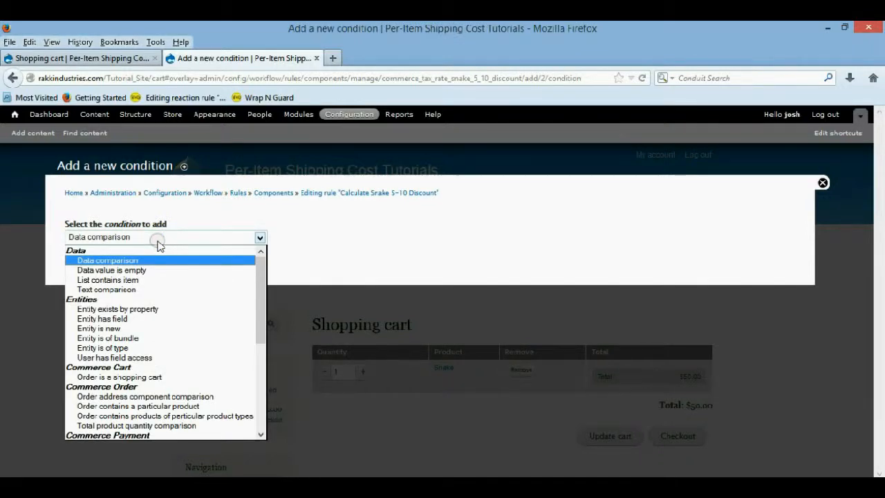
{"action": "left_click", "coordinate": [108, 260]}
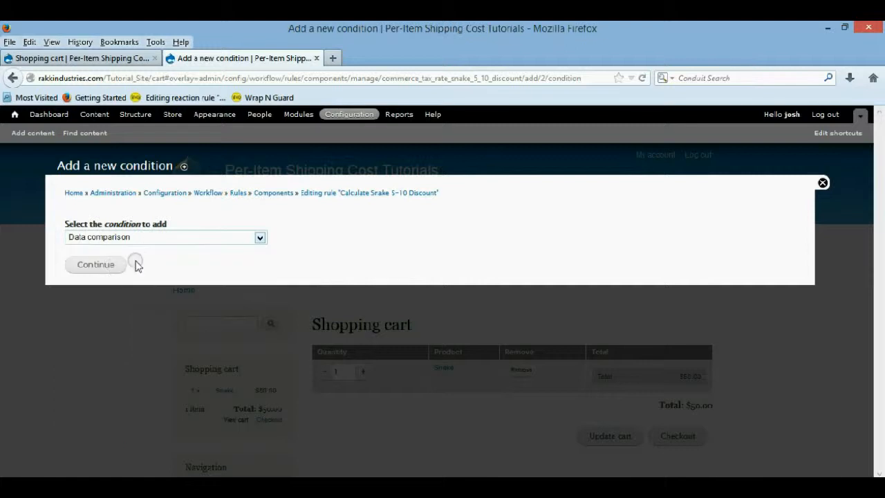
{"action": "left_click", "coordinate": [95, 264]}
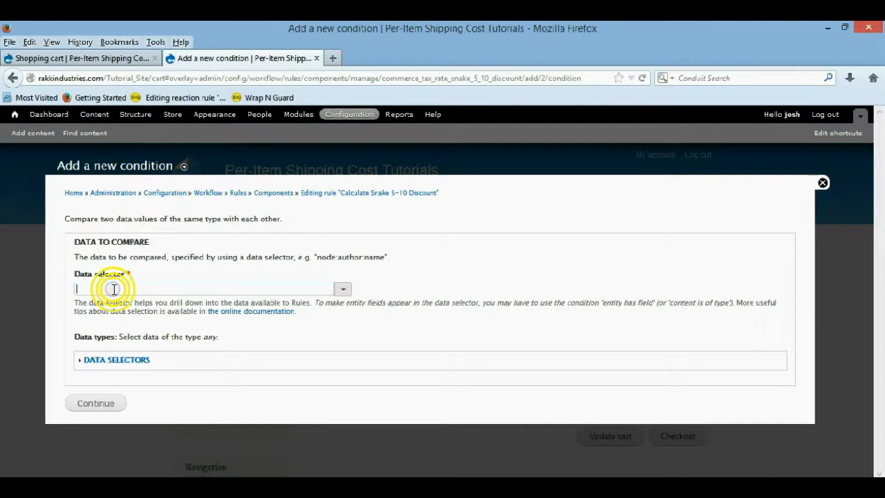
{"action": "type", "text": "commerce-line-item"}
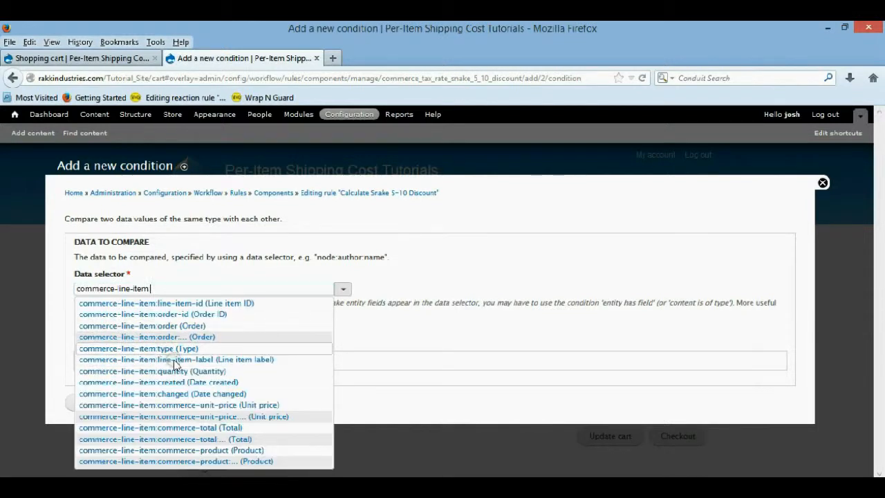
{"action": "left_click", "coordinate": [152, 371]}
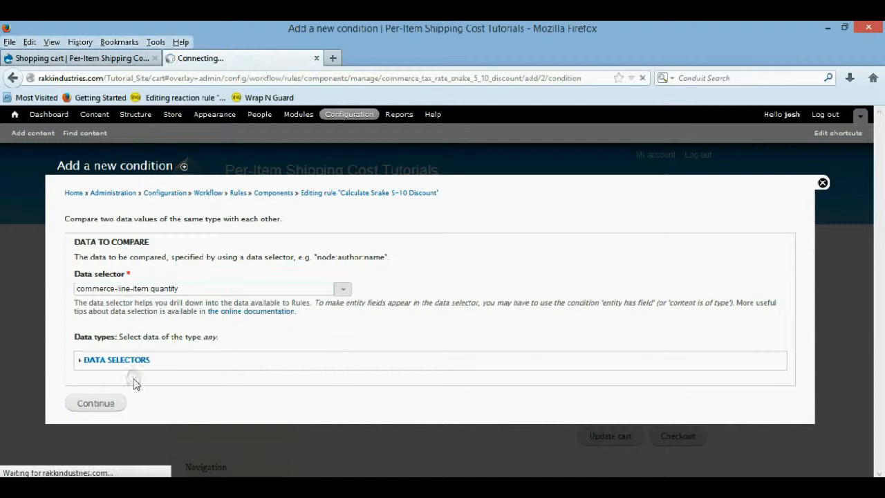
{"action": "left_click", "coordinate": [96, 404]}
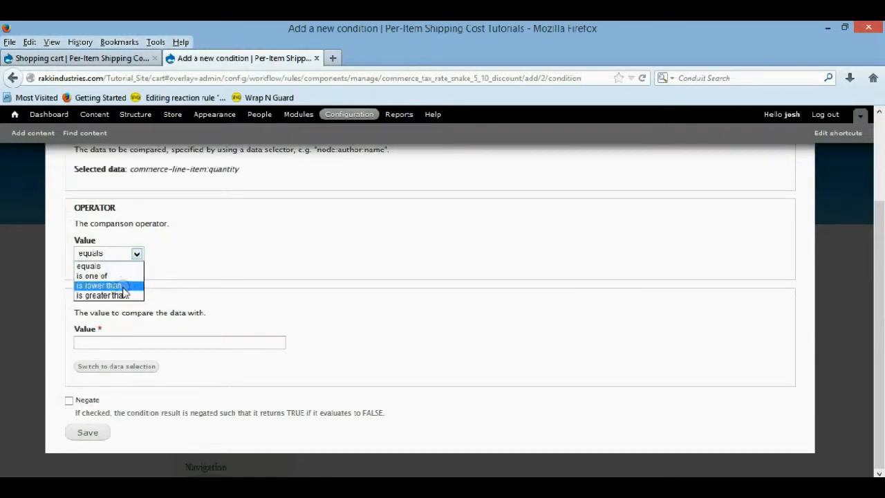
Step: Set the comparison to 'is lower than' 11 and save the condition
{"action": "left_click", "coordinate": [98, 285]}
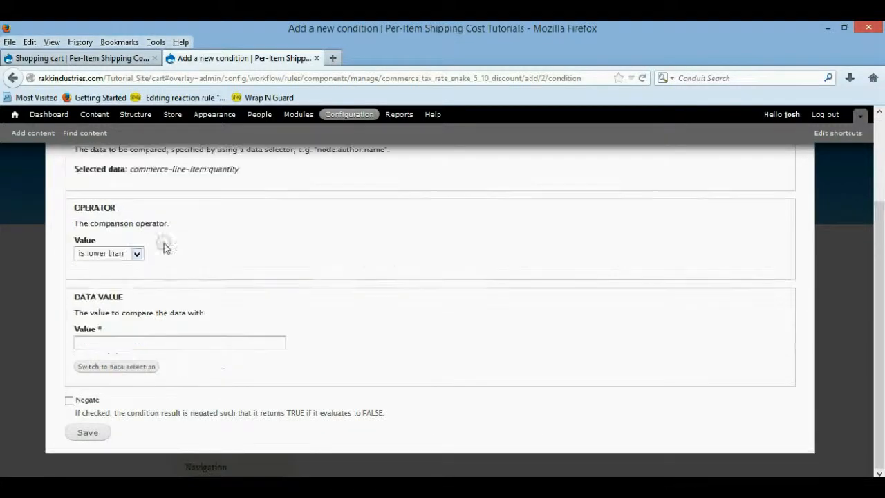
{"action": "type", "text": "11"}
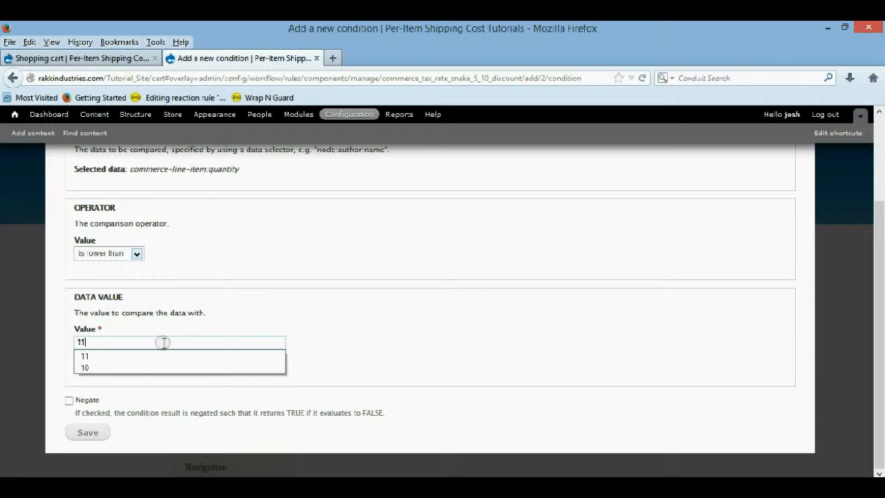
{"action": "left_click", "coordinate": [87, 432]}
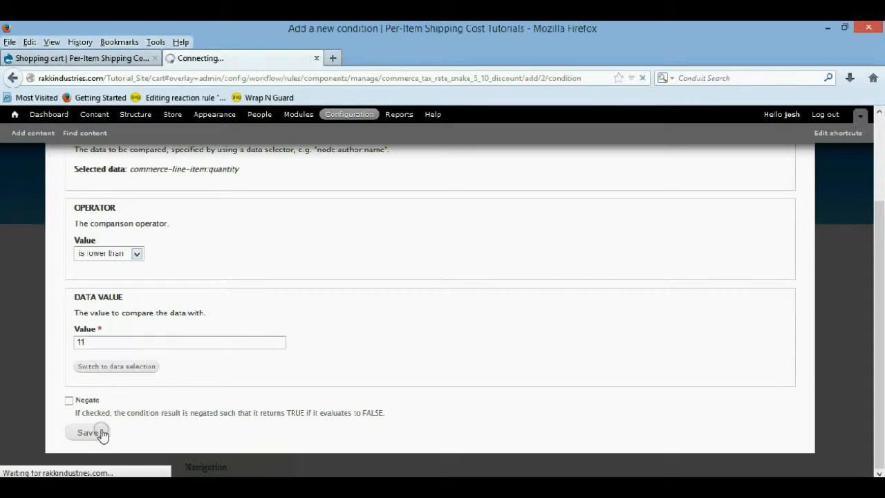
{"action": "left_click", "coordinate": [89, 432]}
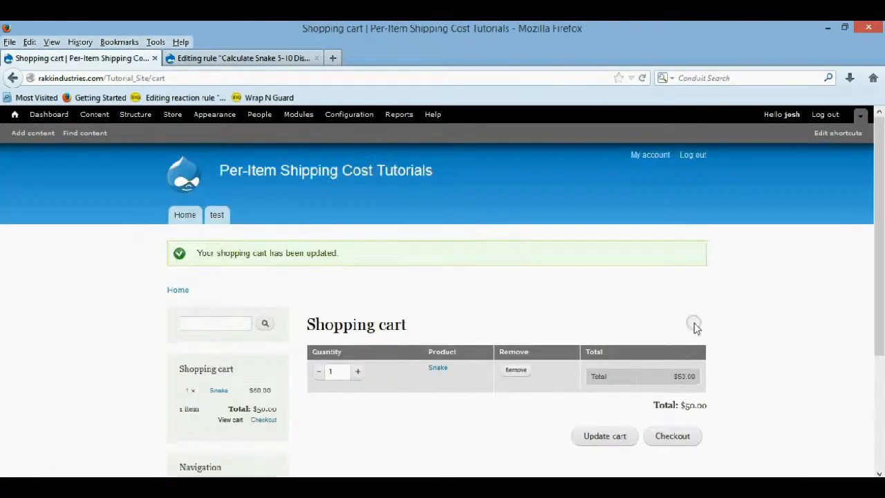
Step: Update the cart to 7 Snakes, see $35.00 added by Discount for 5-9, then go to the tax rates list
{"action": "scroll", "scroll_direction": "down", "scroll_amount": 3}
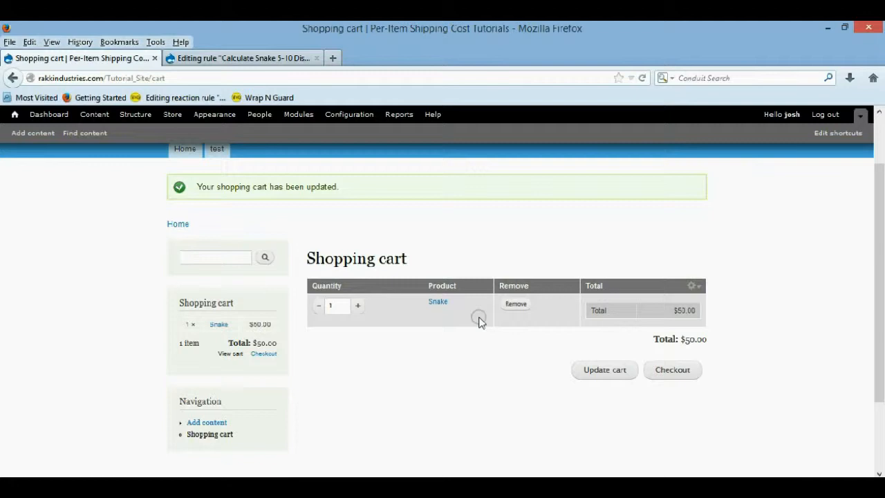
{"action": "left_click", "coordinate": [357, 306]}
{"action": "type", "text": "7"}
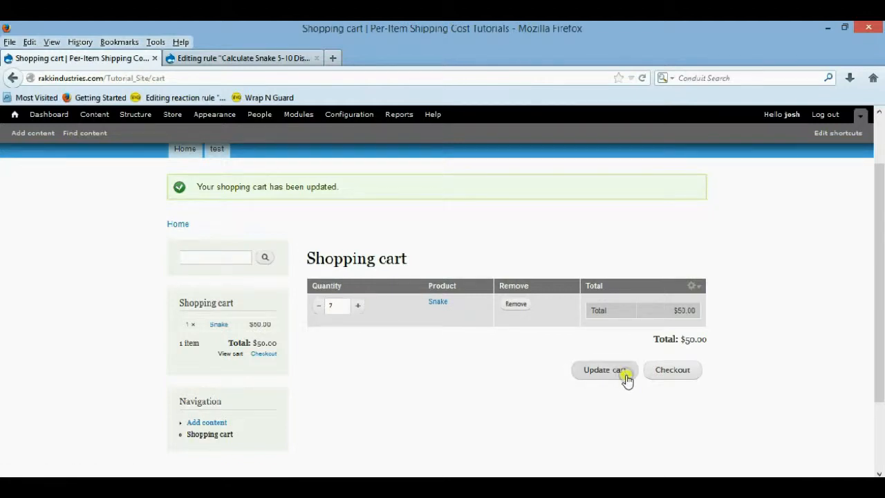
{"action": "left_click", "coordinate": [603, 369]}
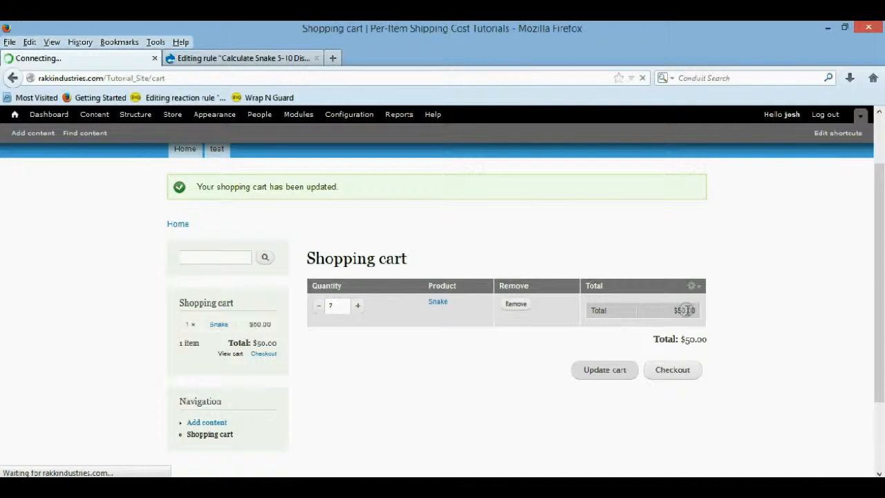
{"action": "left_click", "coordinate": [603, 369]}
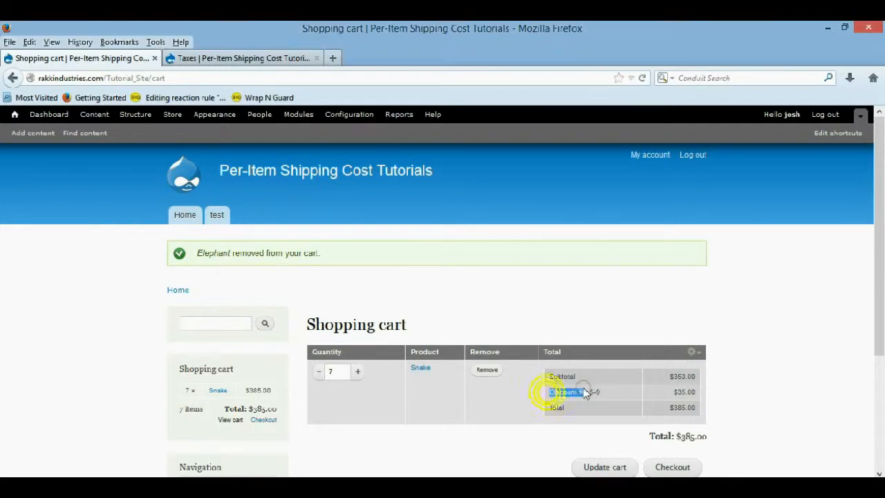
{"action": "left_click", "coordinate": [242, 58]}
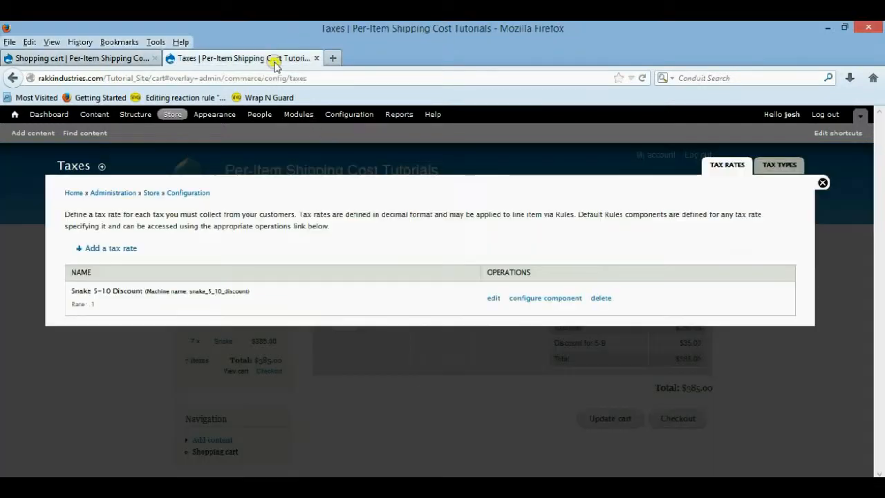
{"action": "mouse_move", "coordinate": [145, 141]}
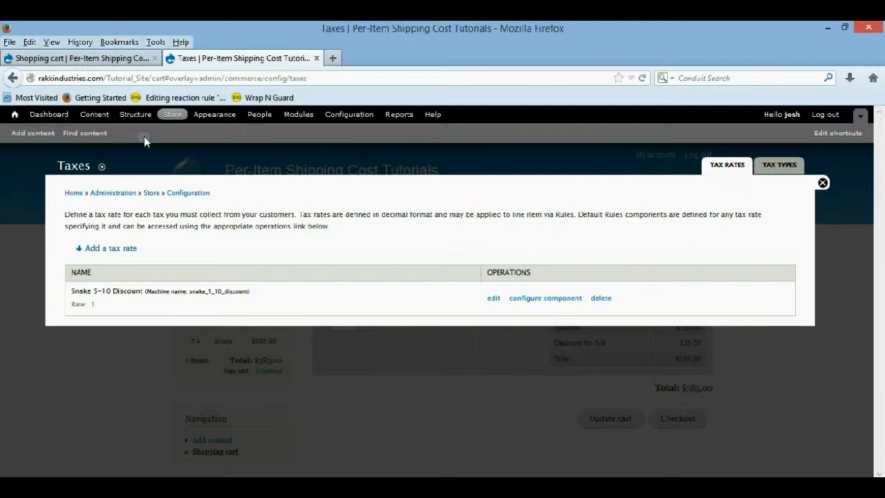
{"action": "mouse_move", "coordinate": [119, 291]}
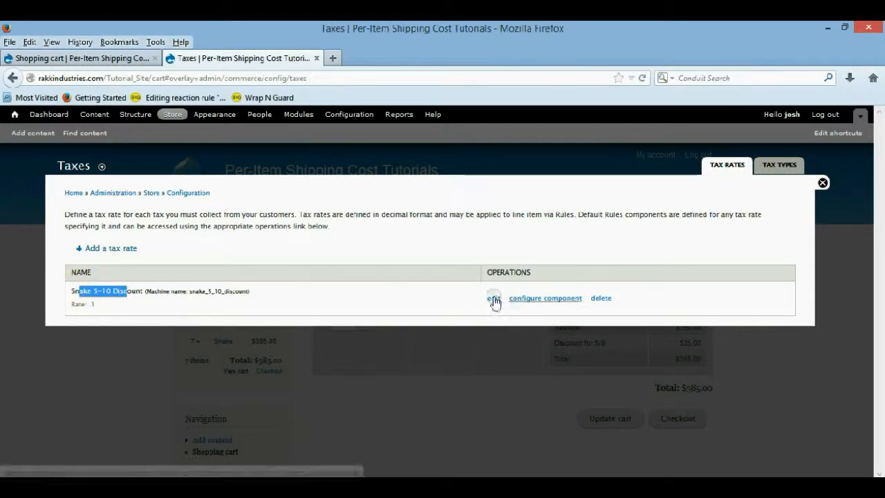
Step: Edit the Snake 5-10 Discount tax rate and prefix its Rate value with a minus sign
{"action": "left_click", "coordinate": [492, 299]}
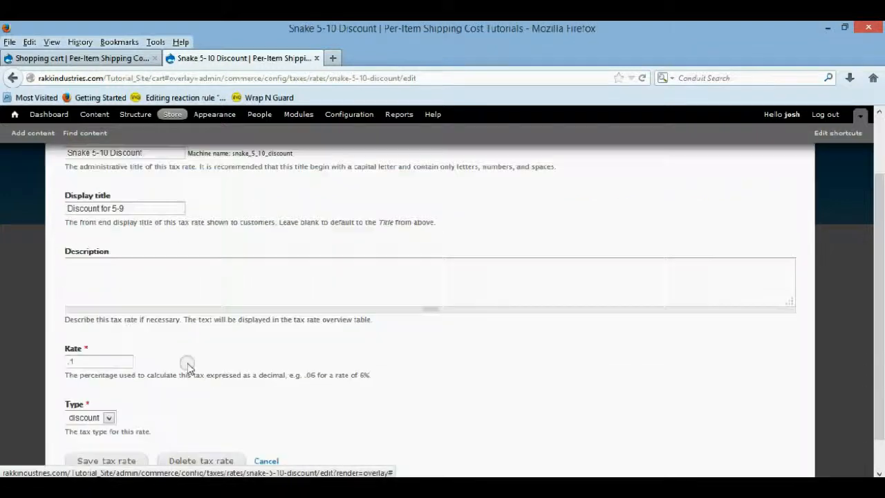
{"action": "scroll", "scroll_direction": "down", "scroll_amount": 3}
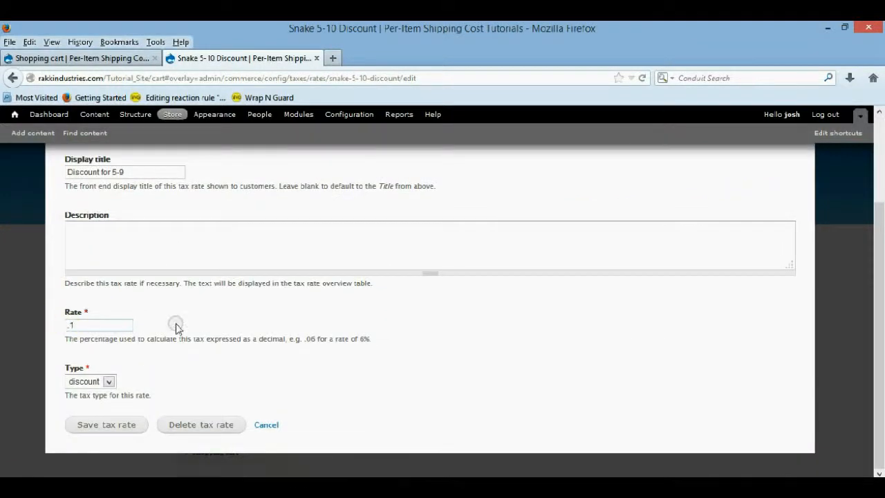
{"action": "type", "text": "-1"}
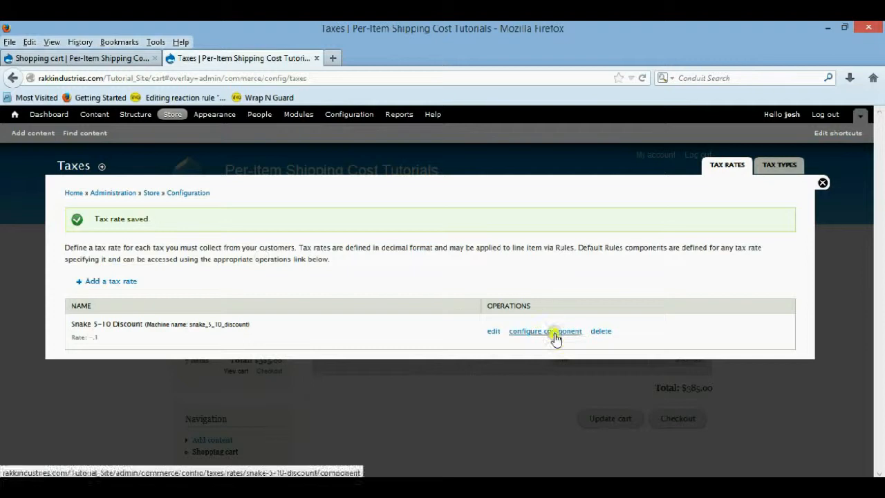
Step: Open the Calculate Snake 5-10 Discount rule component to review its conditions, then switch to the storefront
{"action": "left_click", "coordinate": [545, 330]}
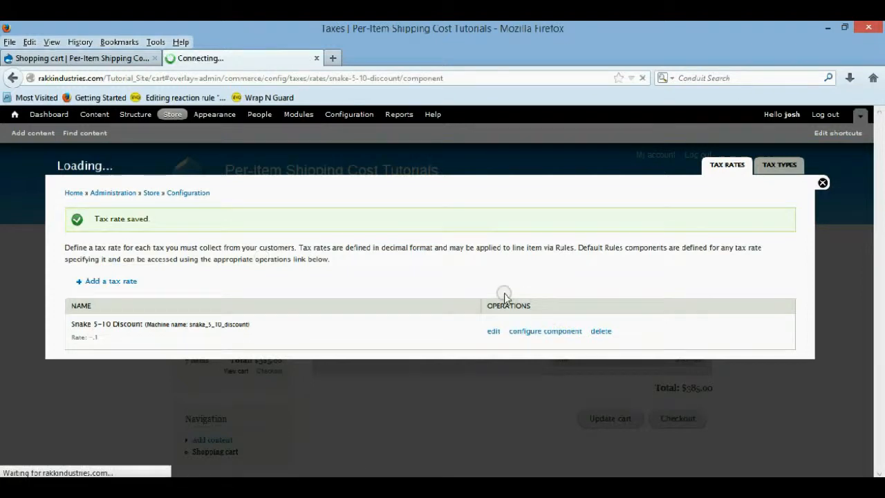
{"action": "left_click", "coordinate": [545, 330]}
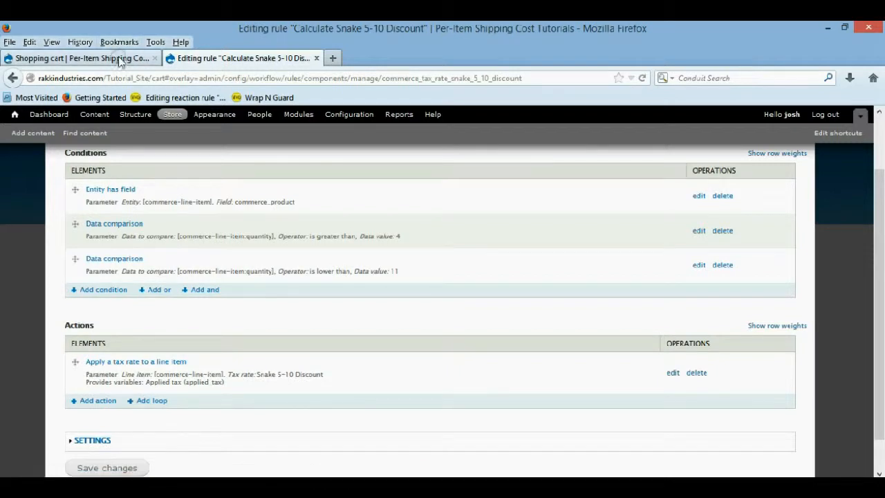
{"action": "left_click", "coordinate": [80, 58]}
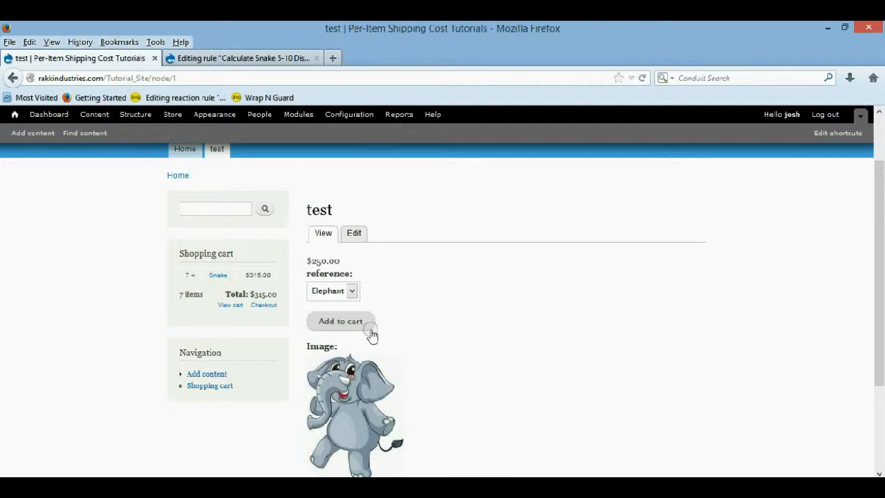
Step: Add an Elephant to the cart, set its quantity to 5 alongside 7 Snakes and update the cart
{"action": "left_click", "coordinate": [340, 321]}
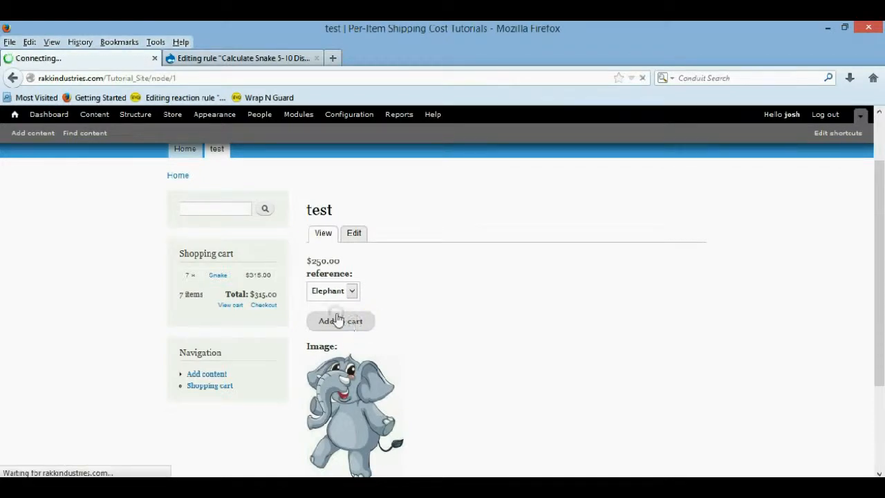
{"action": "left_click", "coordinate": [340, 321]}
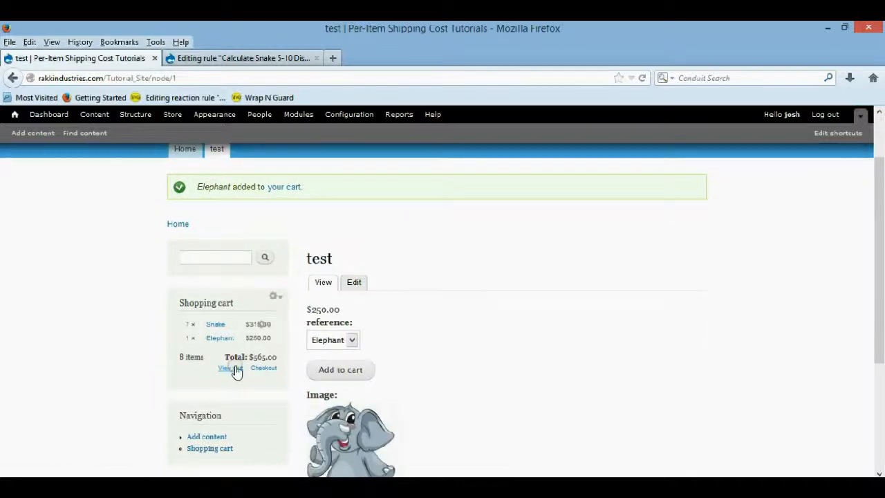
{"action": "left_click", "coordinate": [224, 368]}
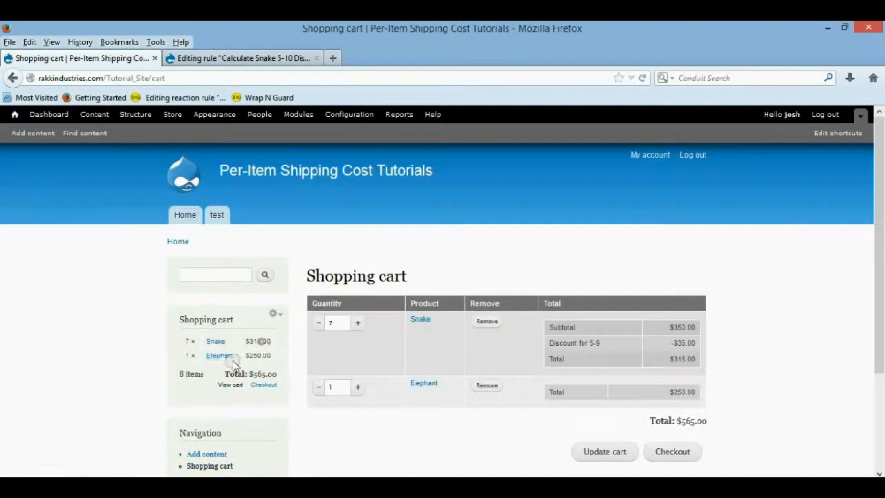
{"action": "left_click", "coordinate": [338, 388]}
{"action": "type", "text": "5"}
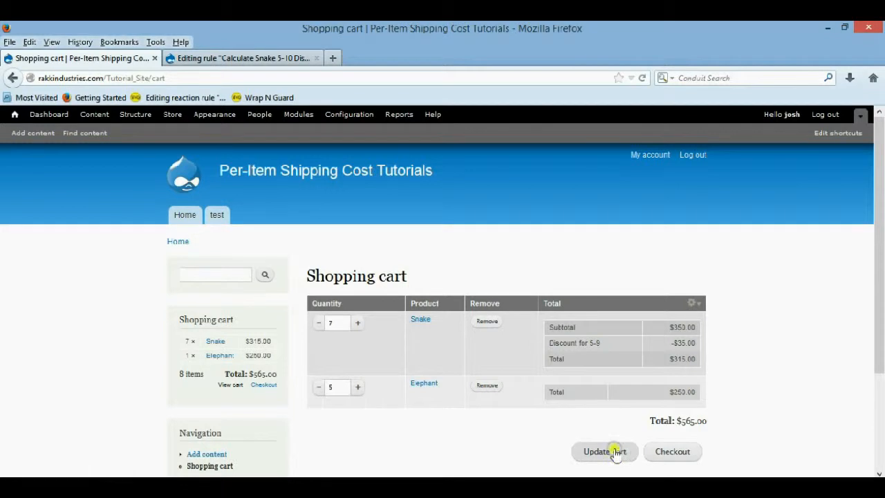
{"action": "left_click", "coordinate": [603, 451]}
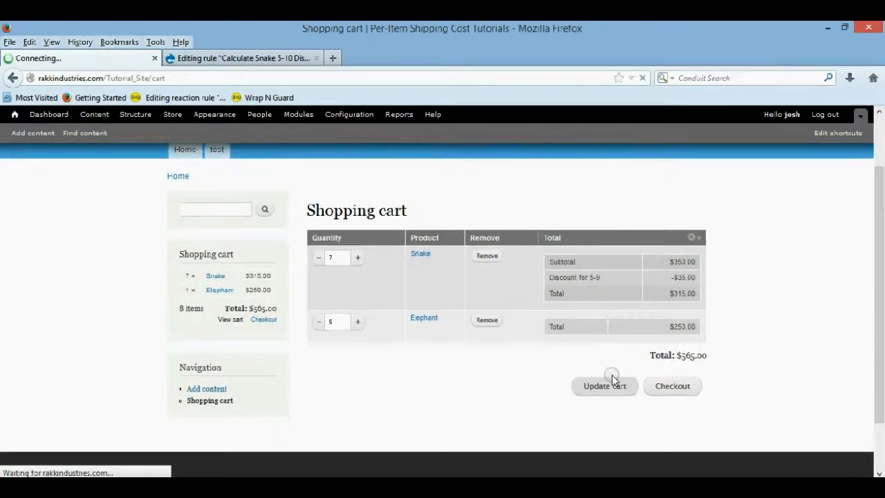
{"action": "left_click", "coordinate": [603, 386]}
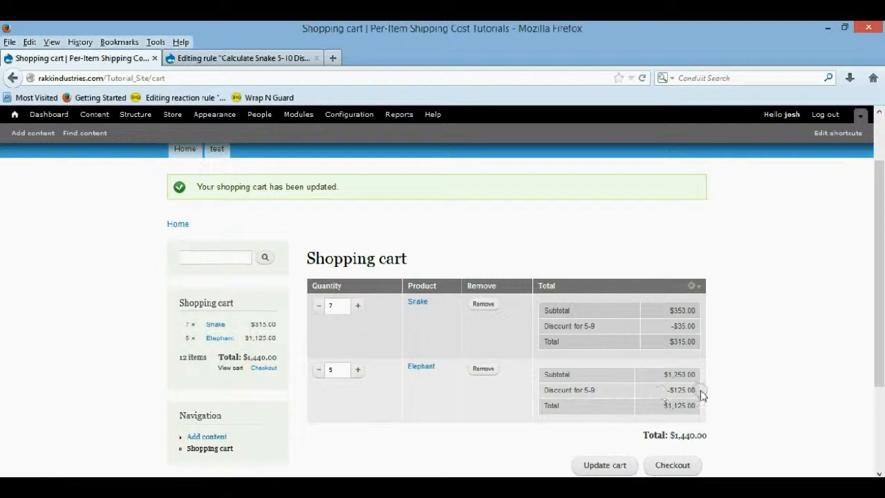
Step: Note the Elephants' -$125.00 Discount for 5-9 amount and return to the Snake discount rule editor
{"action": "double_click", "coordinate": [681, 390]}
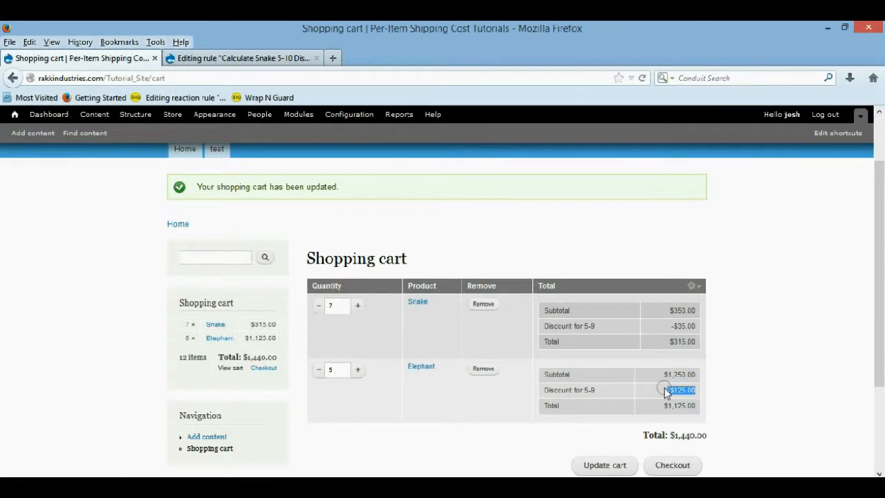
{"action": "mouse_move", "coordinate": [506, 246]}
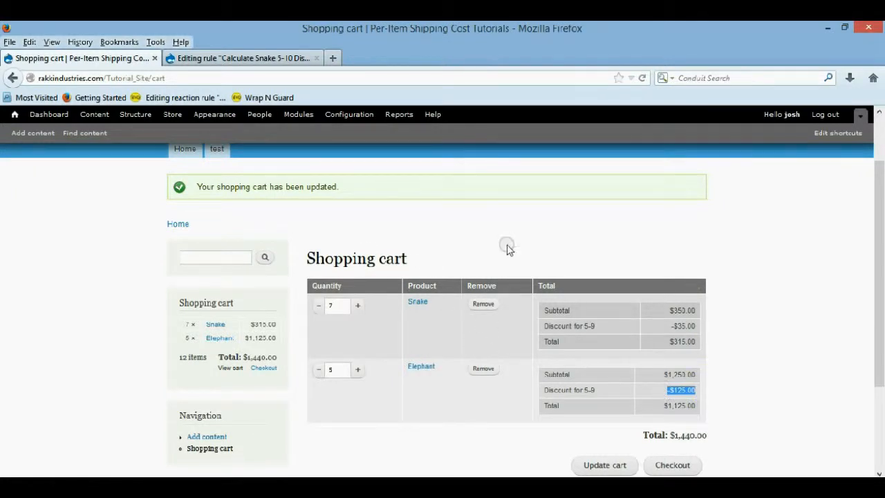
{"action": "scroll", "scroll_direction": "up", "scroll_amount": 3}
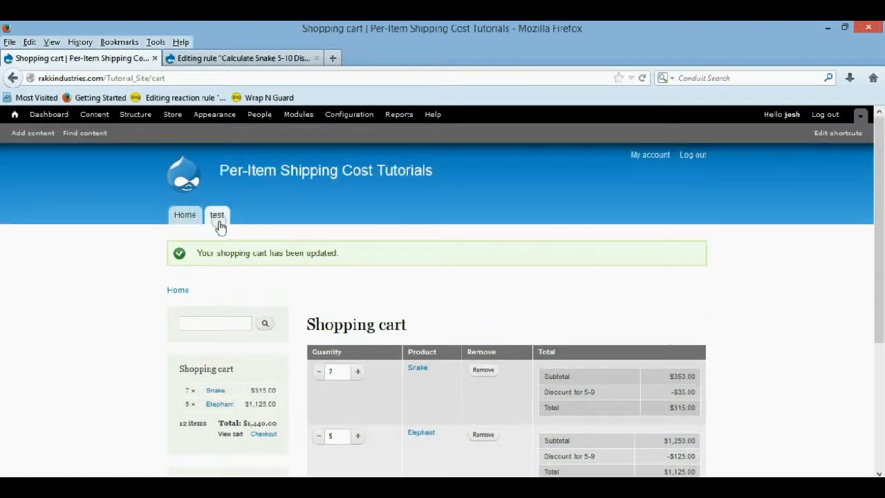
{"action": "left_click", "coordinate": [238, 58]}
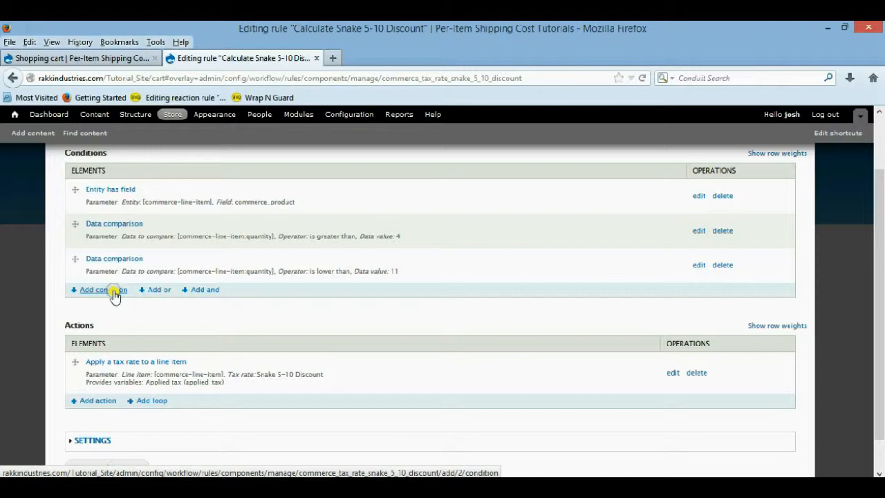
Step: Add a new Data comparison condition to the Snake 5-10 discount rule
{"action": "left_click", "coordinate": [97, 290]}
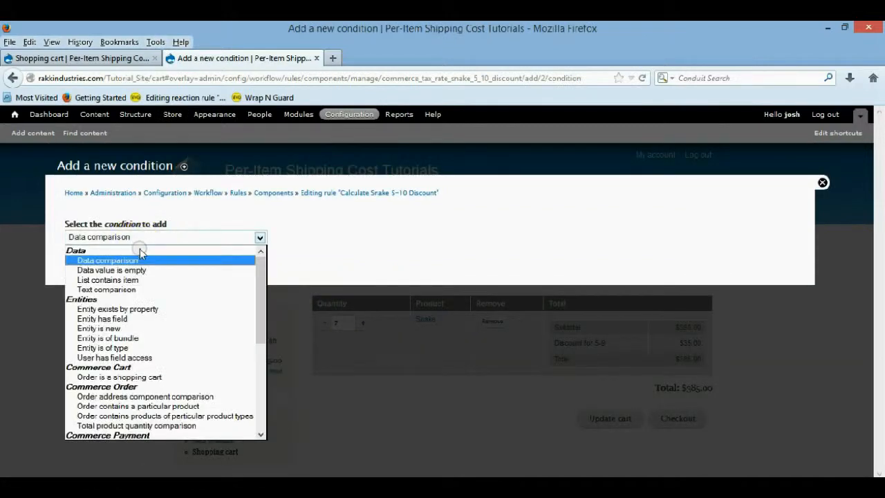
{"action": "left_click", "coordinate": [108, 260]}
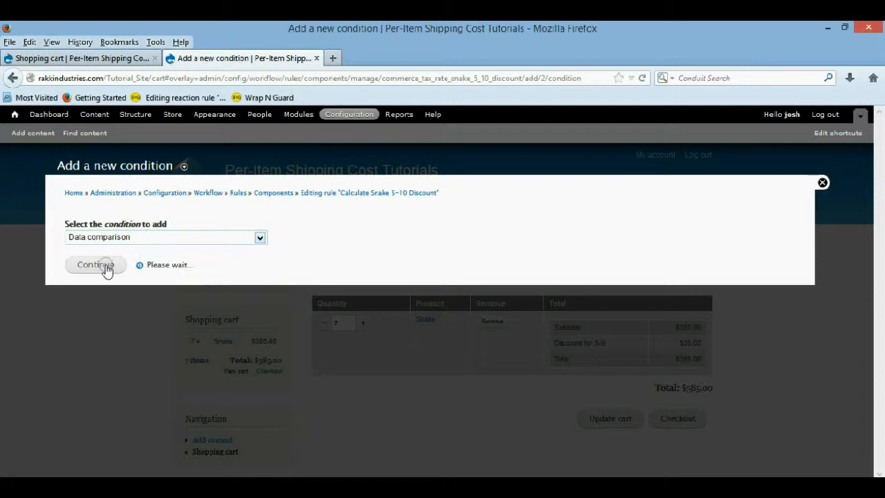
{"action": "left_click", "coordinate": [96, 266]}
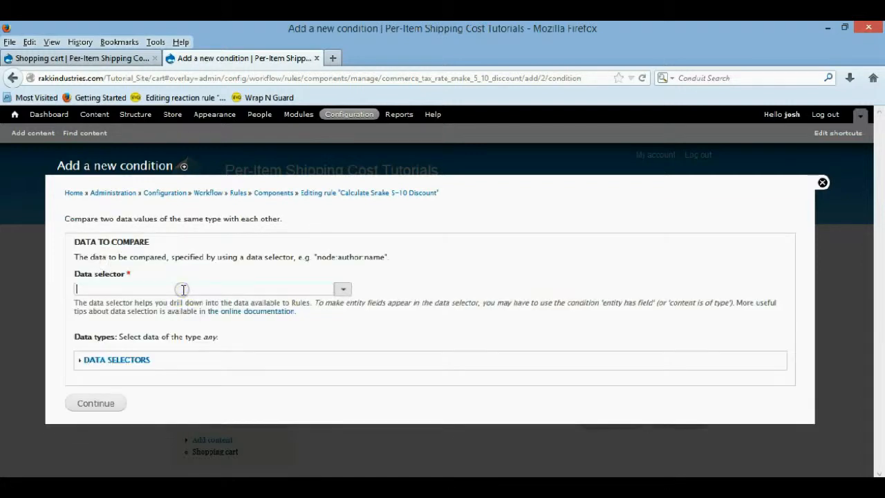
{"action": "left_click", "coordinate": [207, 289]}
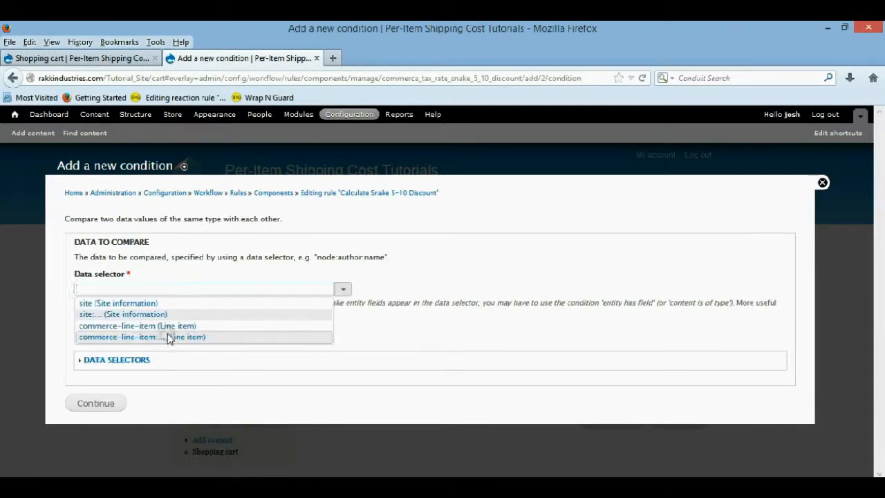
Step: Select commerce-line-item:commerce-product:sku as the compared data and continue to the value entry
{"action": "left_click", "coordinate": [137, 326]}
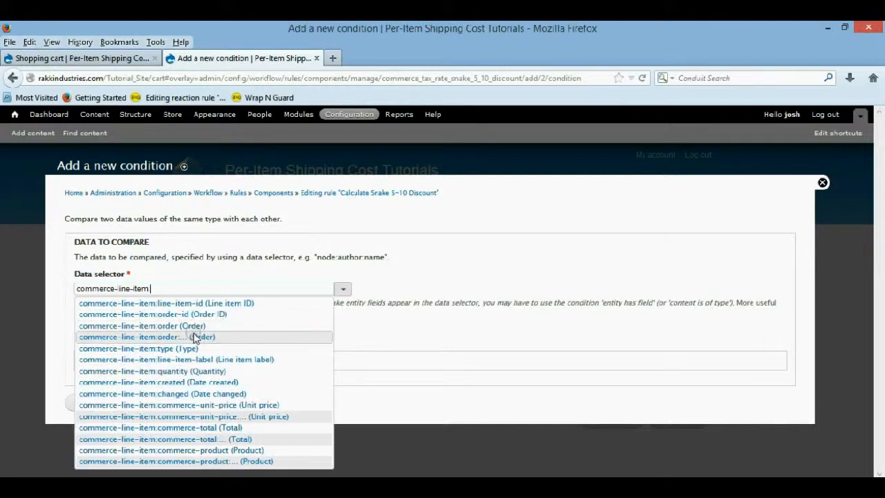
{"action": "mouse_move", "coordinate": [213, 457]}
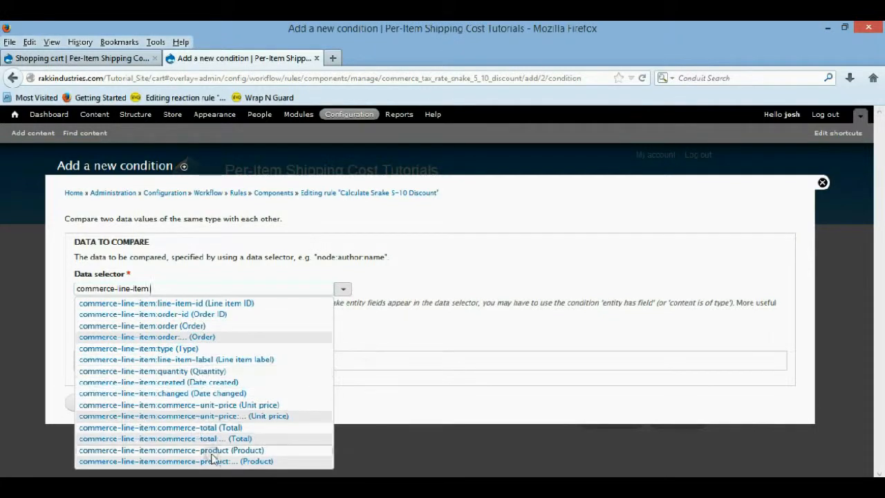
{"action": "left_click", "coordinate": [172, 450]}
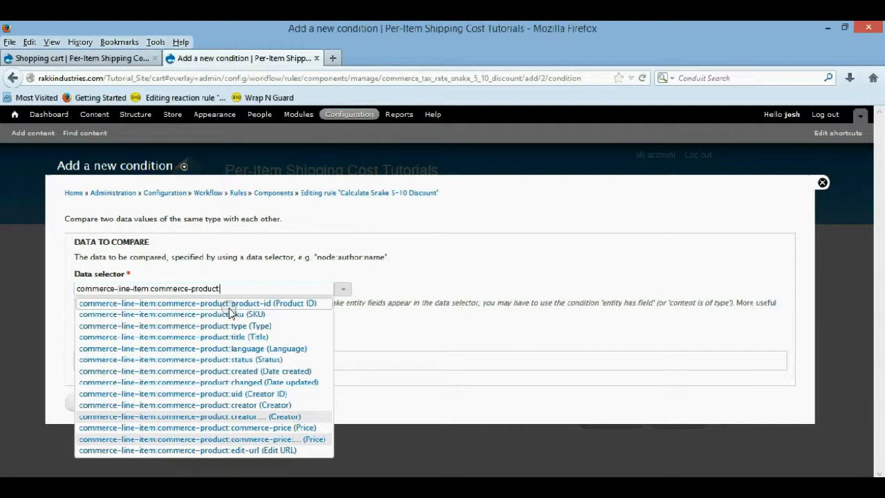
{"action": "left_click", "coordinate": [177, 314]}
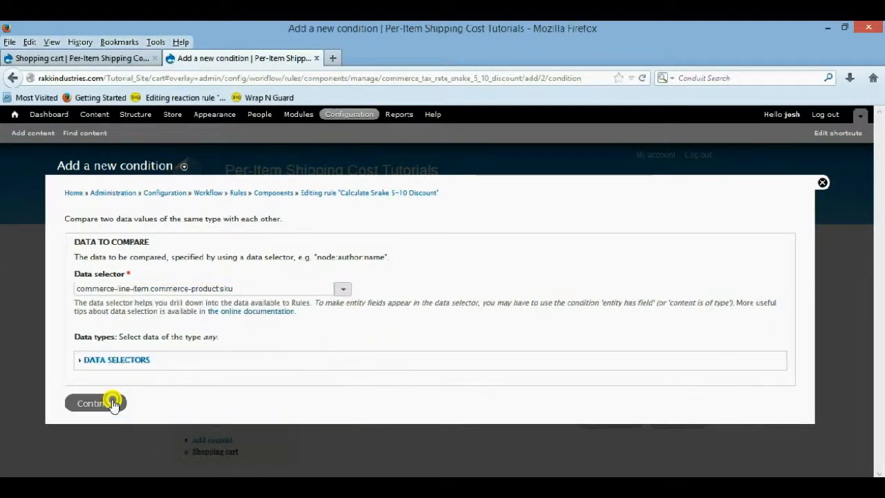
{"action": "left_click", "coordinate": [95, 404]}
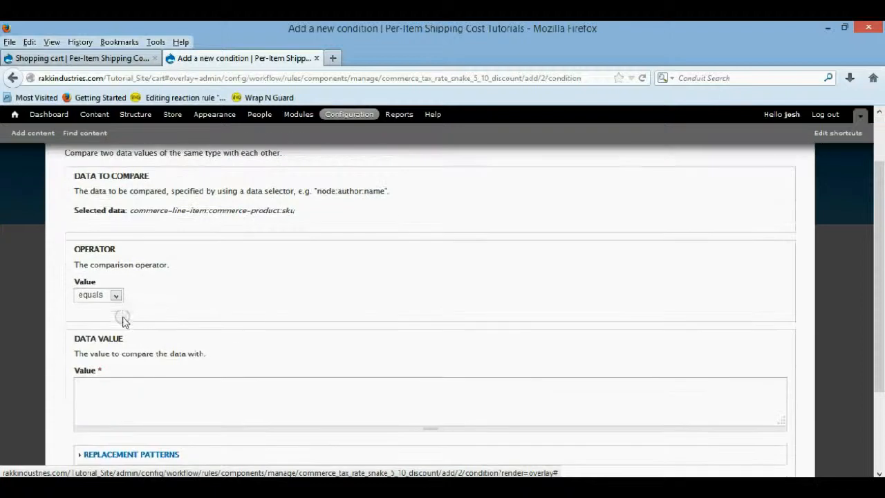
Step: Enter Snake_001 as the SKU comparison value and save the condition on the rule
{"action": "scroll", "scroll_direction": "down", "scroll_amount": 3}
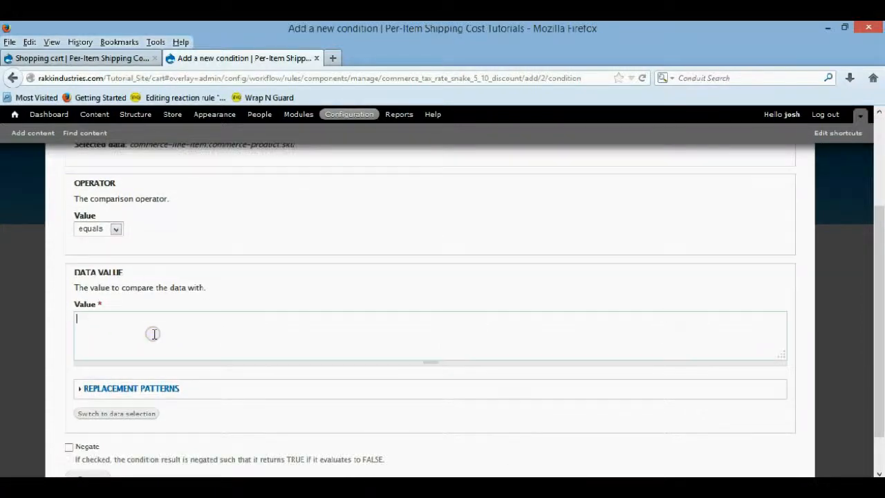
{"action": "type", "text": "Snake_001"}
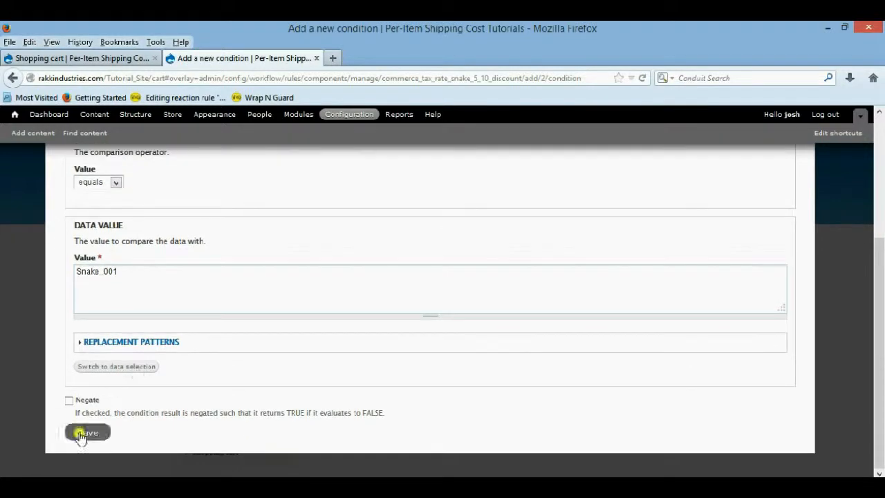
{"action": "left_click", "coordinate": [87, 432]}
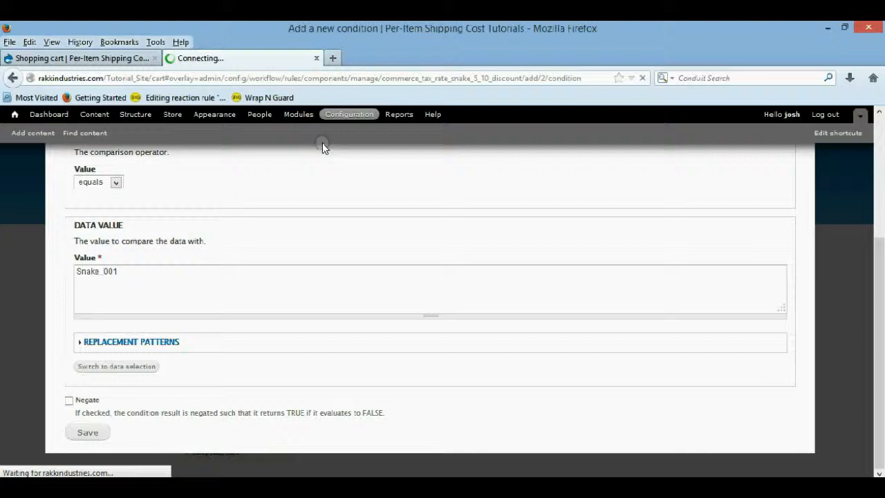
{"action": "left_click", "coordinate": [87, 431]}
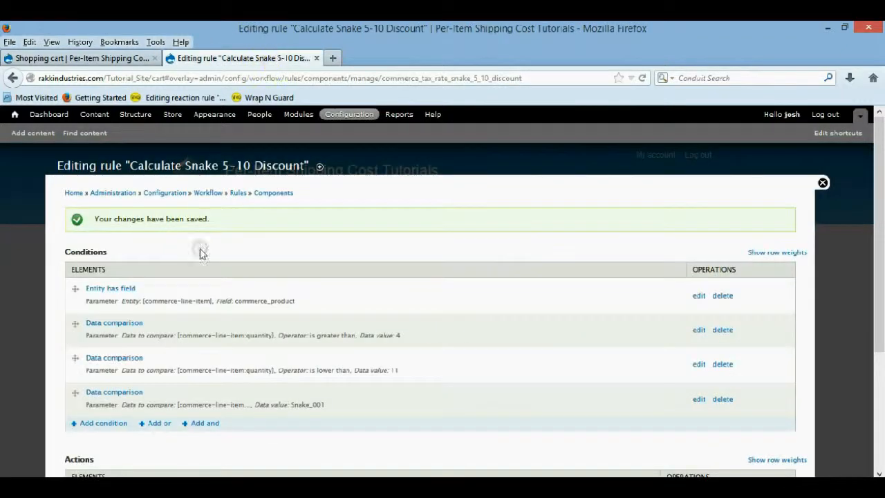
{"action": "mouse_move", "coordinate": [197, 275]}
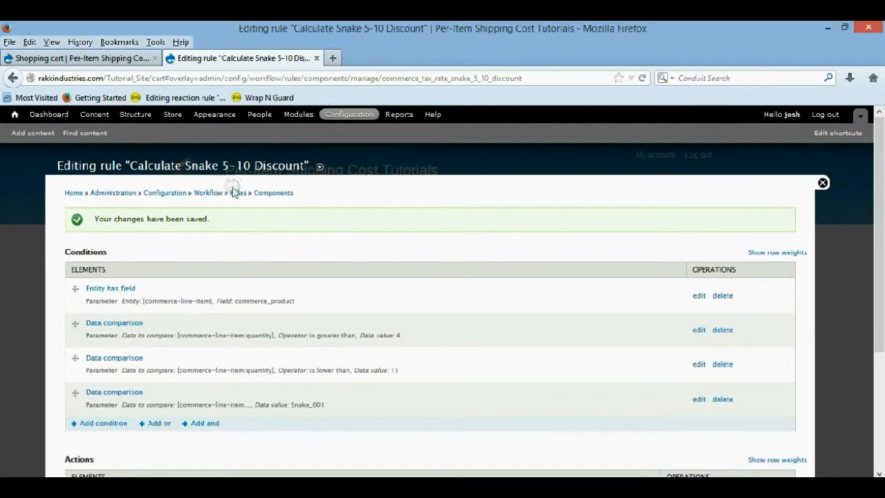
{"action": "left_click", "coordinate": [172, 113]}
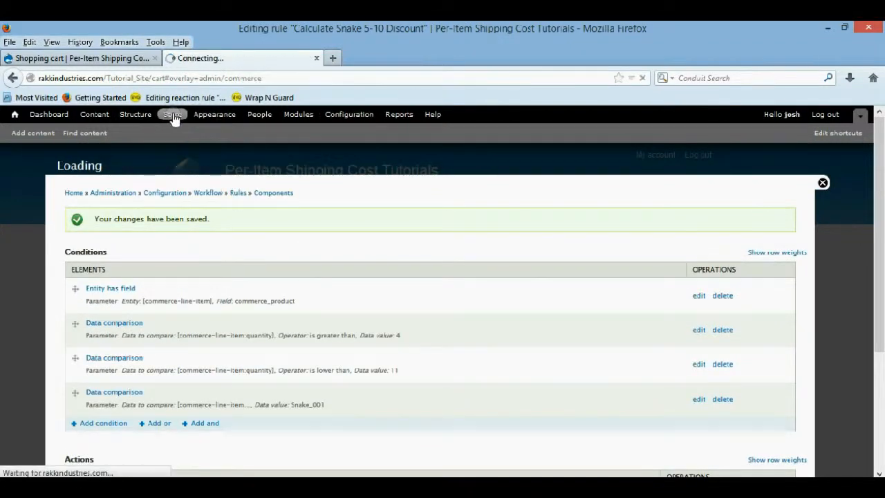
Step: Go to Store > Configuration > Taxes and start a new tax rate at its Title field
{"action": "left_click", "coordinate": [172, 114]}
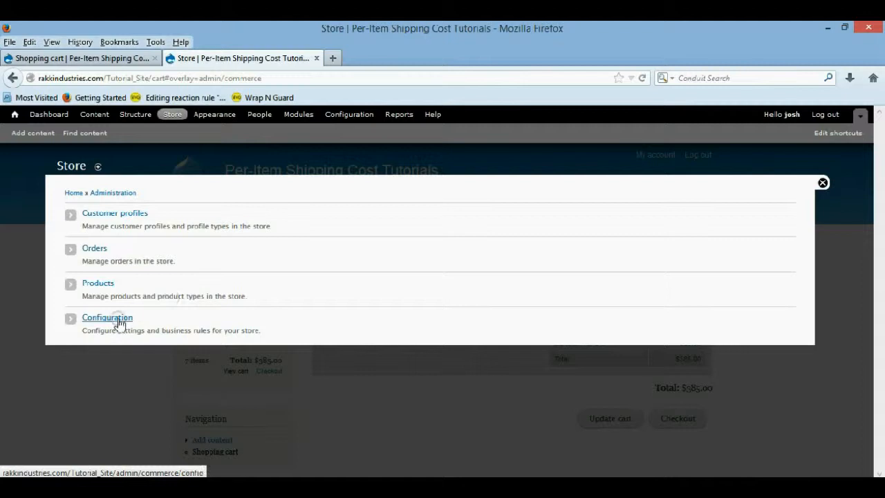
{"action": "left_click", "coordinate": [108, 317]}
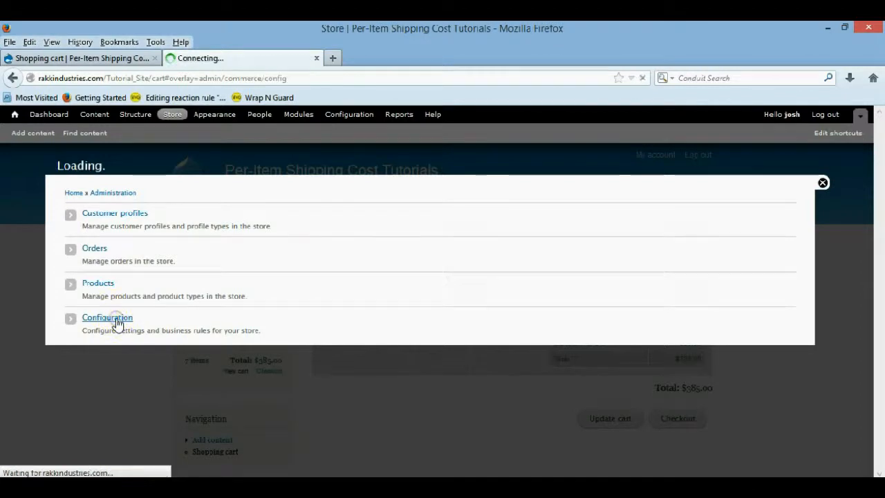
{"action": "left_click", "coordinate": [108, 317]}
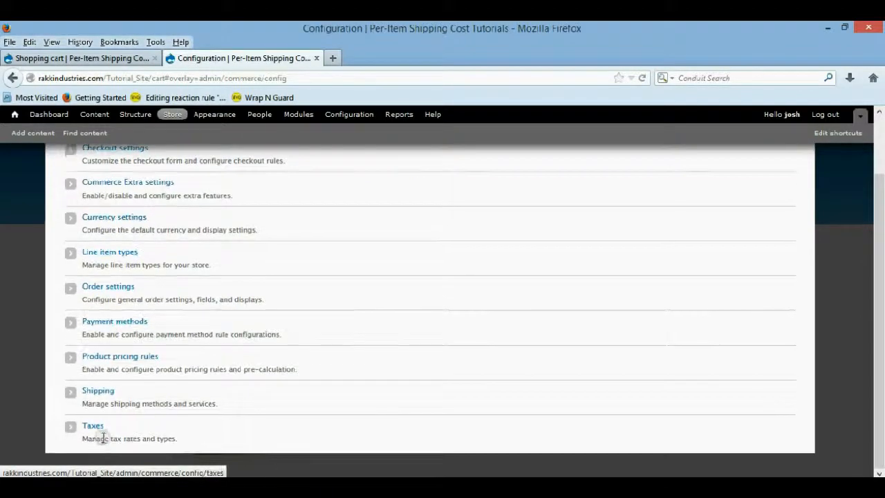
{"action": "left_click", "coordinate": [93, 426]}
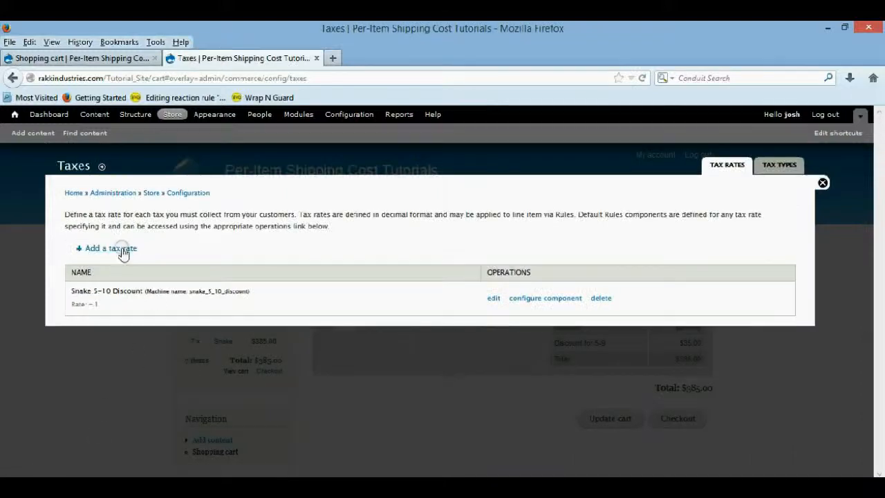
{"action": "left_click", "coordinate": [106, 249]}
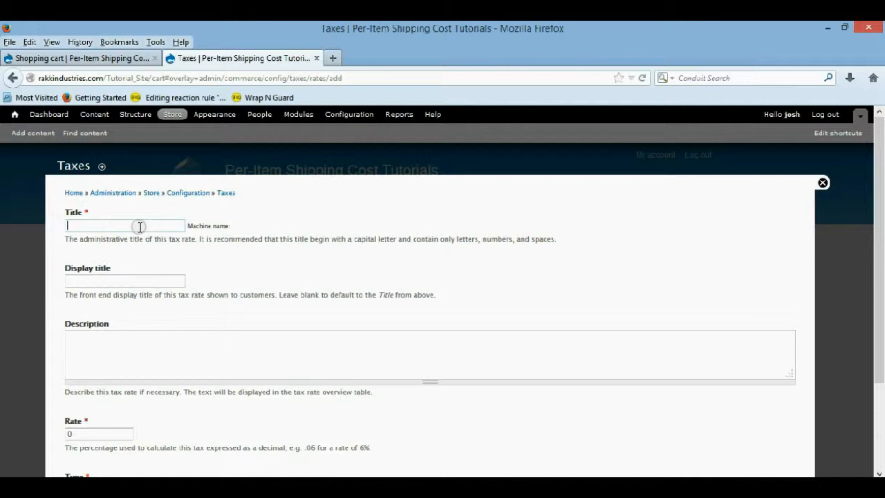
Step: Title the new tax rate 'Snake' with display title 'Discount Snake for 10+'
{"action": "type", "text": "Snake 10 or more"}
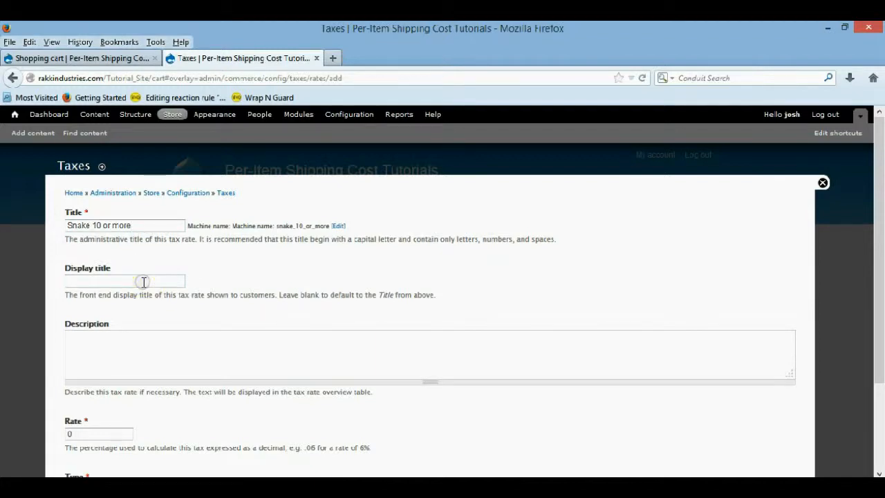
{"action": "type", "text": "Discou"}
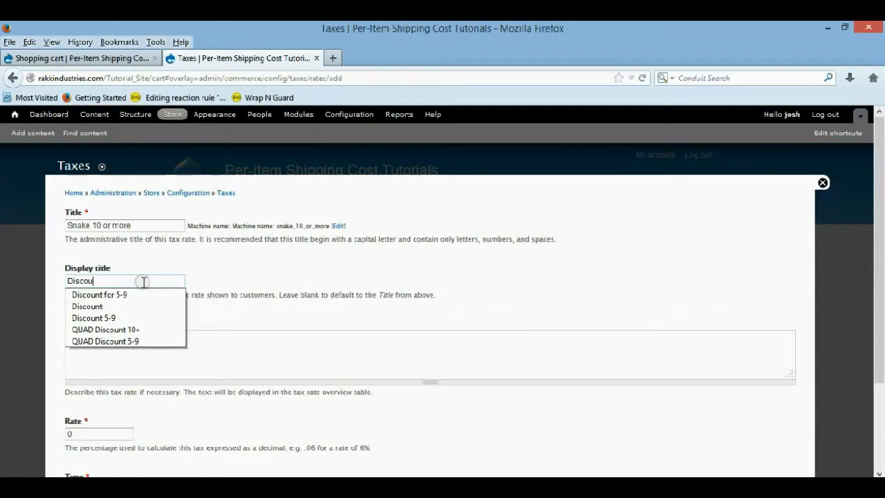
{"action": "type", "text": "Discount Sna"}
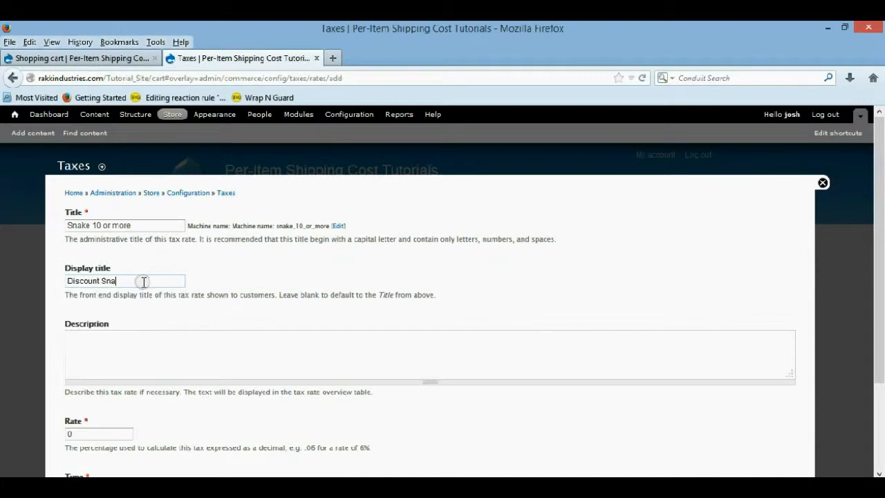
{"action": "type", "text": "ke for"}
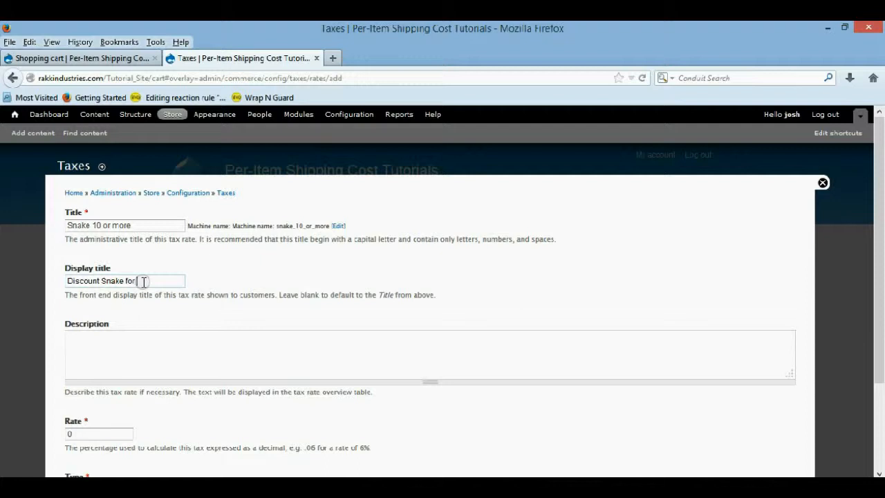
{"action": "type", "text": "10+"}
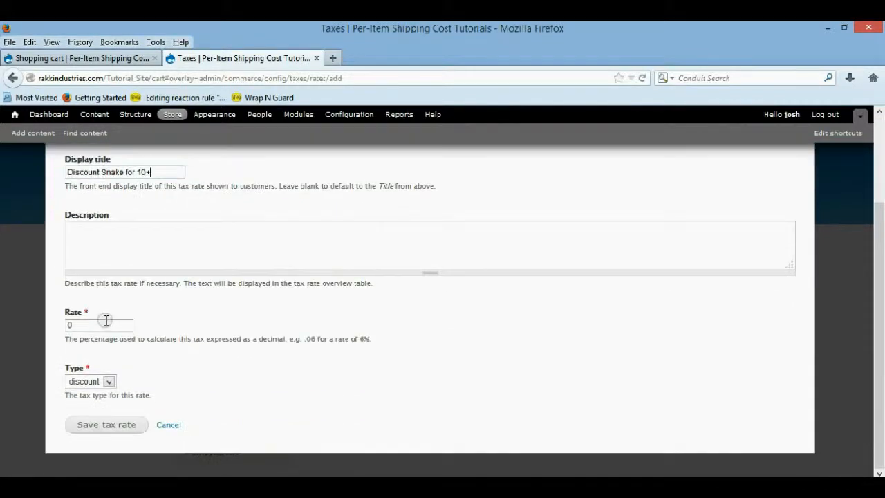
Step: Give it a negative .25 discount rate, save it, and open the Snake 10 or more rule component
{"action": "left_click", "coordinate": [100, 325]}
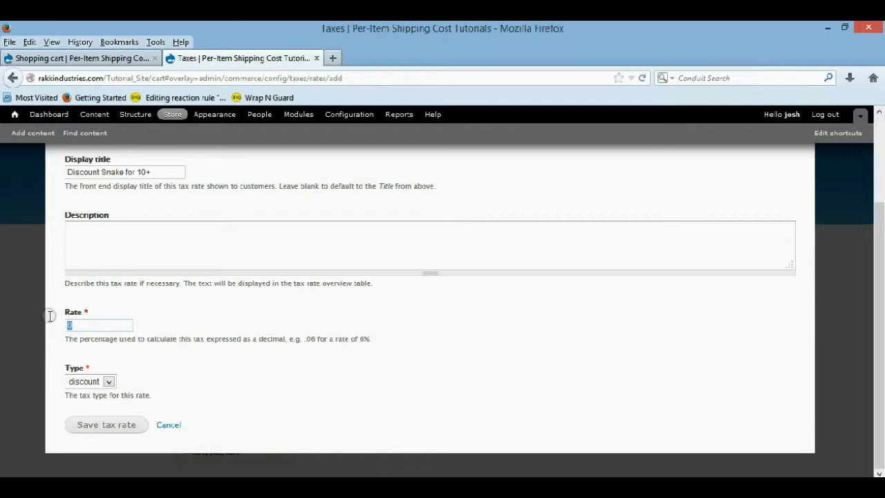
{"action": "type", "text": ".25"}
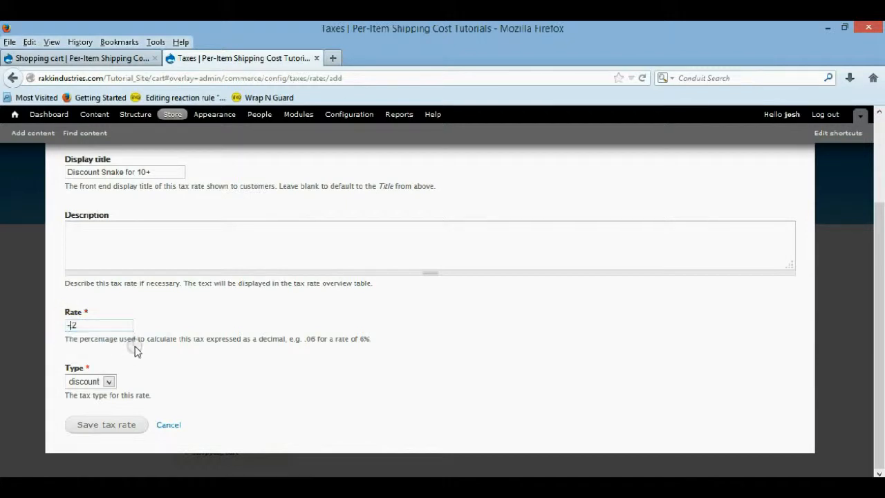
{"action": "mouse_move", "coordinate": [155, 398]}
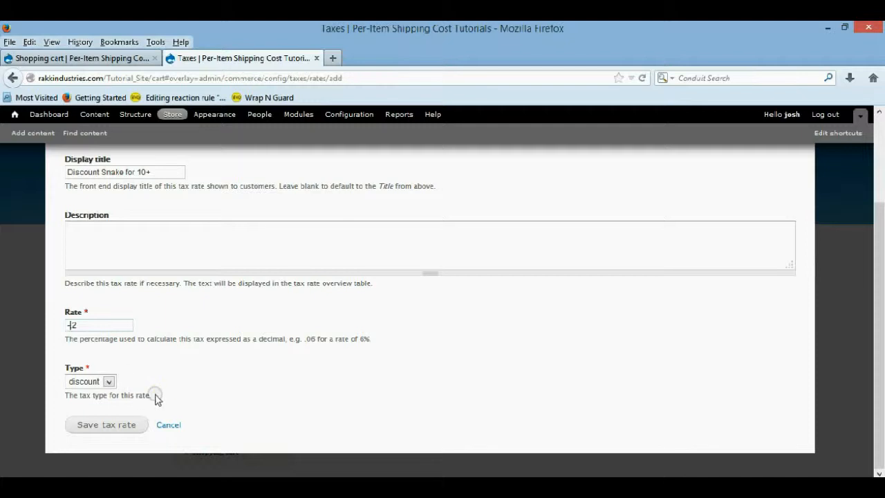
{"action": "left_click", "coordinate": [105, 425]}
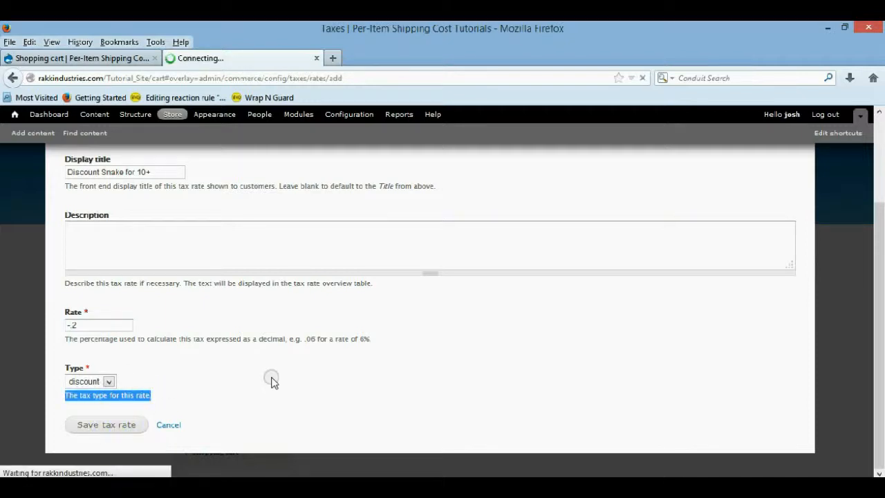
{"action": "left_click", "coordinate": [105, 425]}
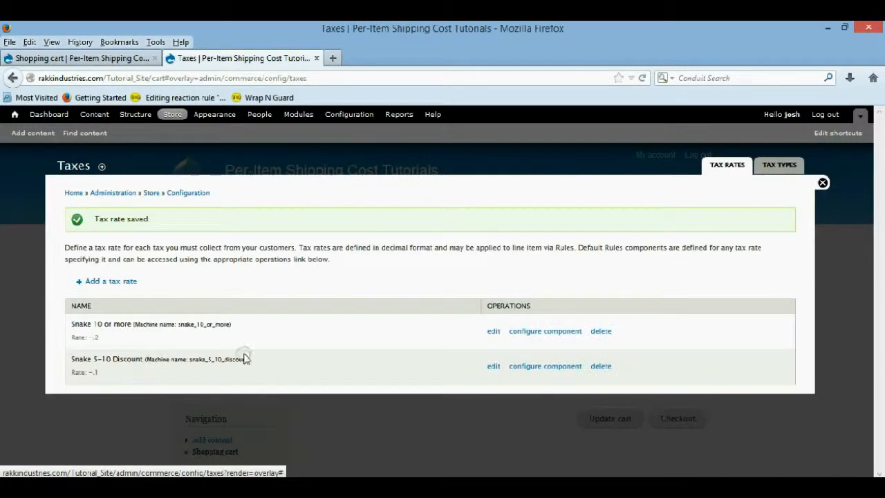
{"action": "mouse_move", "coordinate": [545, 366]}
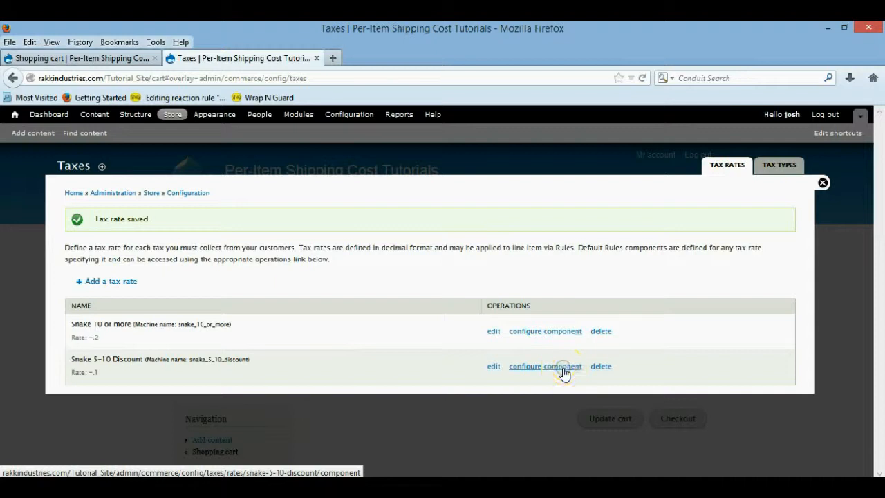
{"action": "left_click", "coordinate": [545, 330]}
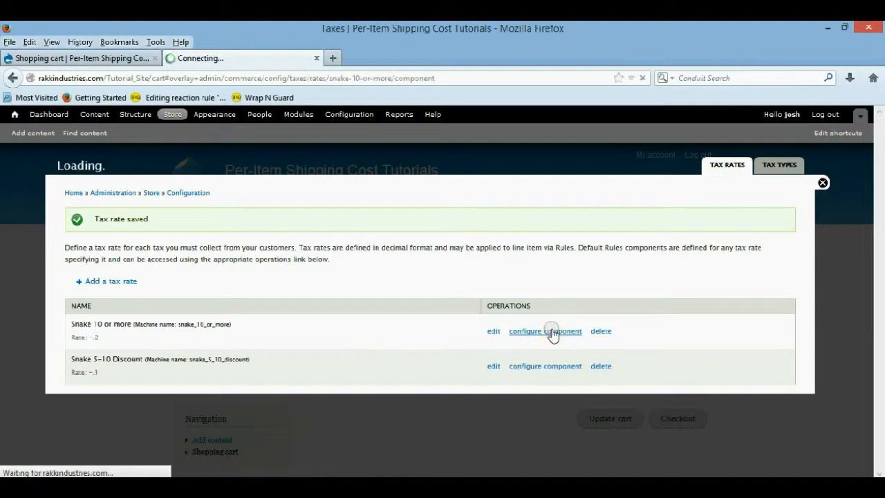
{"action": "left_click", "coordinate": [545, 330]}
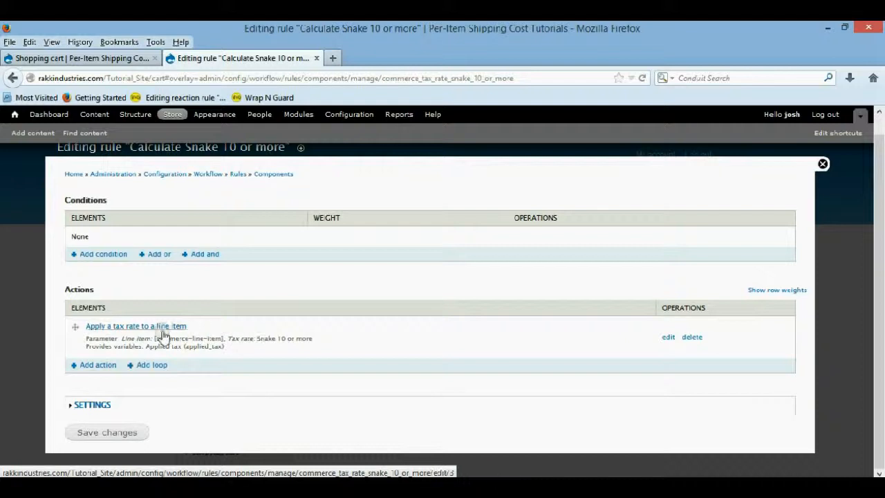
Step: Add an Entity has field condition checking commerce-line-item for commerce_product and save it
{"action": "left_click", "coordinate": [102, 255]}
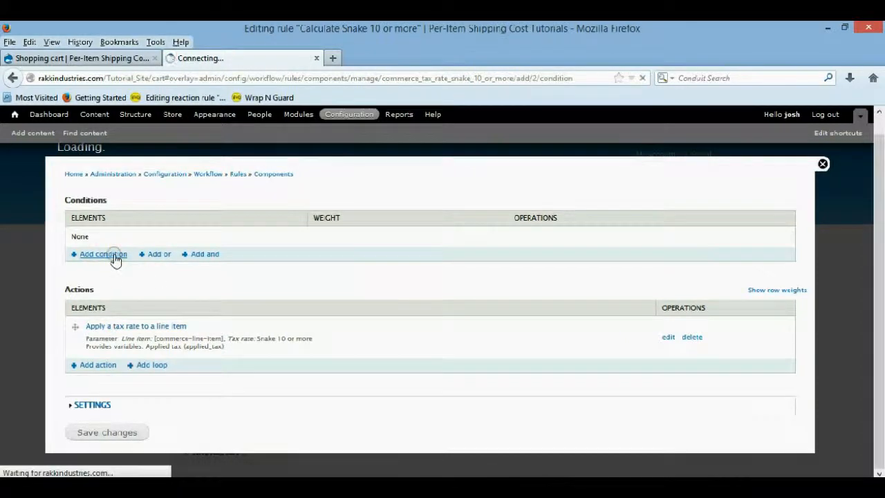
{"action": "left_click", "coordinate": [102, 254]}
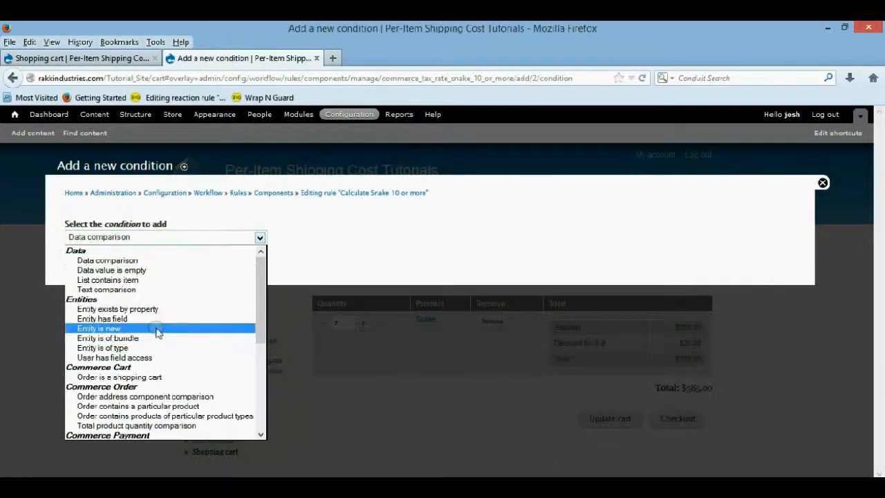
{"action": "left_click", "coordinate": [100, 329]}
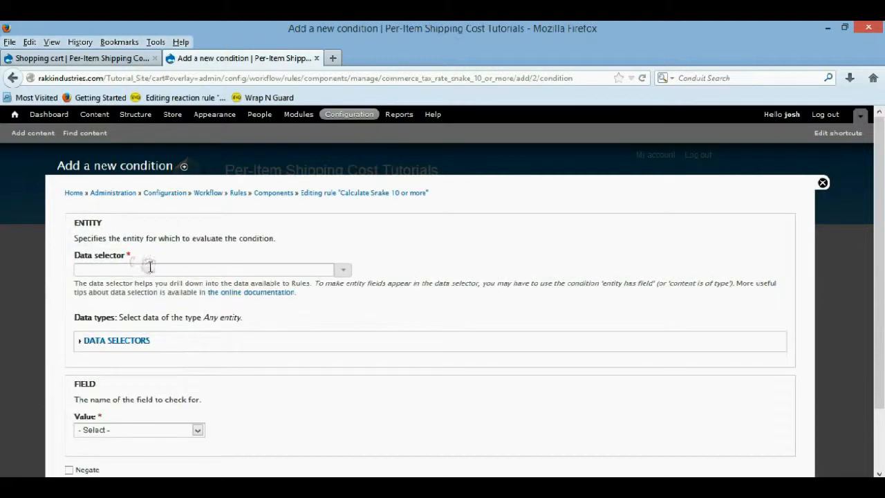
{"action": "type", "text": "commerce-line-item"}
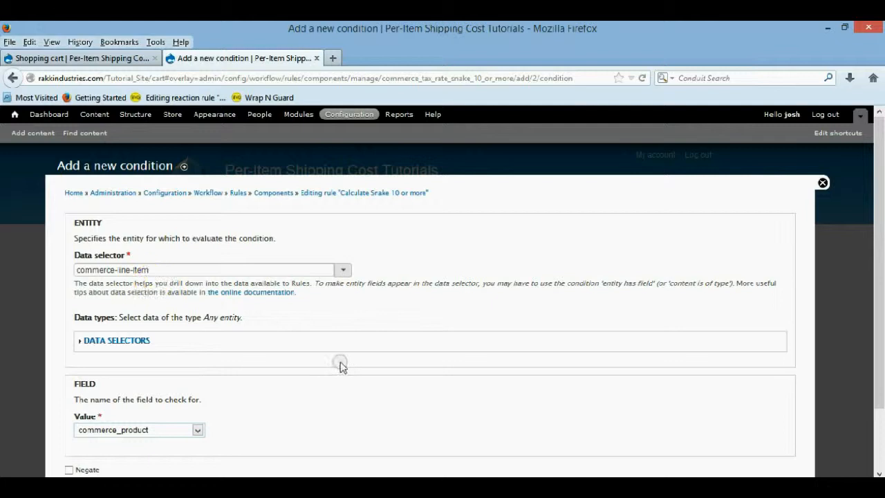
{"action": "left_click", "coordinate": [88, 431]}
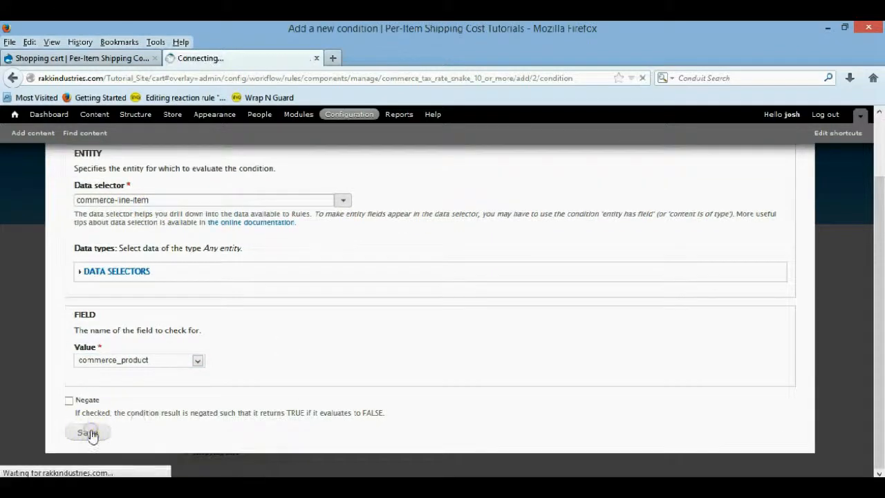
{"action": "left_click", "coordinate": [89, 431]}
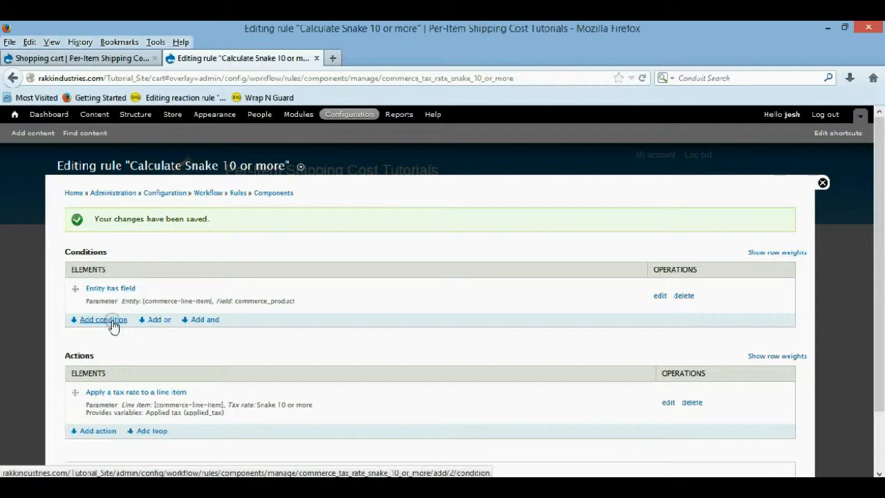
Step: Add a Data comparison condition: commerce-line-item:commerce-product:sku equals Snake_001, and save it
{"action": "left_click", "coordinate": [102, 318]}
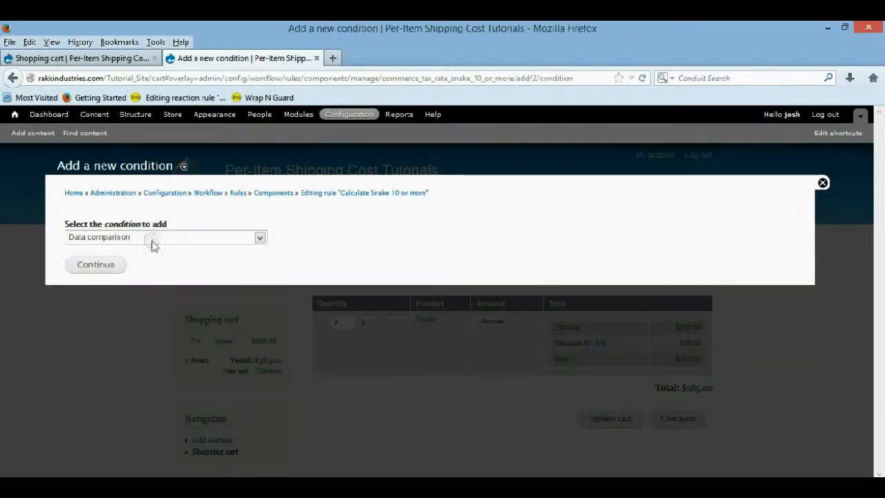
{"action": "left_click", "coordinate": [95, 265]}
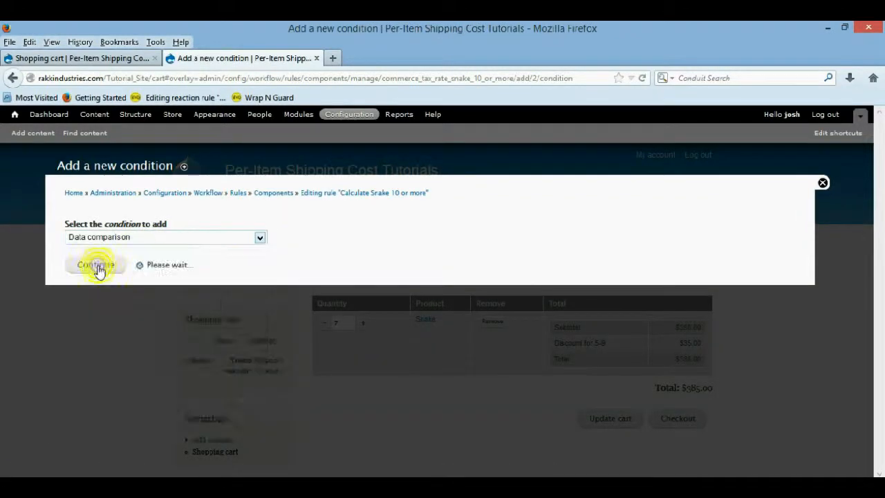
{"action": "left_click", "coordinate": [95, 264]}
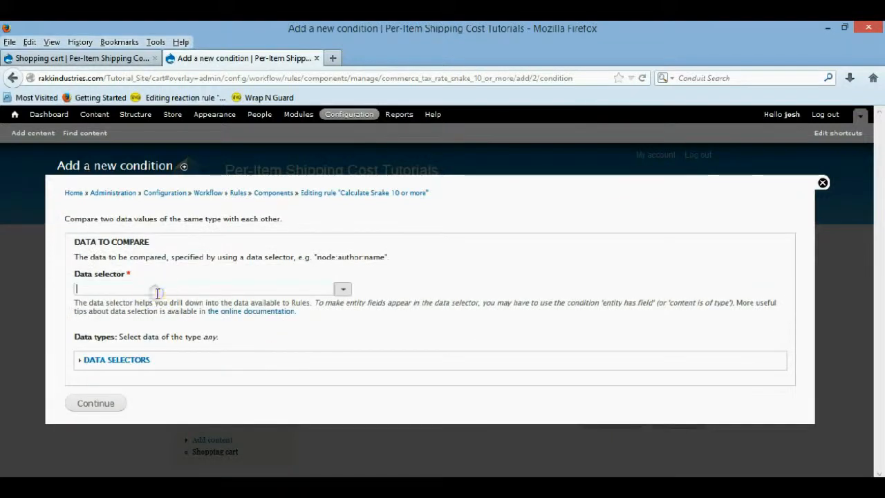
{"action": "type", "text": "commerce-line-item:commerce-product:"}
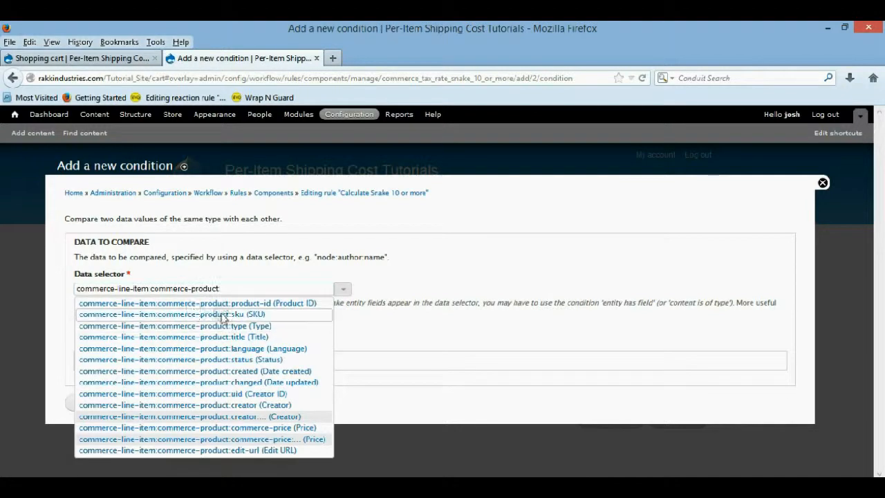
{"action": "left_click", "coordinate": [171, 314]}
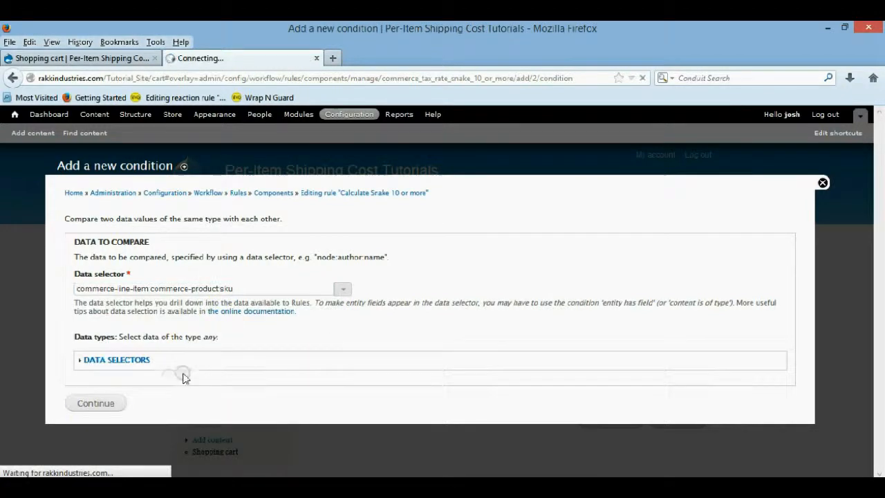
{"action": "left_click", "coordinate": [96, 402]}
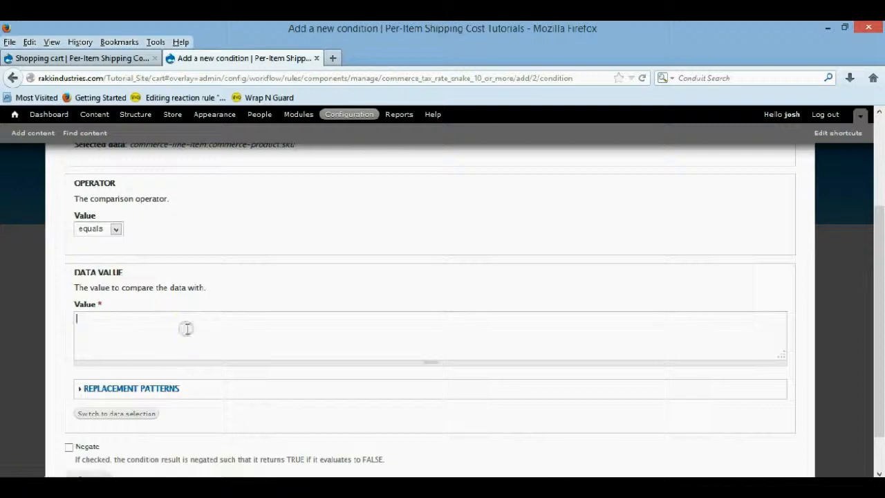
{"action": "type", "text": "Snake_001"}
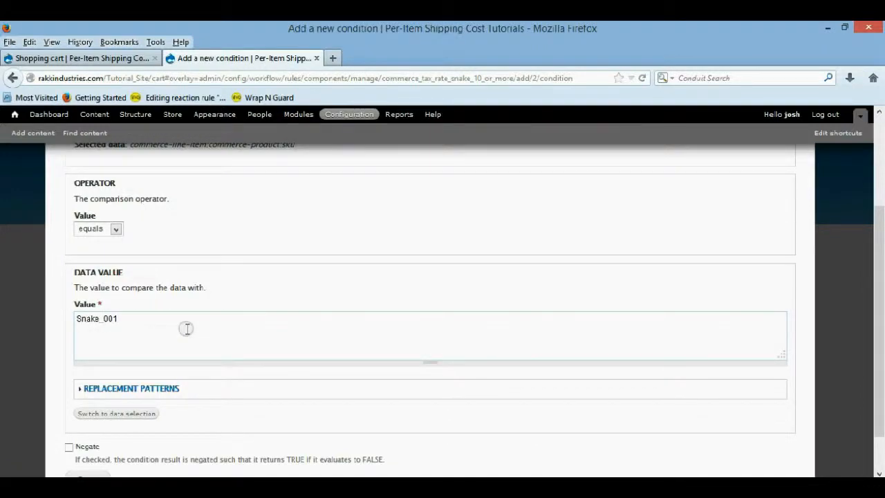
{"action": "left_click", "coordinate": [89, 431]}
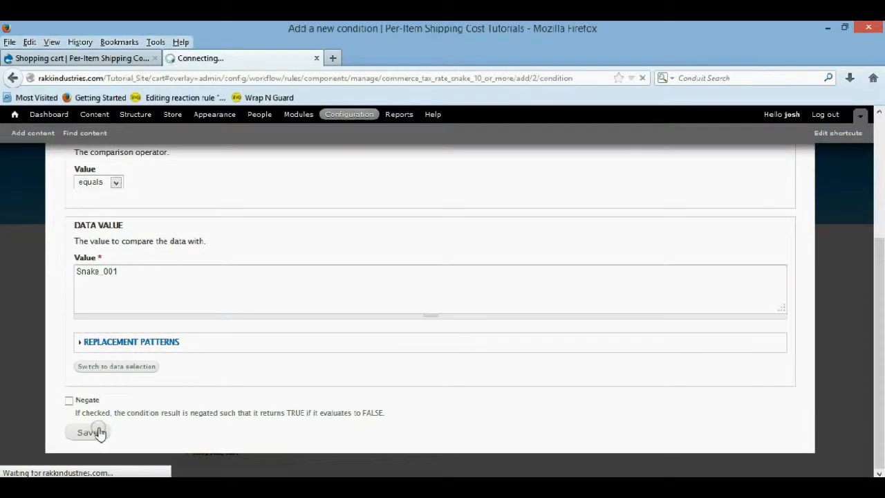
{"action": "left_click", "coordinate": [88, 431]}
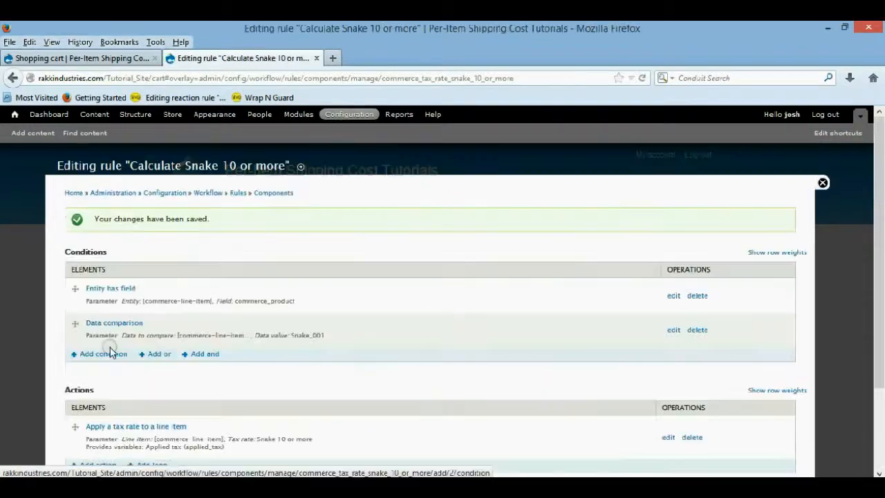
Step: Add a Data comparison condition on commerce-line-item:quantity with operator 'is greater than'
{"action": "left_click", "coordinate": [103, 354]}
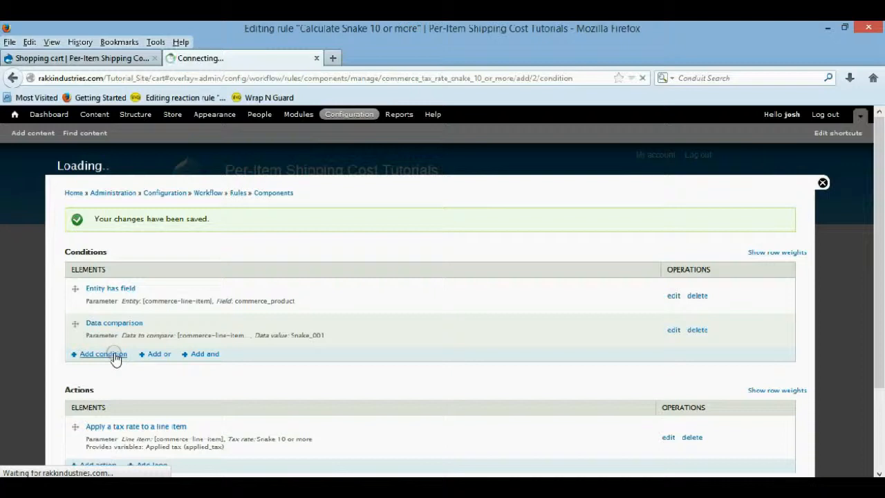
{"action": "left_click", "coordinate": [103, 354]}
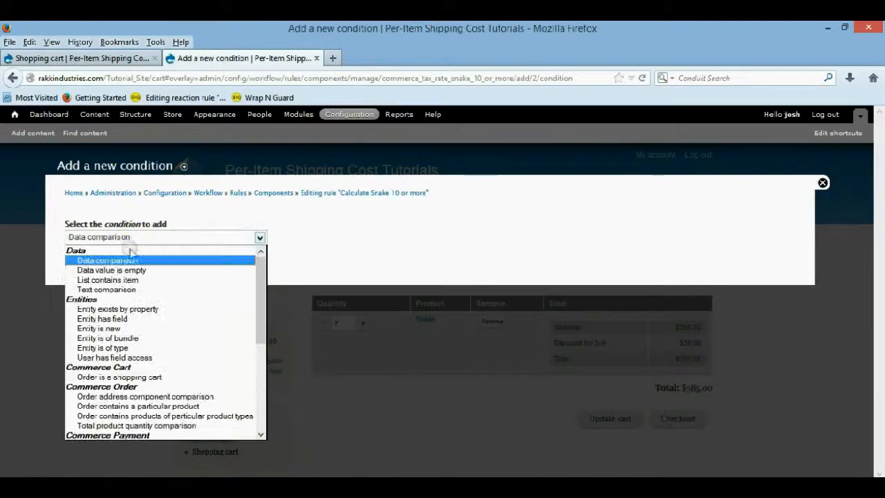
{"action": "left_click", "coordinate": [108, 260]}
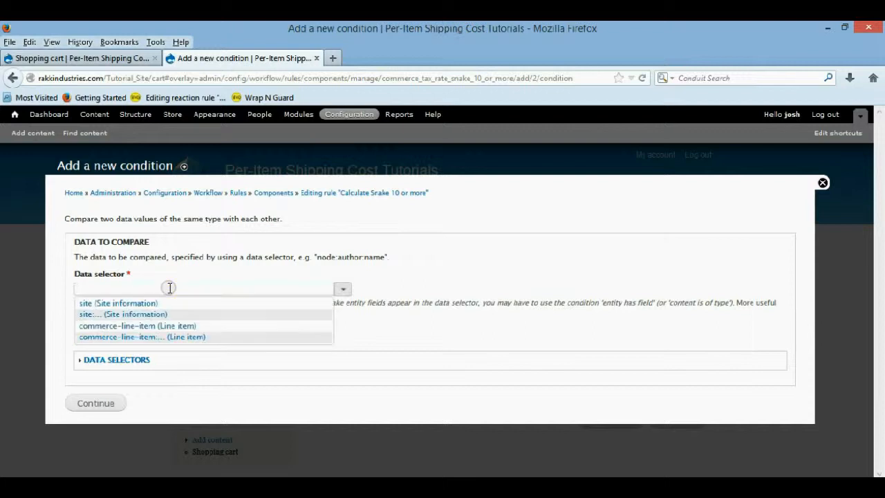
{"action": "type", "text": "commerce-line-item"}
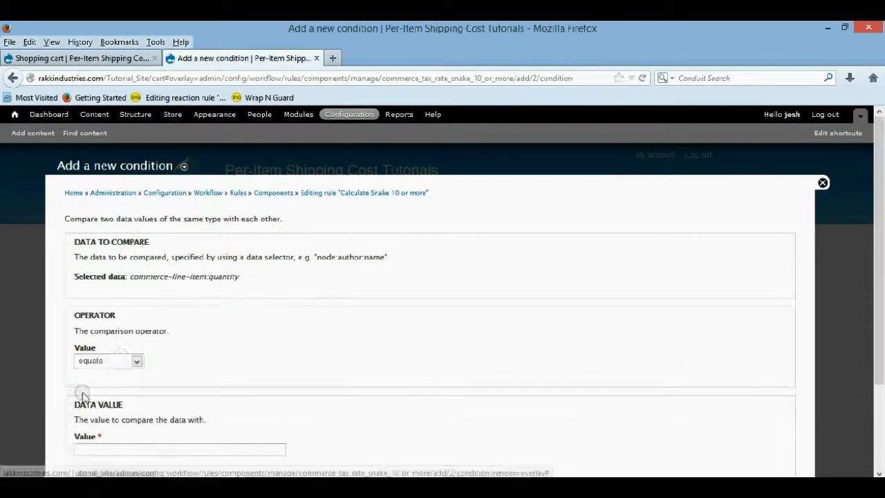
{"action": "left_click", "coordinate": [108, 293]}
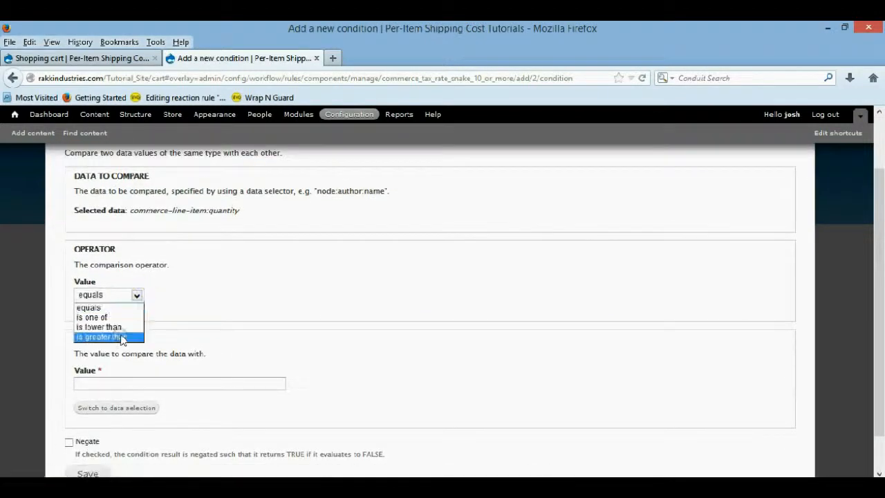
{"action": "left_click", "coordinate": [100, 337]}
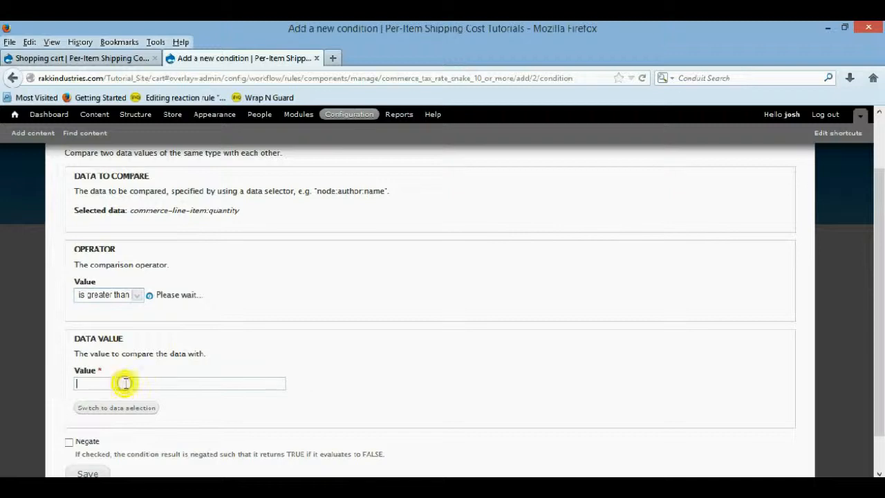
Step: Enter 10 as the direct-input comparison value and save the quantity condition
{"action": "left_click", "coordinate": [116, 407]}
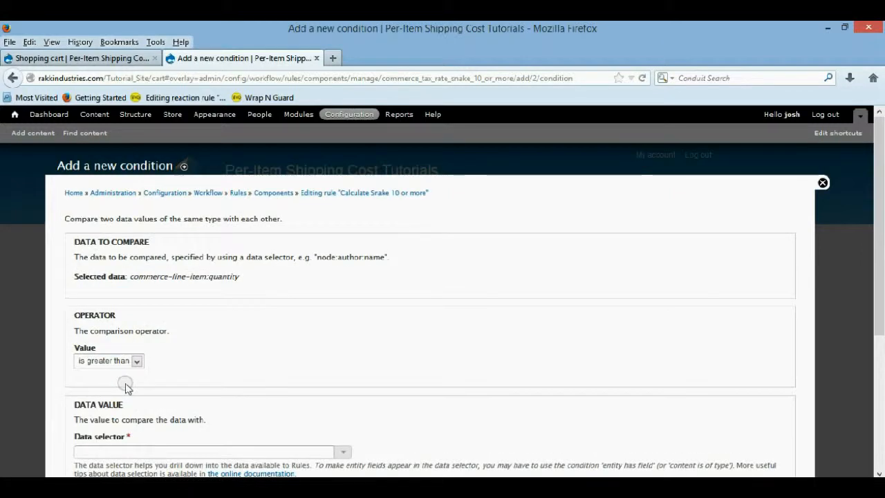
{"action": "left_click", "coordinate": [208, 384]}
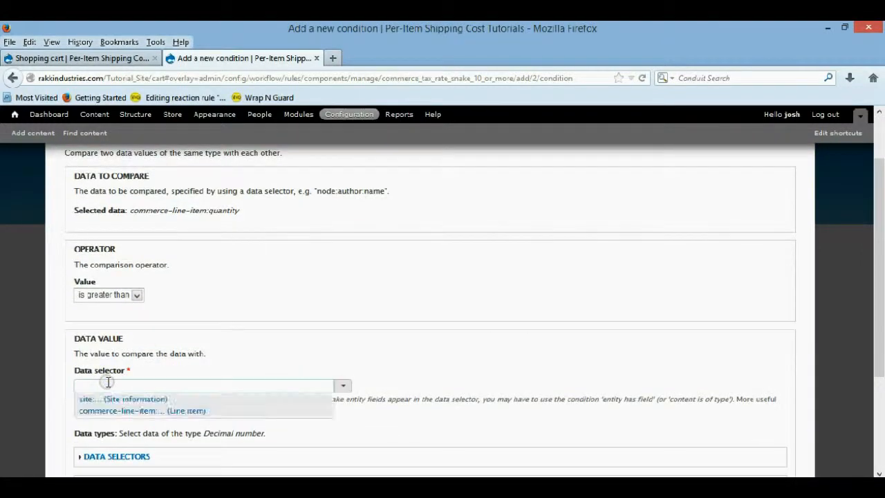
{"action": "type", "text": "10"}
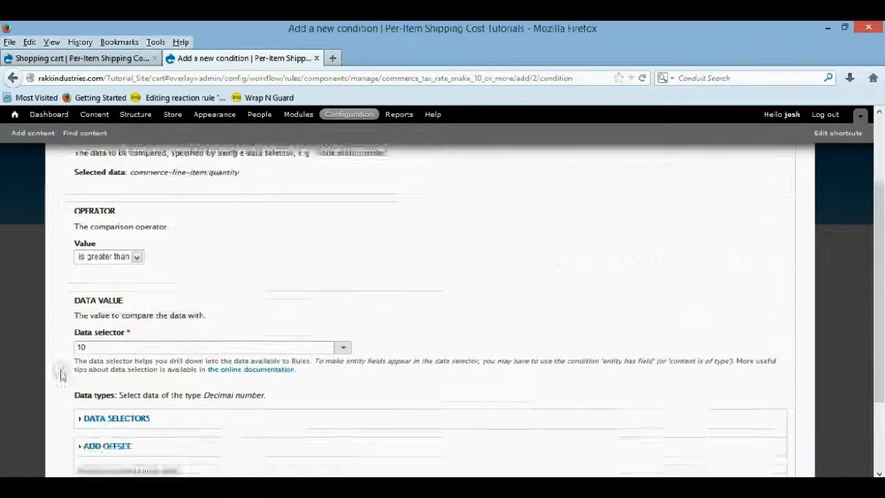
{"action": "scroll", "scroll_direction": "down", "scroll_amount": 3}
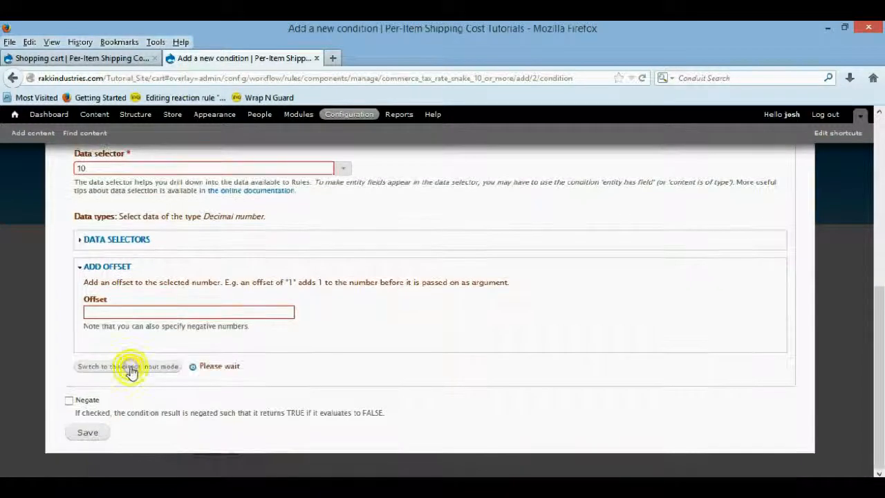
{"action": "left_click", "coordinate": [127, 367]}
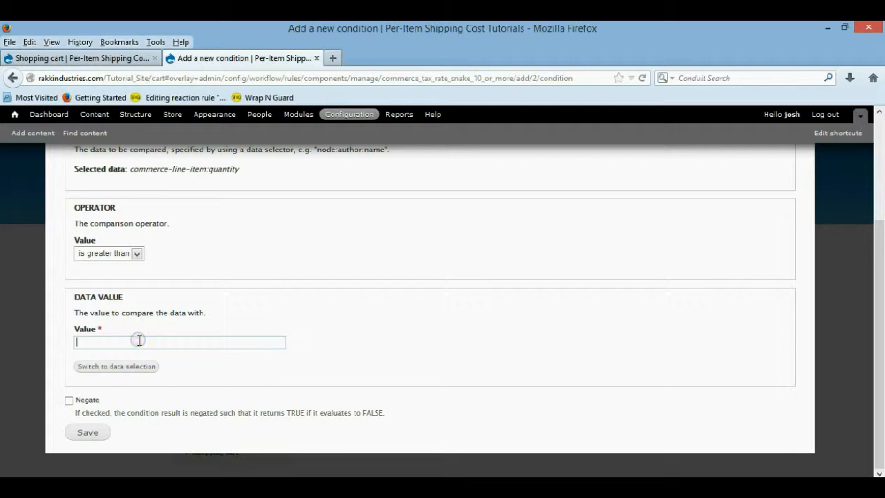
{"action": "type", "text": "10"}
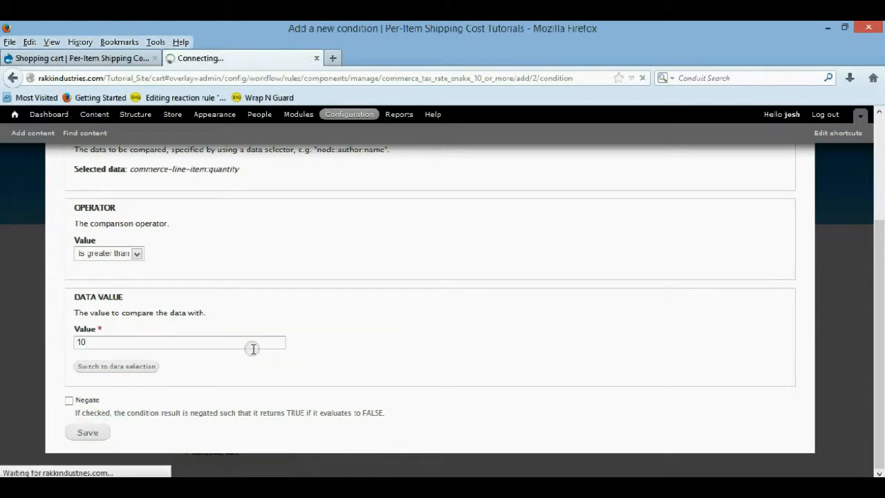
{"action": "left_click", "coordinate": [87, 432]}
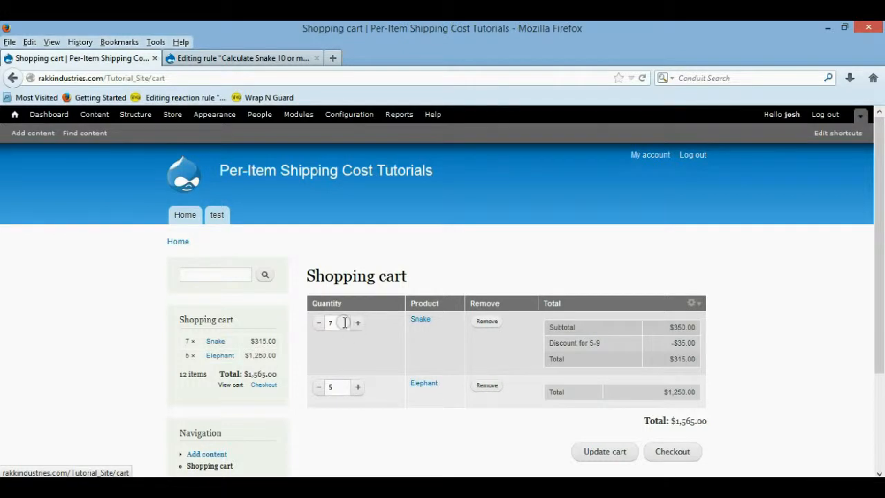
Step: Update the cart's Snake quantity to 10 then 11 so the -$110.00 Snake 10+ discount appears
{"action": "type", "text": "10"}
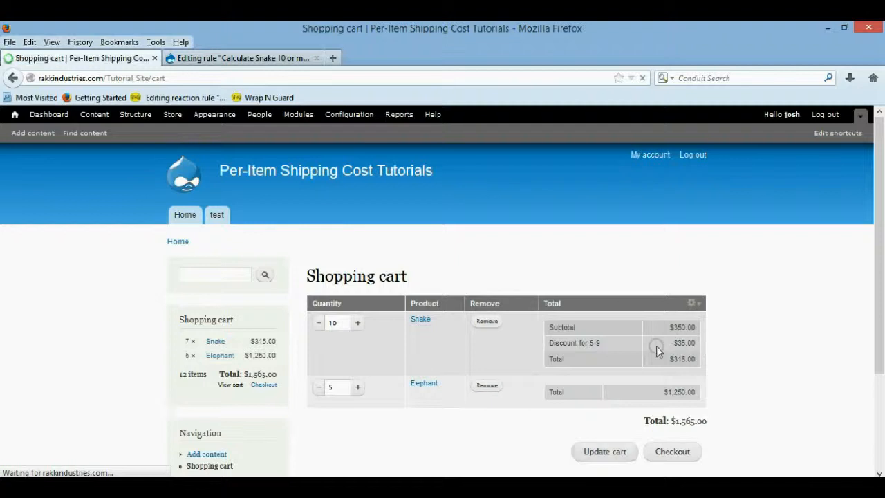
{"action": "left_click", "coordinate": [603, 451]}
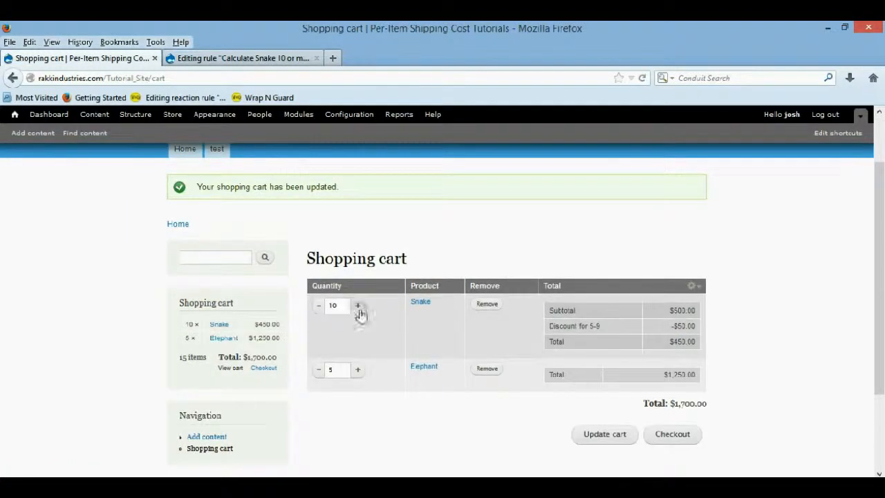
{"action": "left_click", "coordinate": [357, 306]}
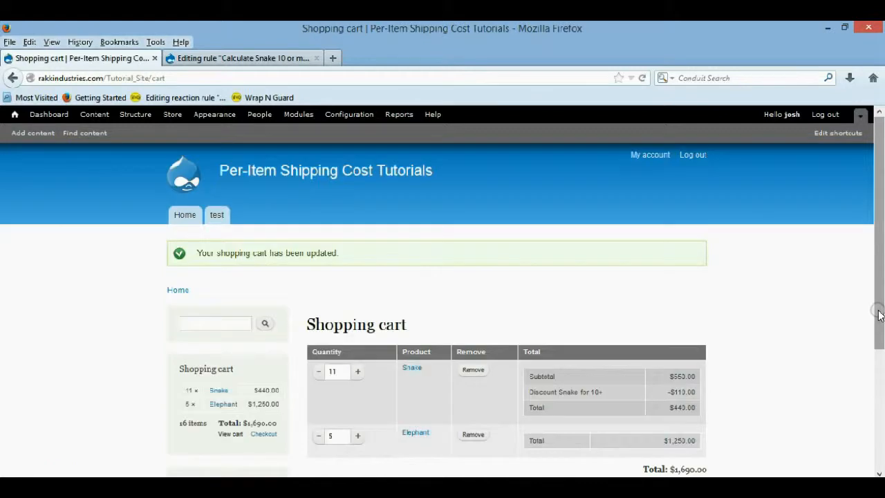
{"action": "scroll", "scroll_direction": "down", "scroll_amount": 3}
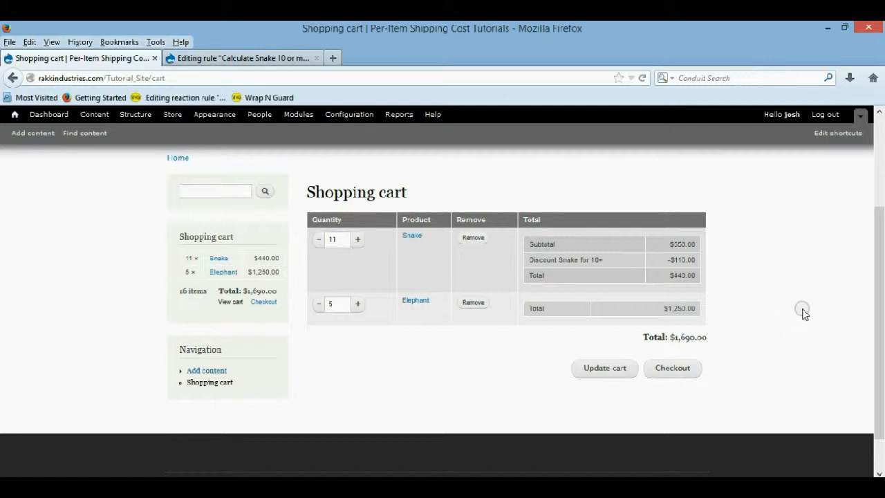
{"action": "mouse_move", "coordinate": [712, 296]}
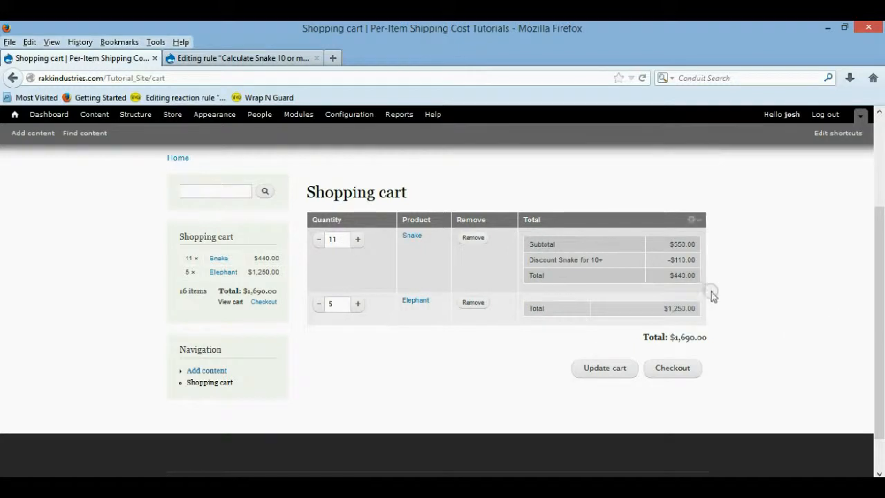